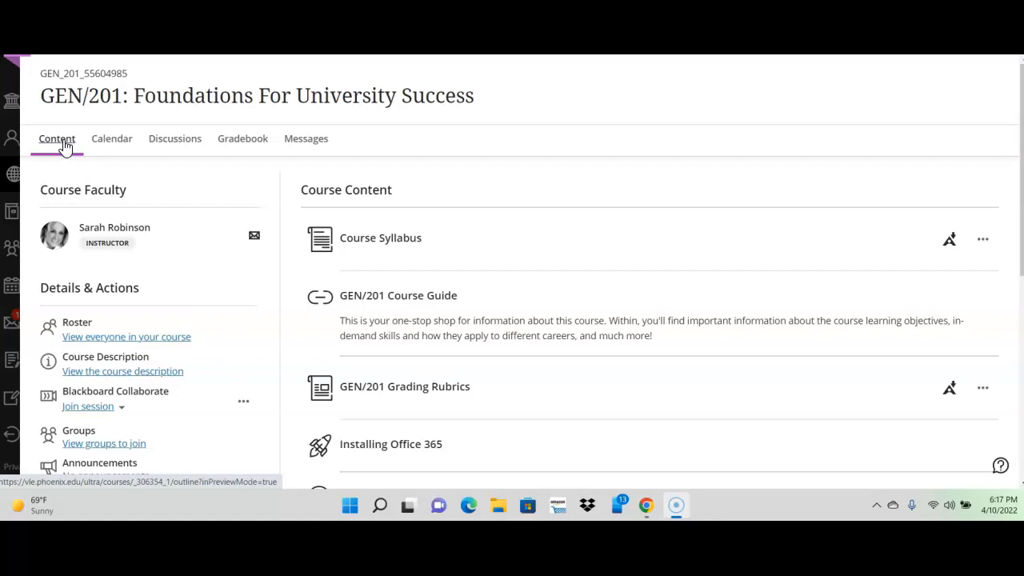
pyautogui.moveTo(57, 138)
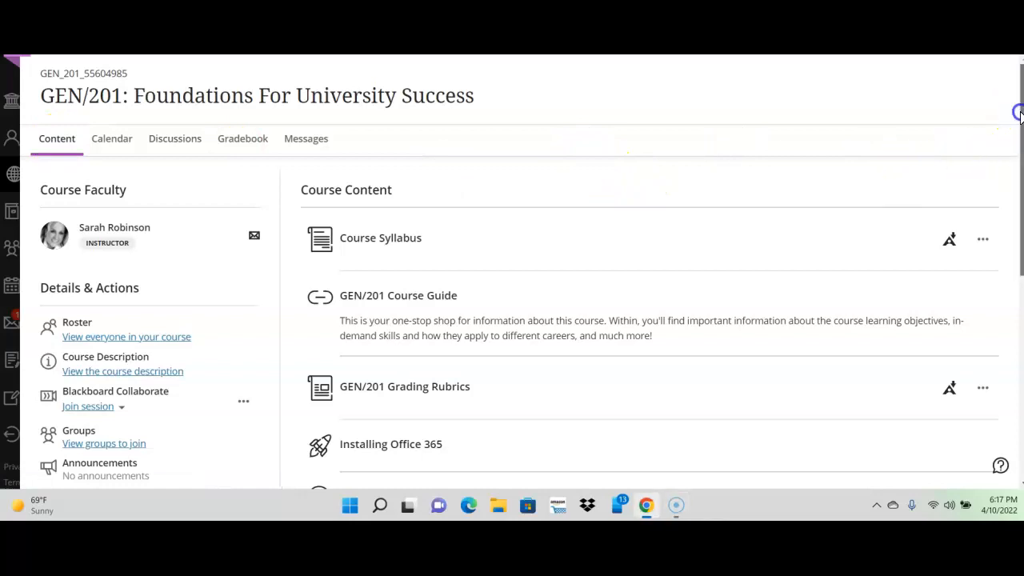
# Step: Scroll down the course content to bring the Wk 1 through Wk 5 modules into view
pyautogui.scroll(-3)
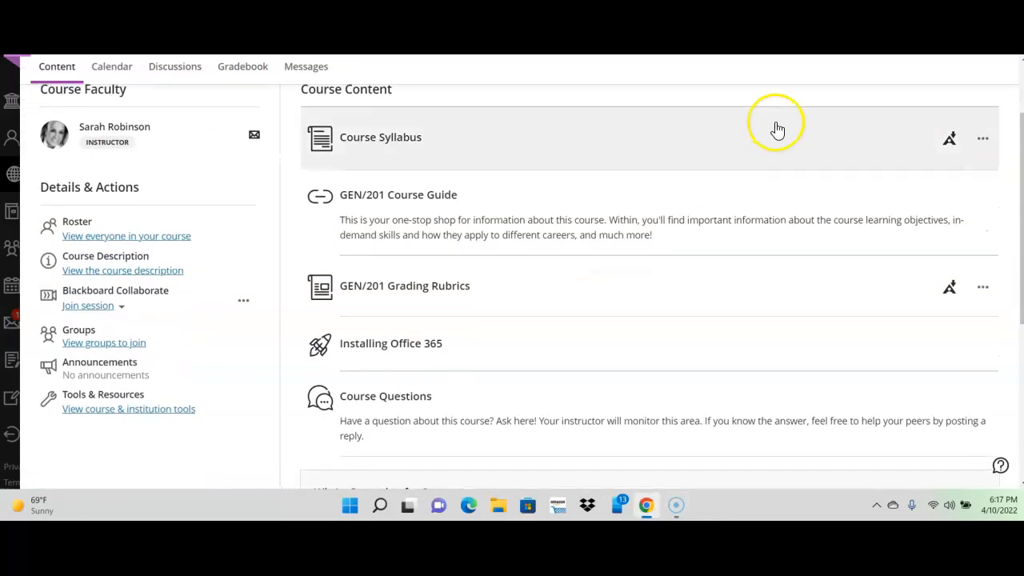
pyautogui.moveTo(447, 232)
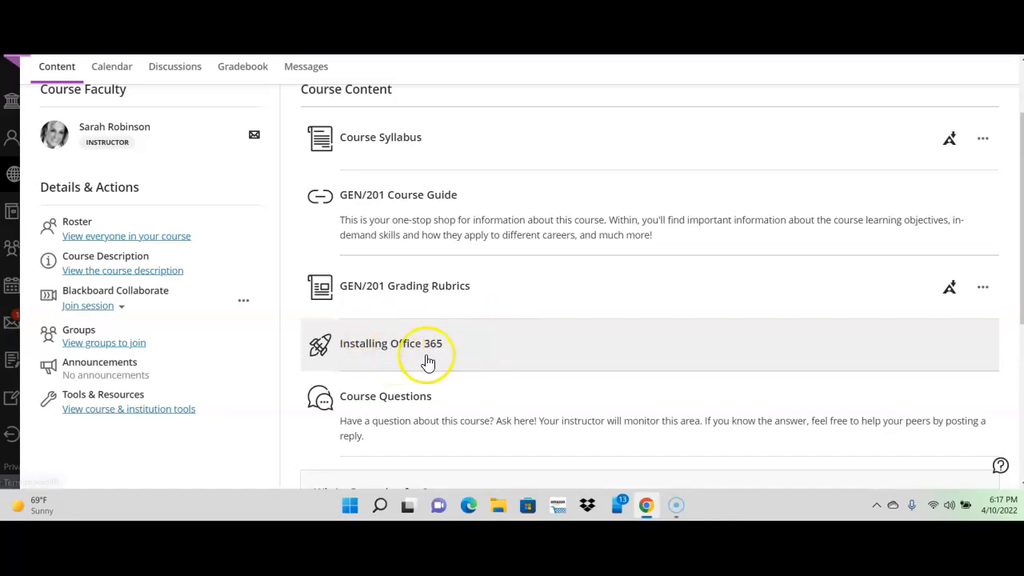
pyautogui.moveTo(570, 335)
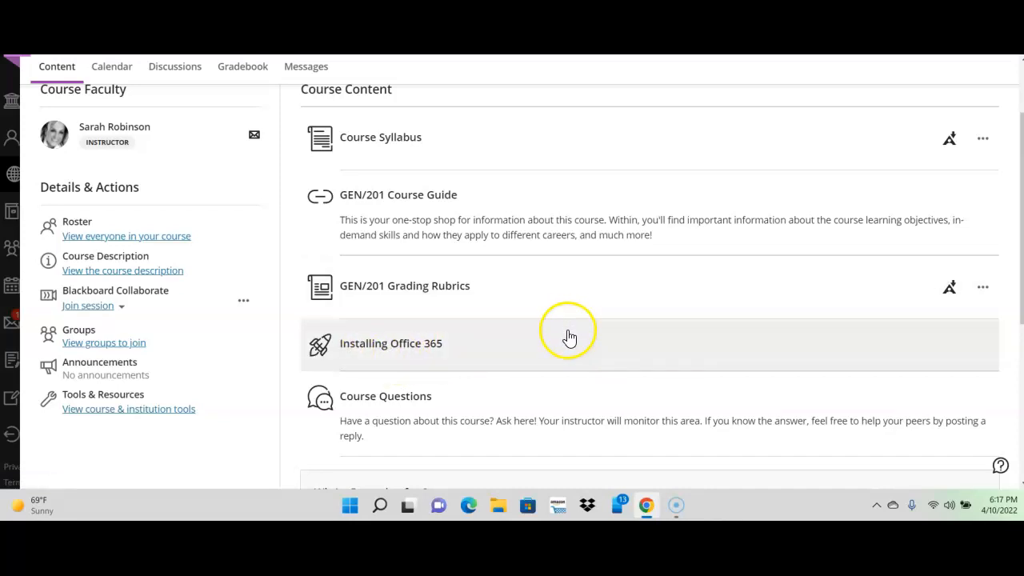
pyautogui.moveTo(1016, 224)
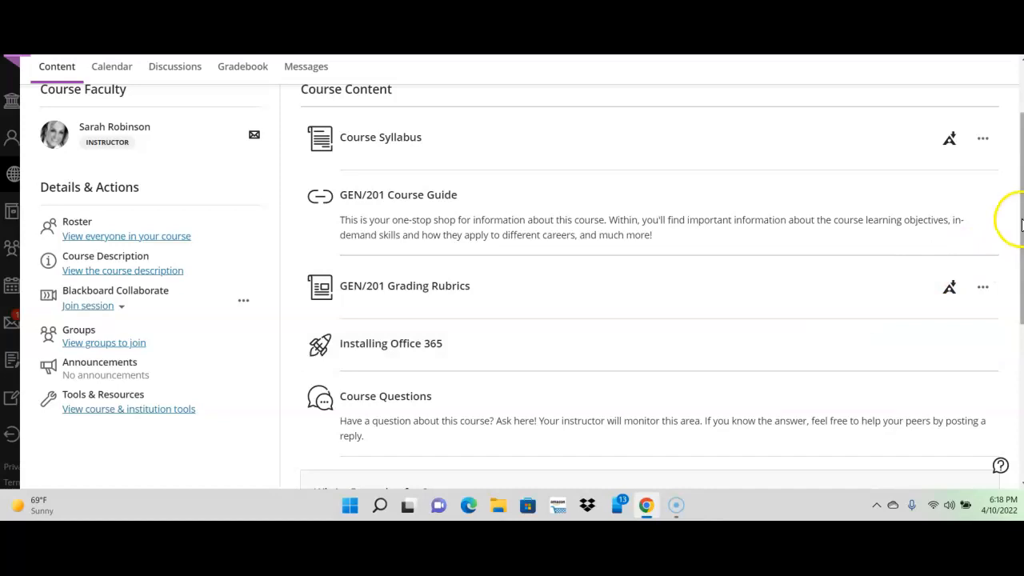
pyautogui.scroll(-3)
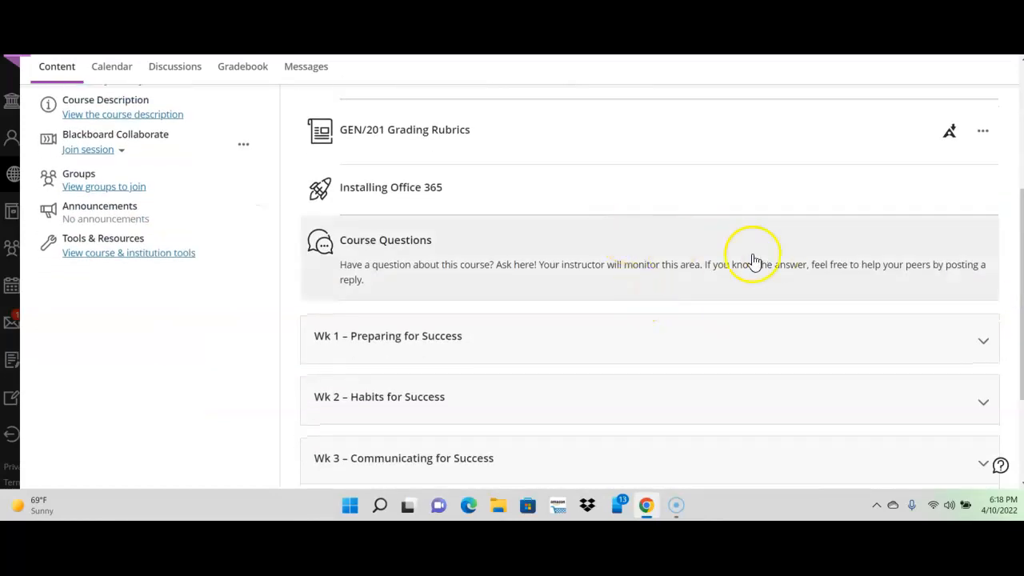
pyautogui.moveTo(376, 248)
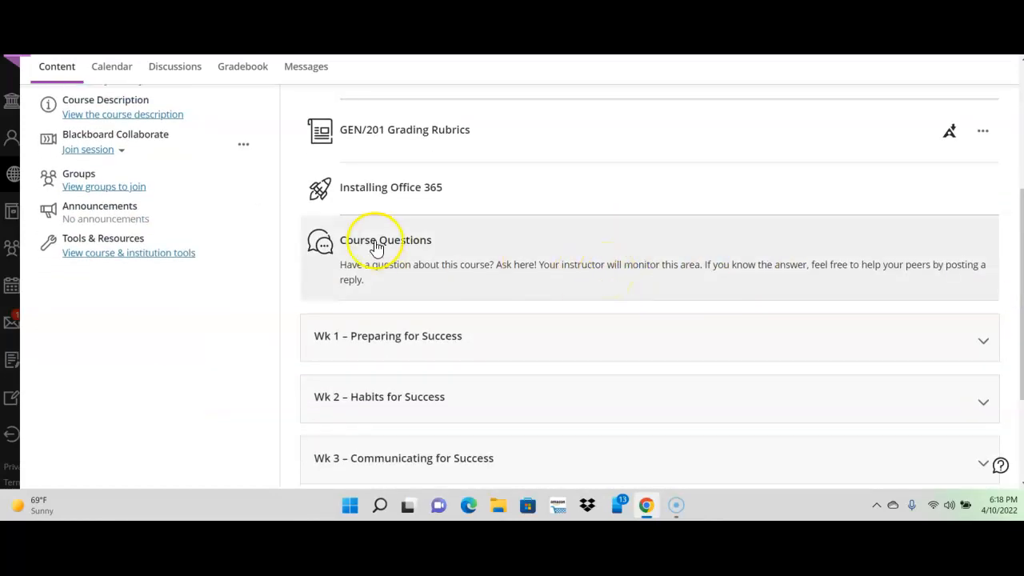
pyautogui.moveTo(432, 256)
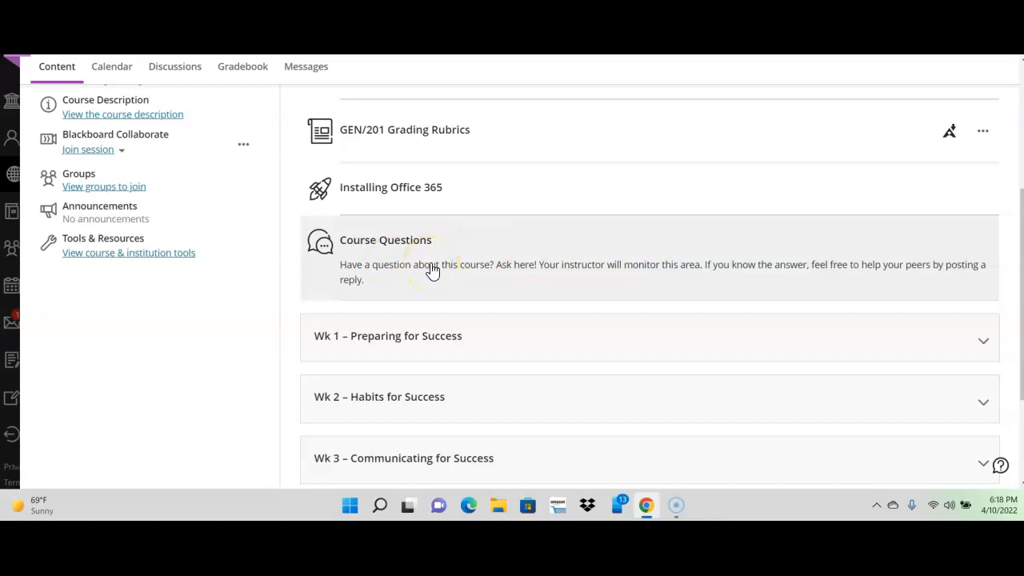
pyautogui.moveTo(1020, 232)
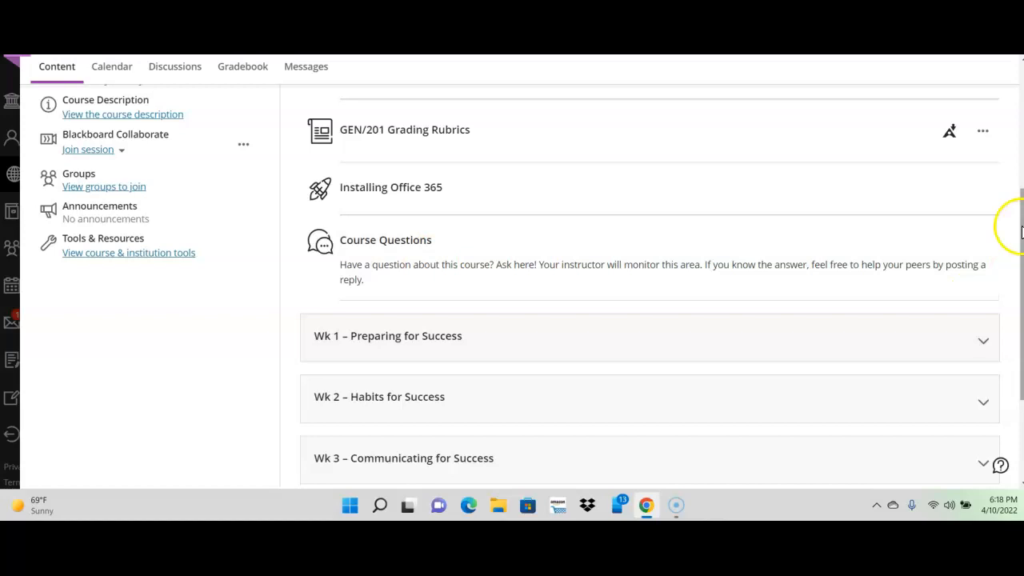
pyautogui.scroll(-3)
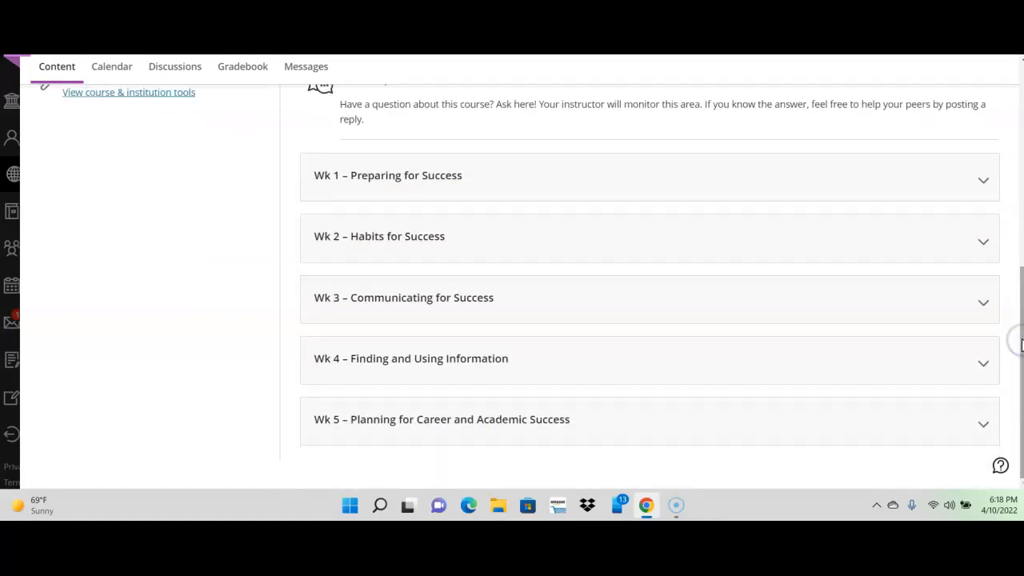
pyautogui.moveTo(736, 181)
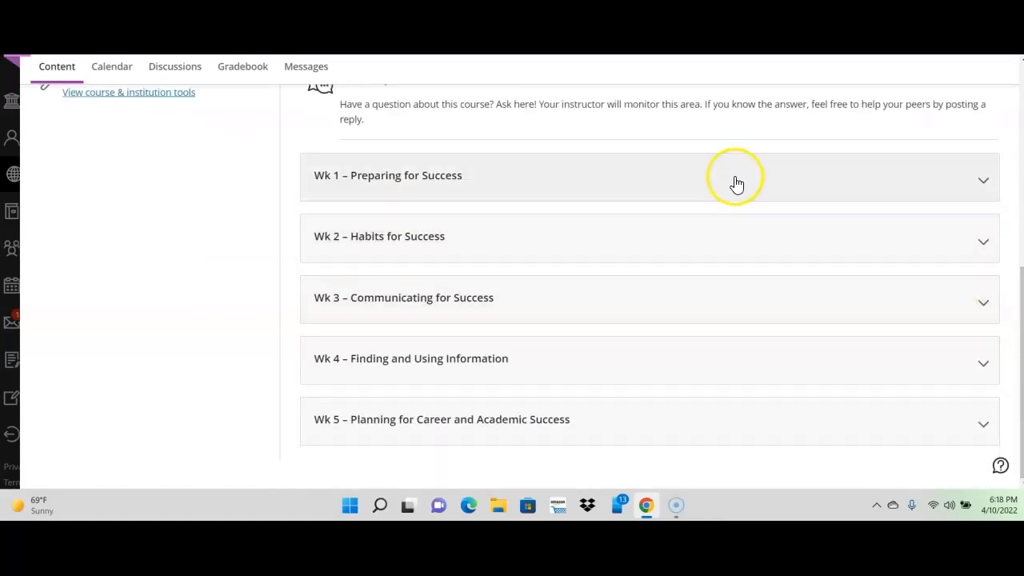
pyautogui.moveTo(590, 431)
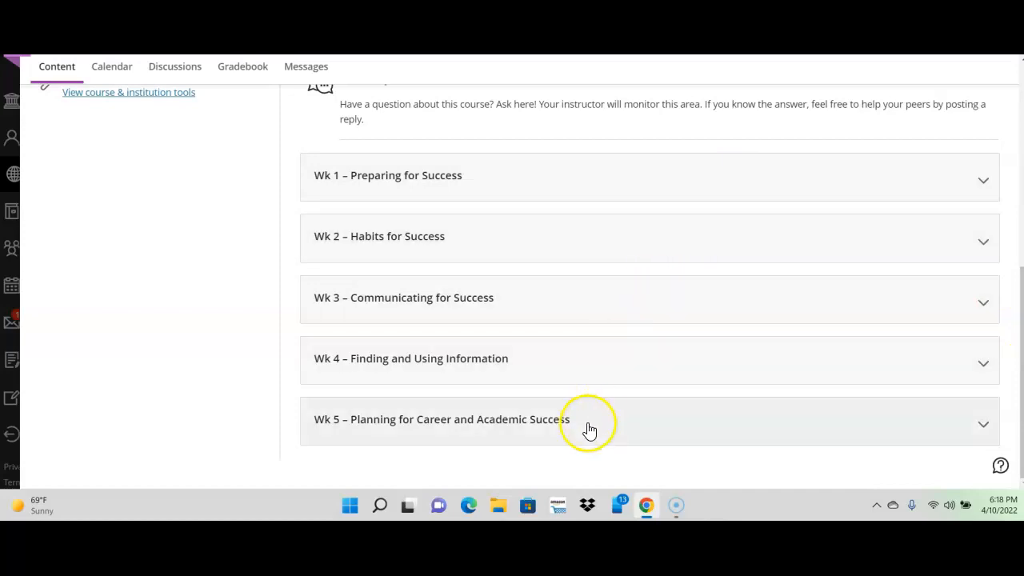
pyautogui.moveTo(365, 440)
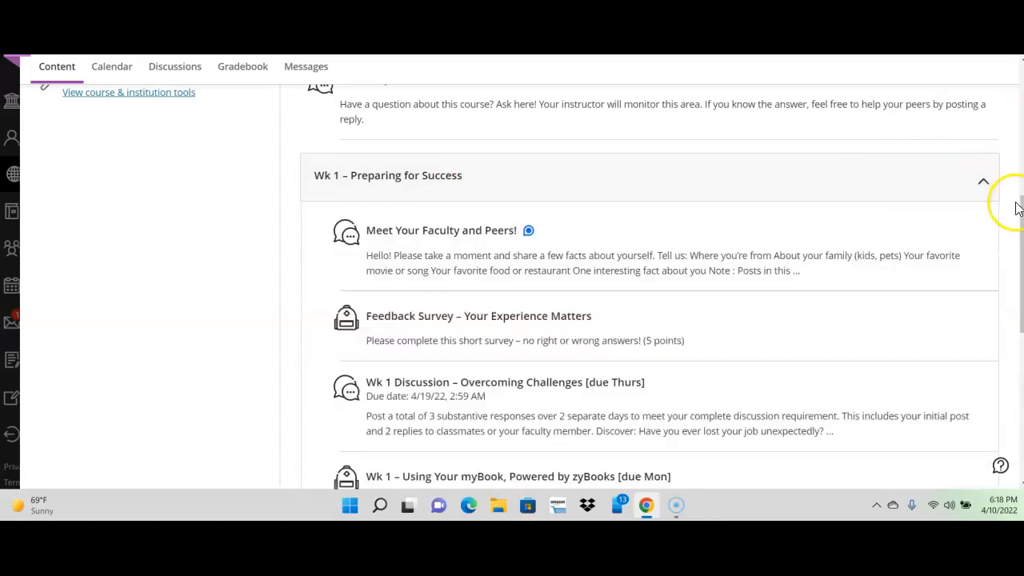
pyautogui.scroll(-3)
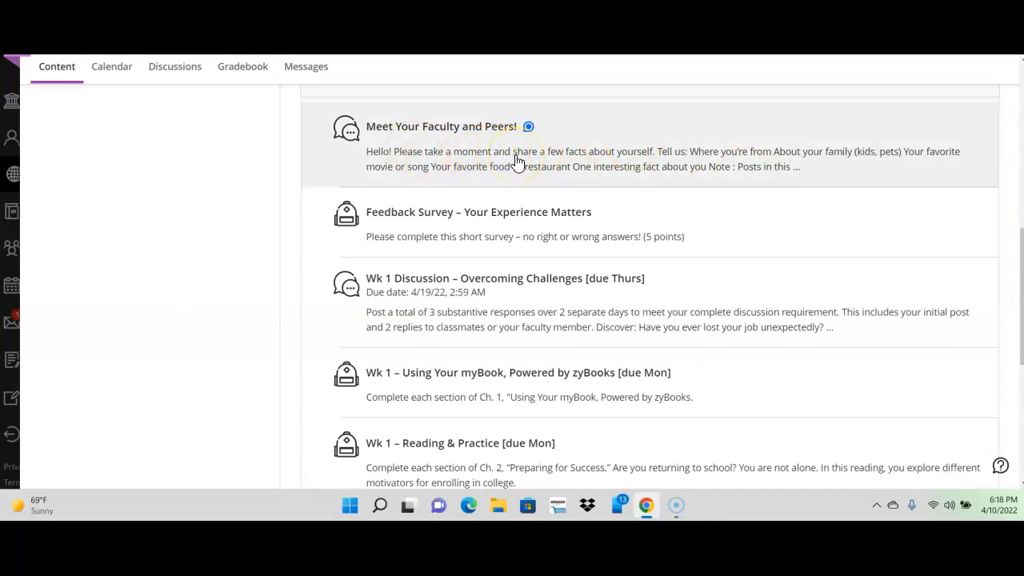
pyautogui.moveTo(504, 170)
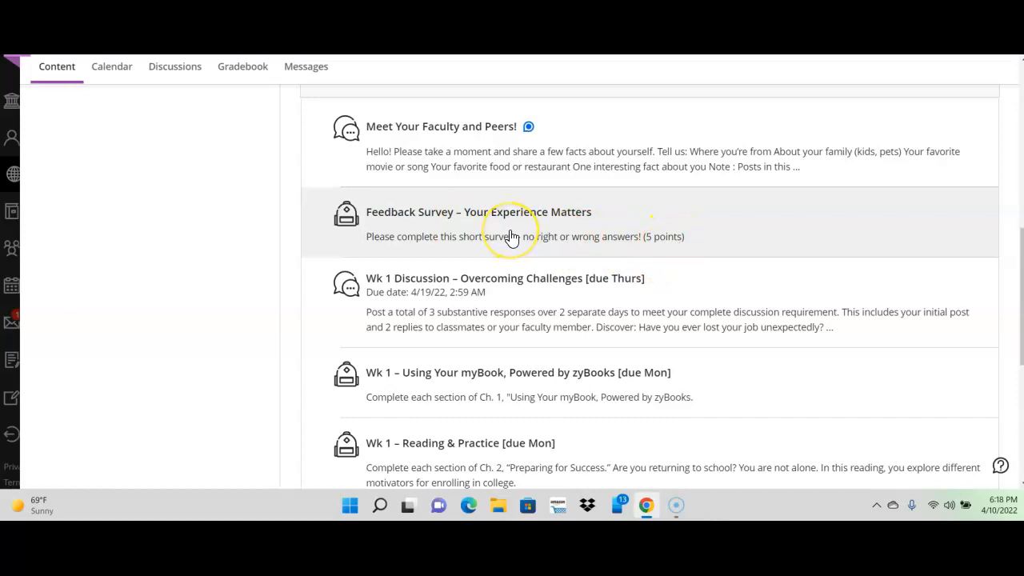
pyautogui.moveTo(512, 237)
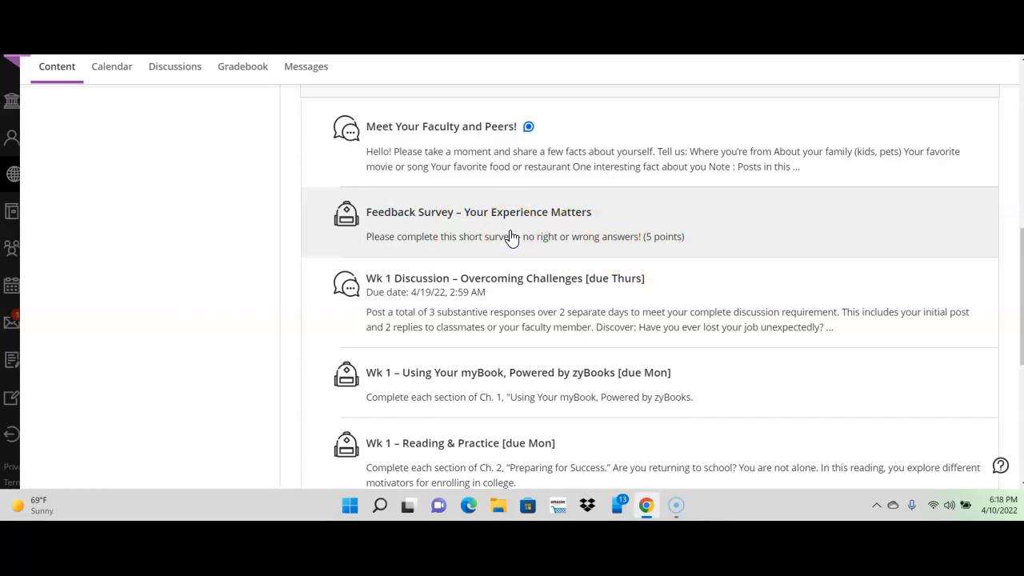
pyautogui.moveTo(528, 320)
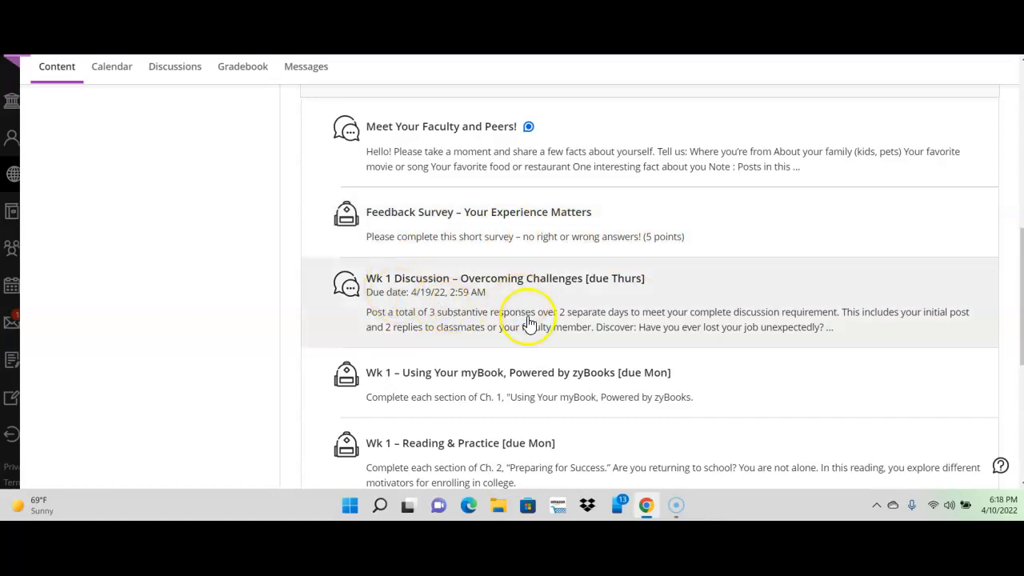
pyautogui.moveTo(493, 320)
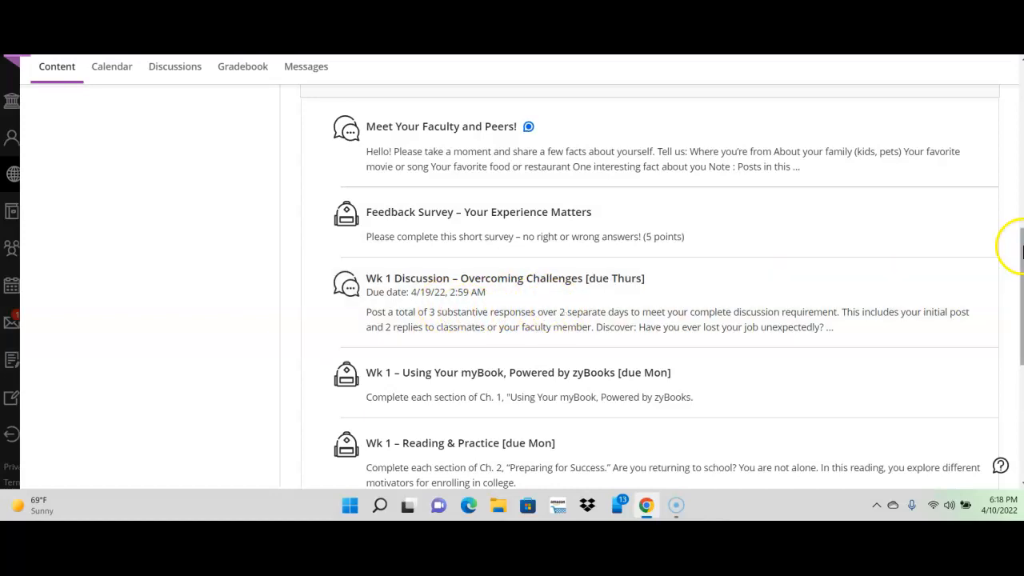
pyautogui.scroll(-3)
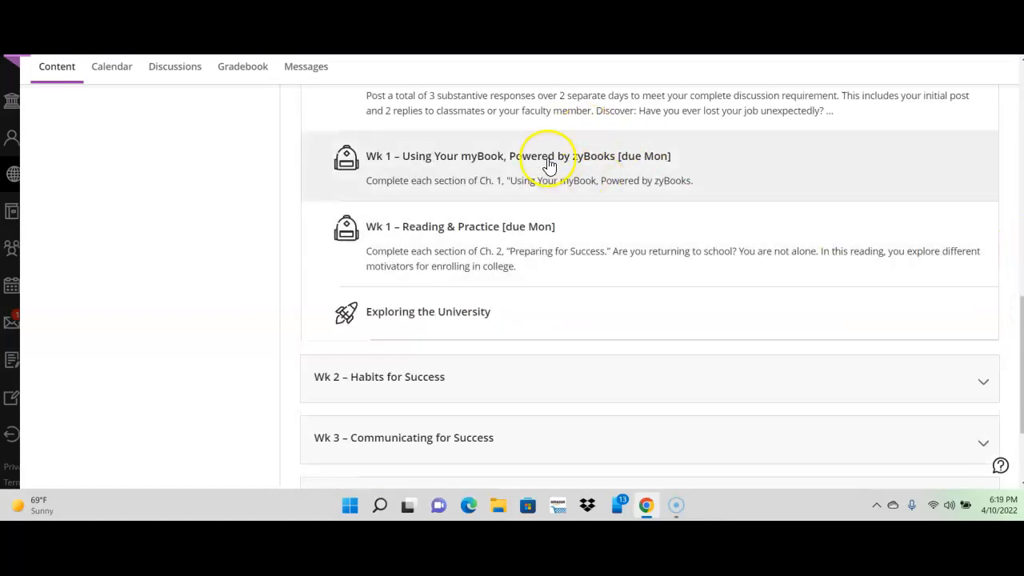
pyautogui.moveTo(350, 260)
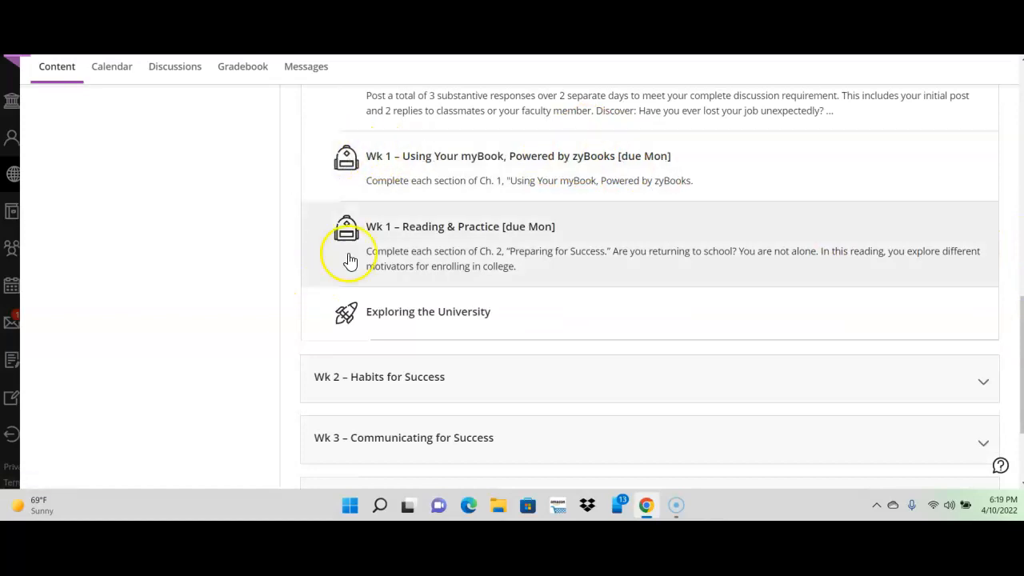
pyautogui.moveTo(370, 171)
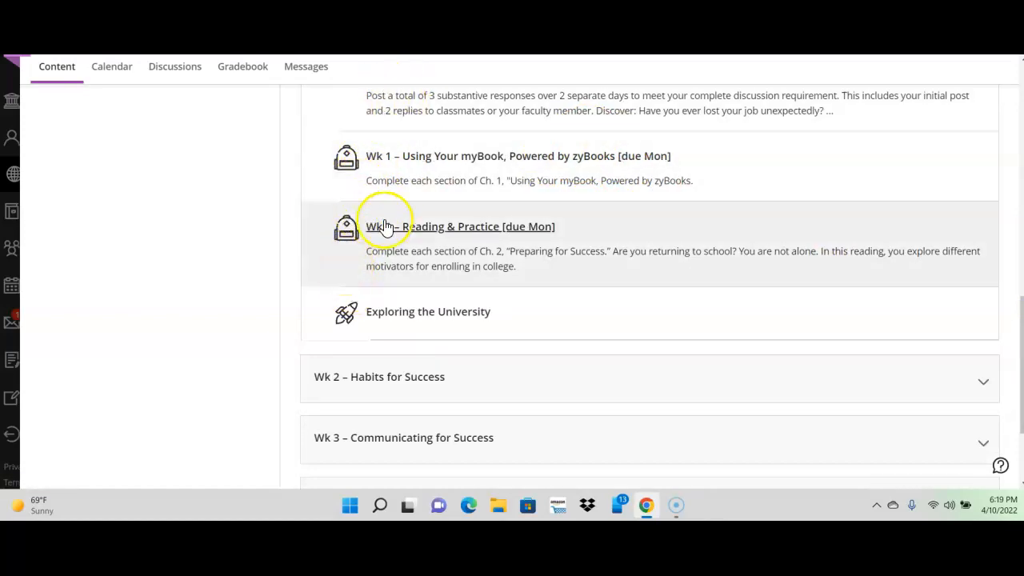
pyautogui.moveTo(518, 199)
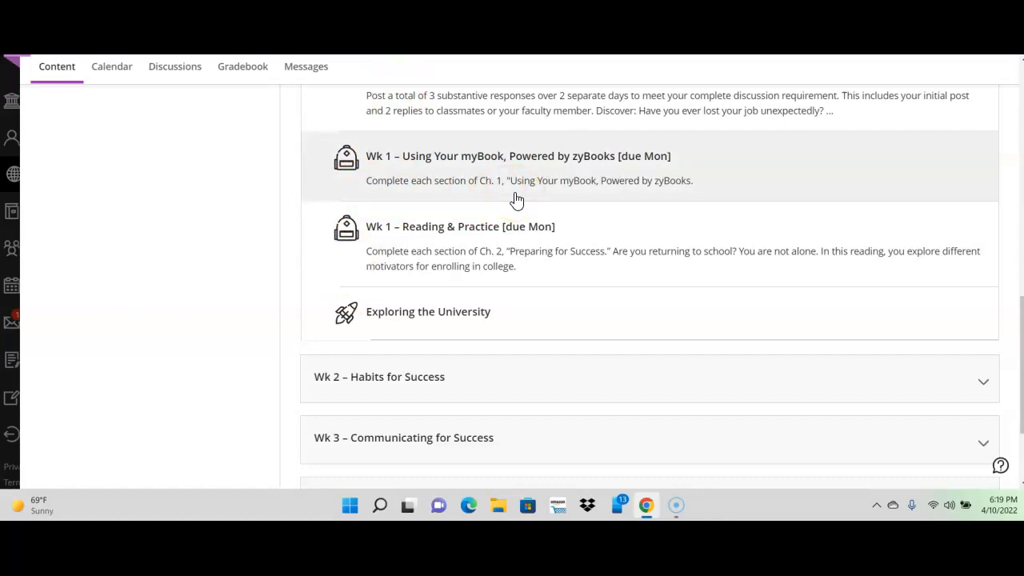
pyautogui.moveTo(519, 156)
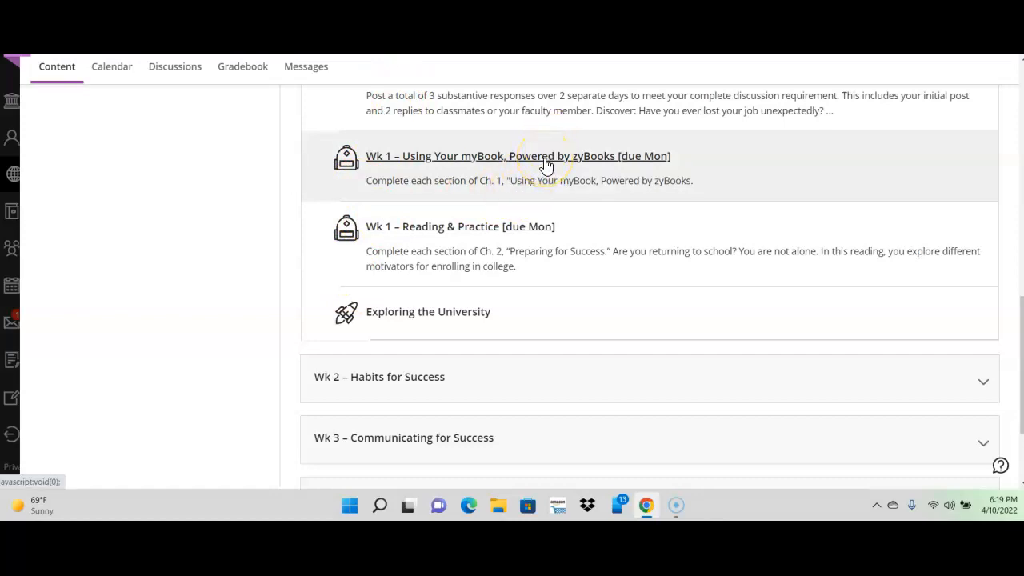
pyautogui.moveTo(564, 171)
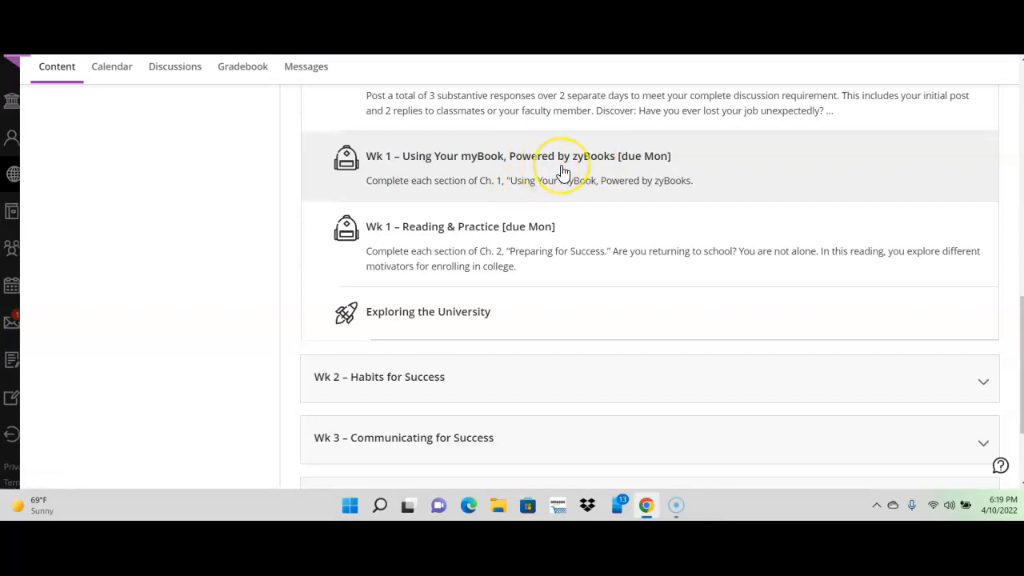
pyautogui.moveTo(562, 168)
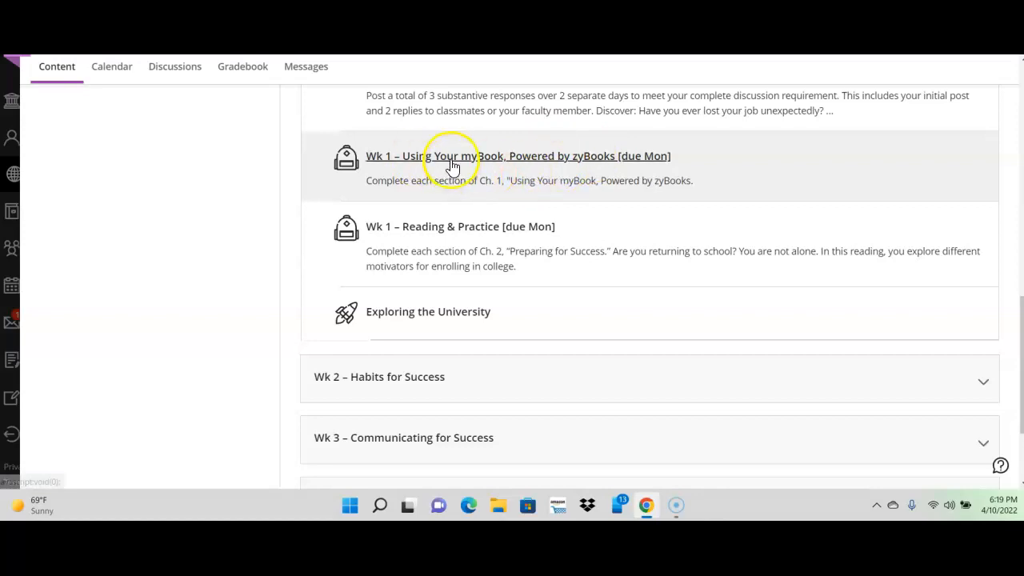
pyautogui.moveTo(500, 190)
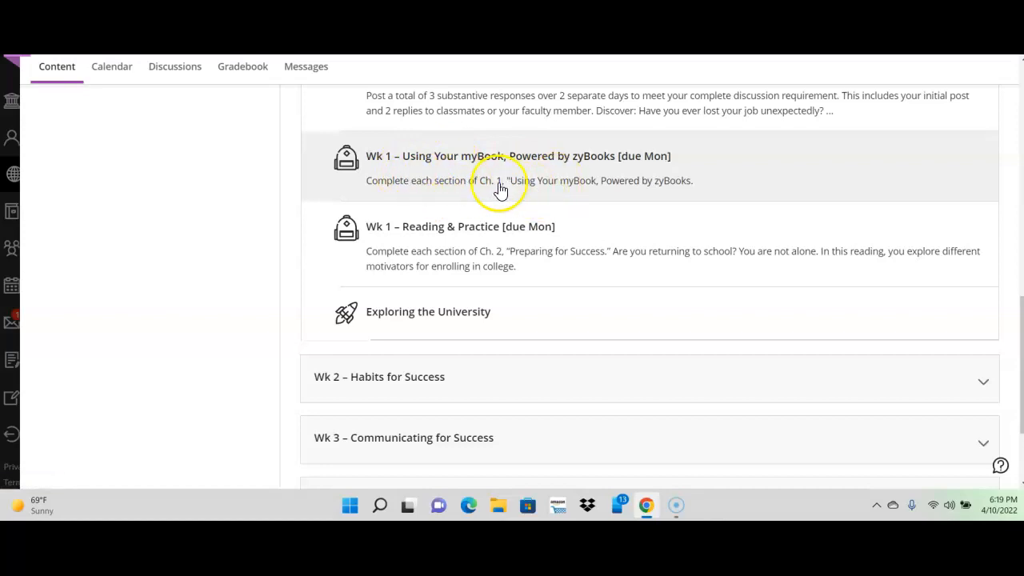
pyautogui.moveTo(573, 194)
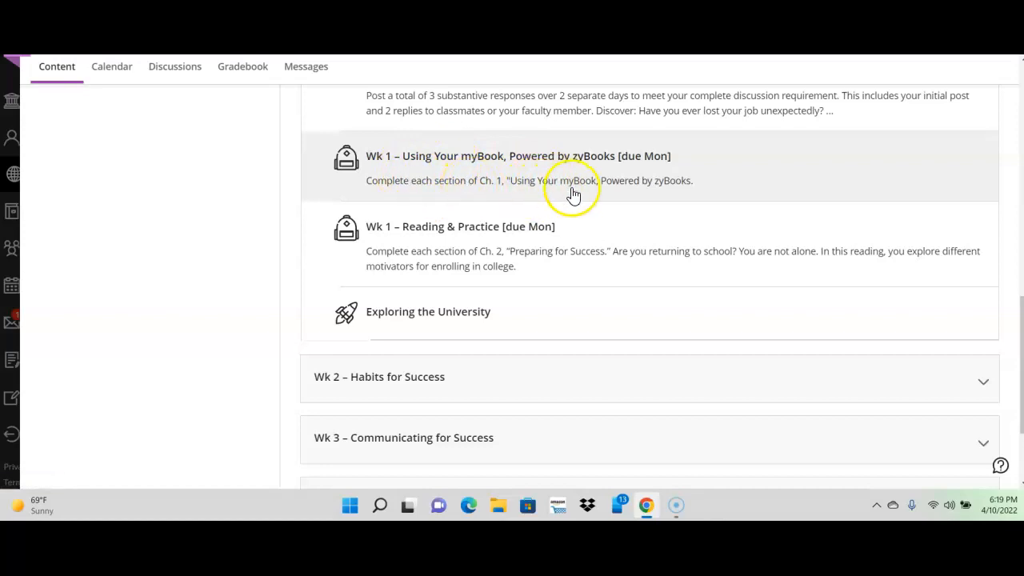
pyautogui.moveTo(424, 258)
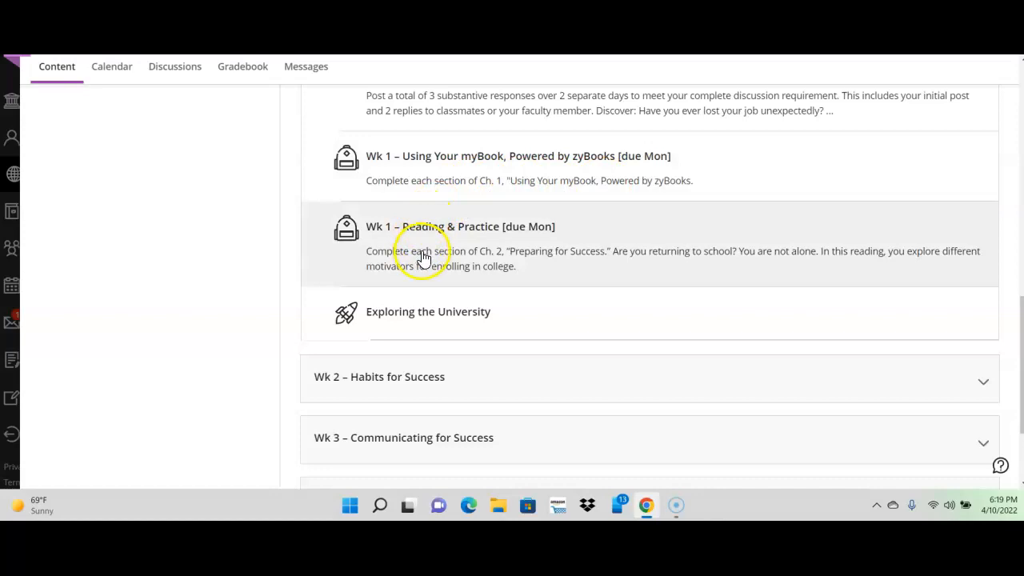
pyautogui.moveTo(516, 260)
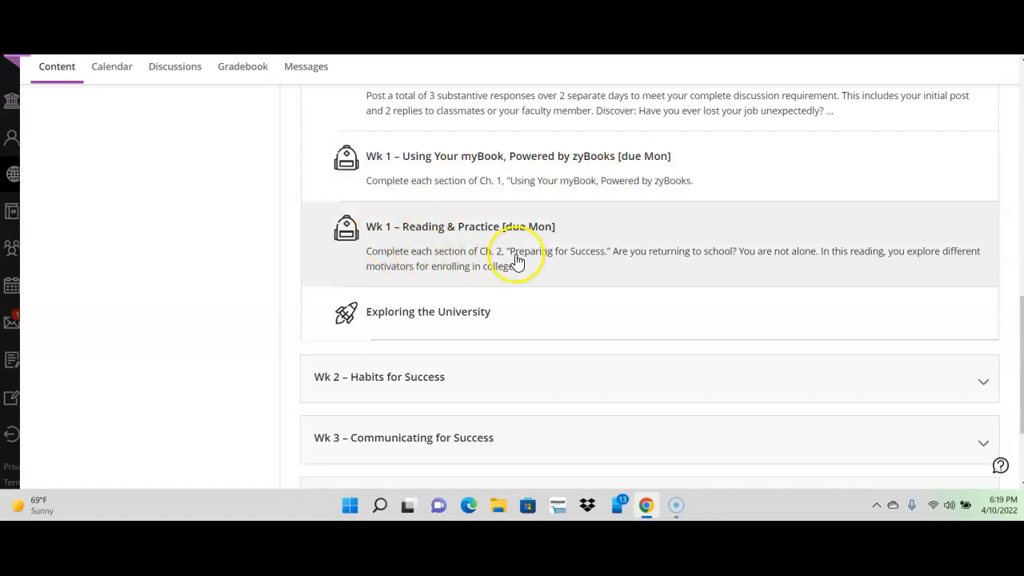
pyautogui.moveTo(664, 250)
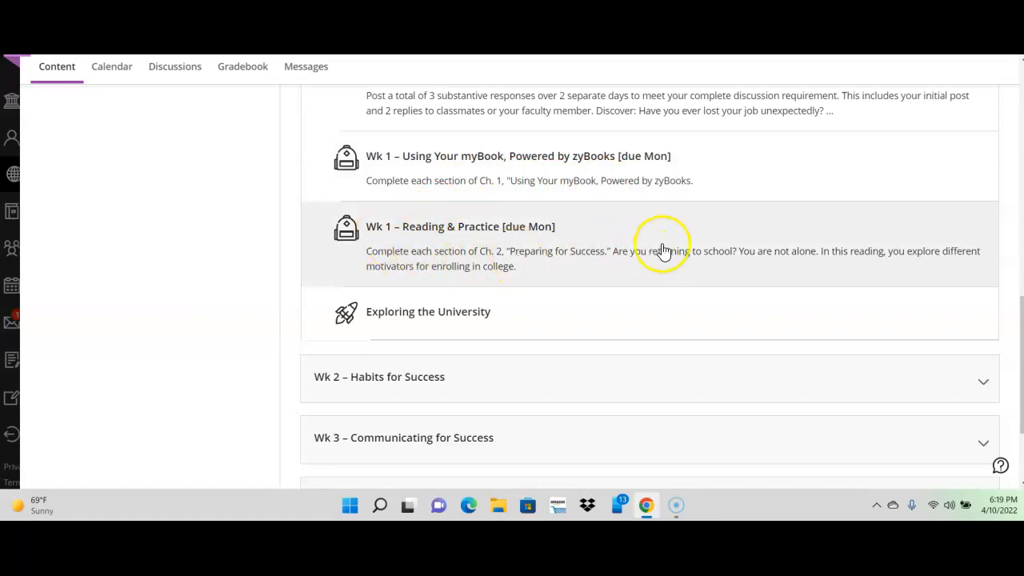
pyautogui.moveTo(665, 175)
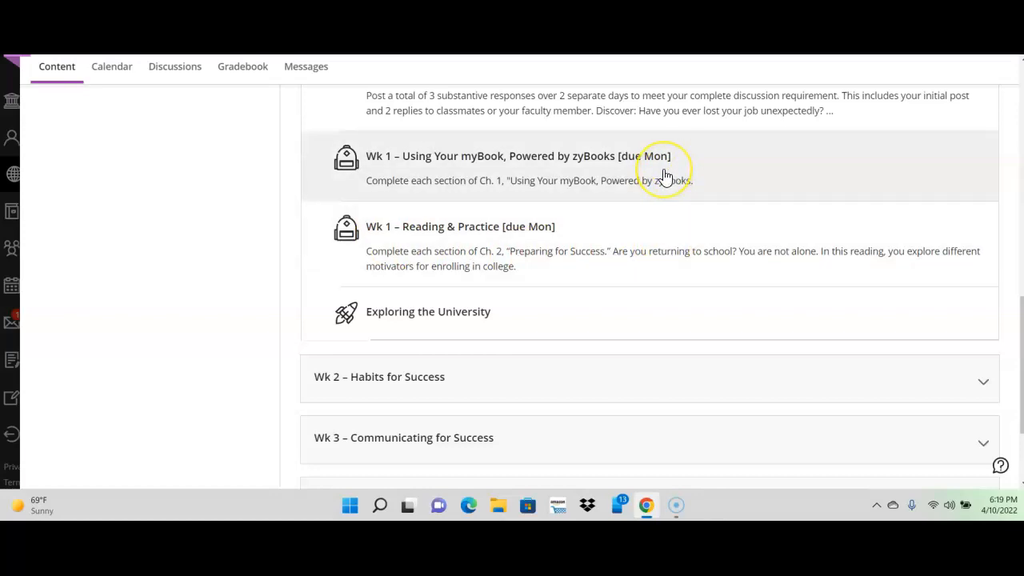
pyautogui.moveTo(666, 174)
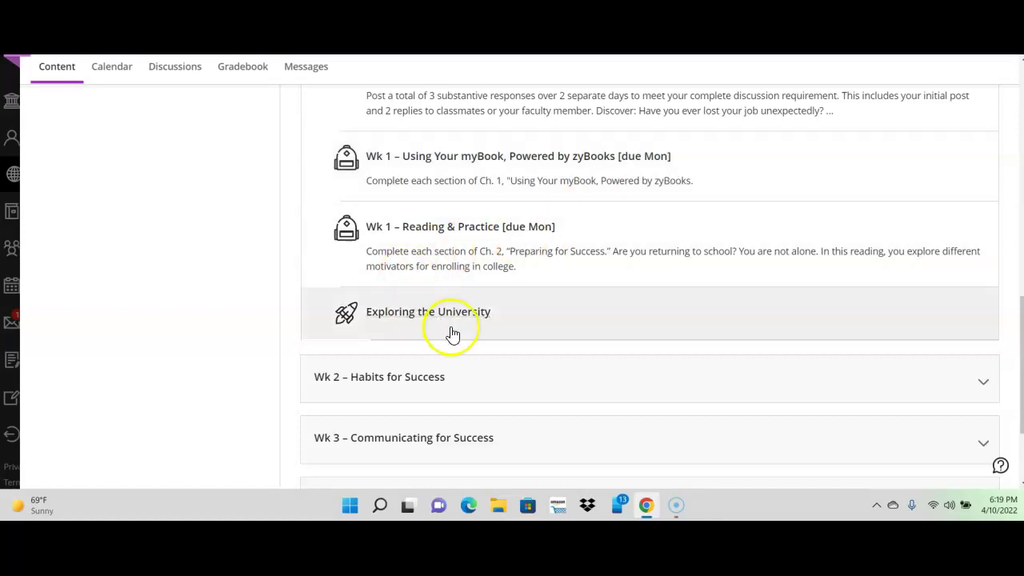
pyautogui.moveTo(973, 297)
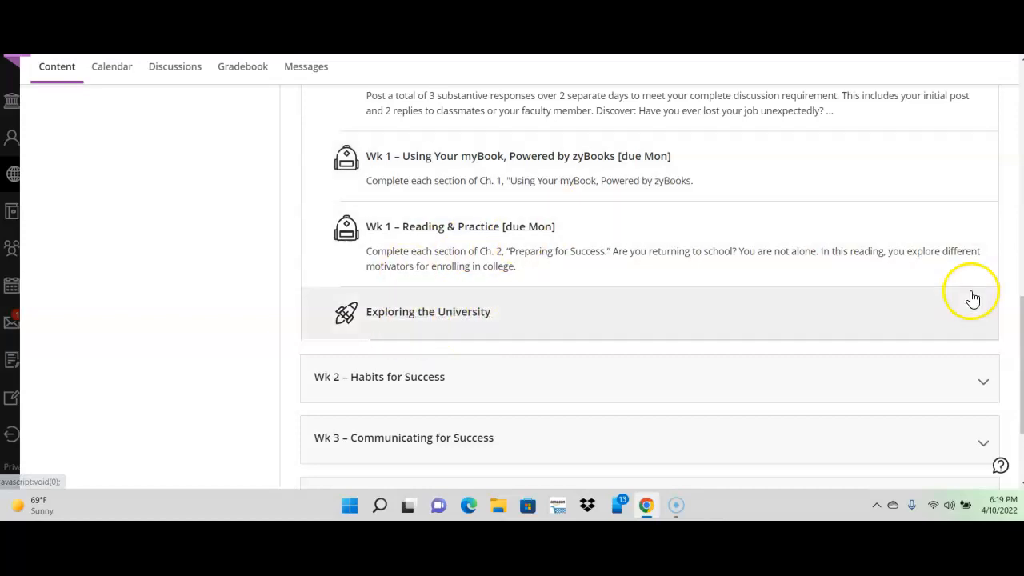
# Step: Scroll back up and collapse the Wk 1 – Preparing for Success module
pyautogui.scroll(3)
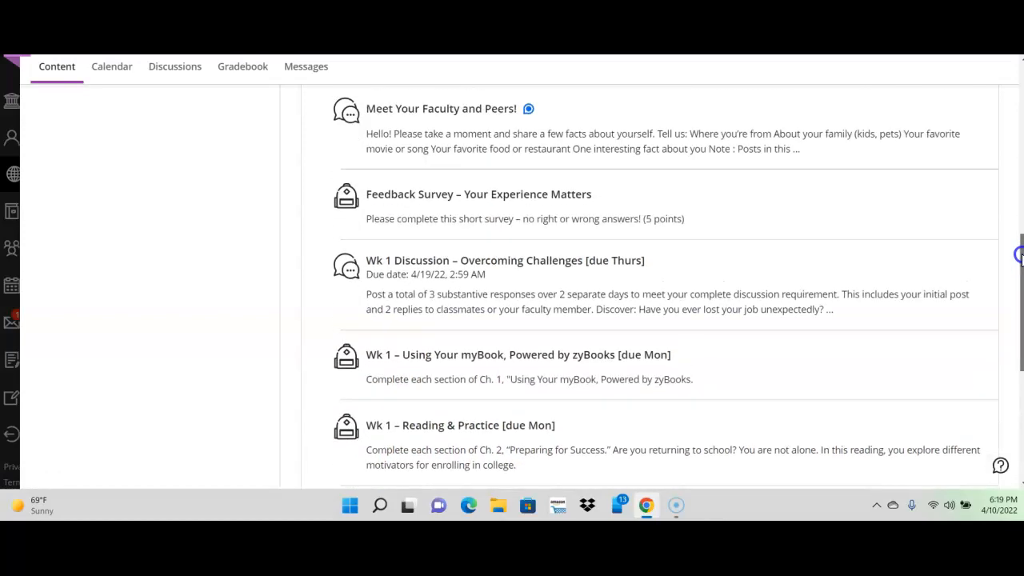
pyautogui.scroll(3)
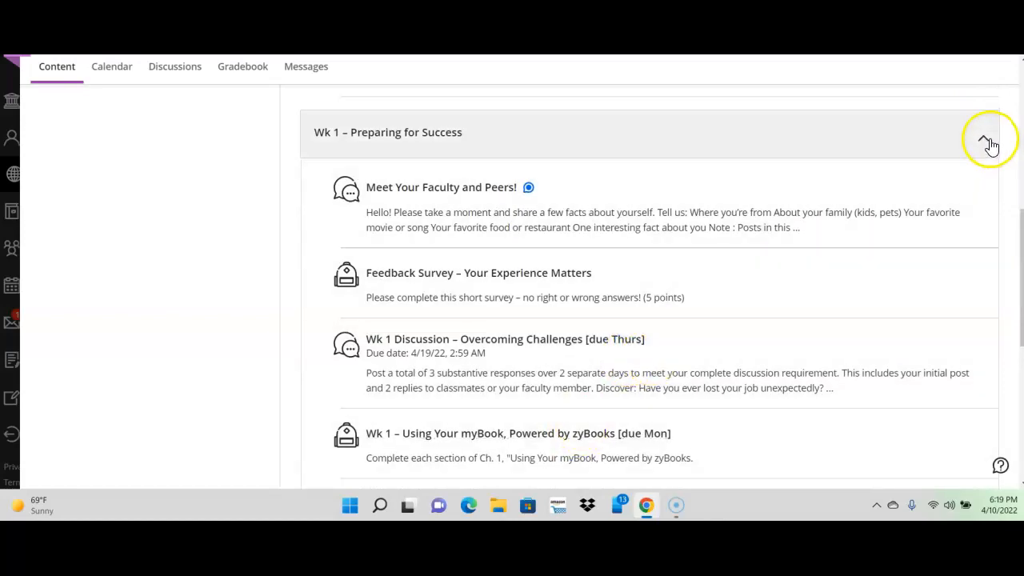
pyautogui.click(984, 137)
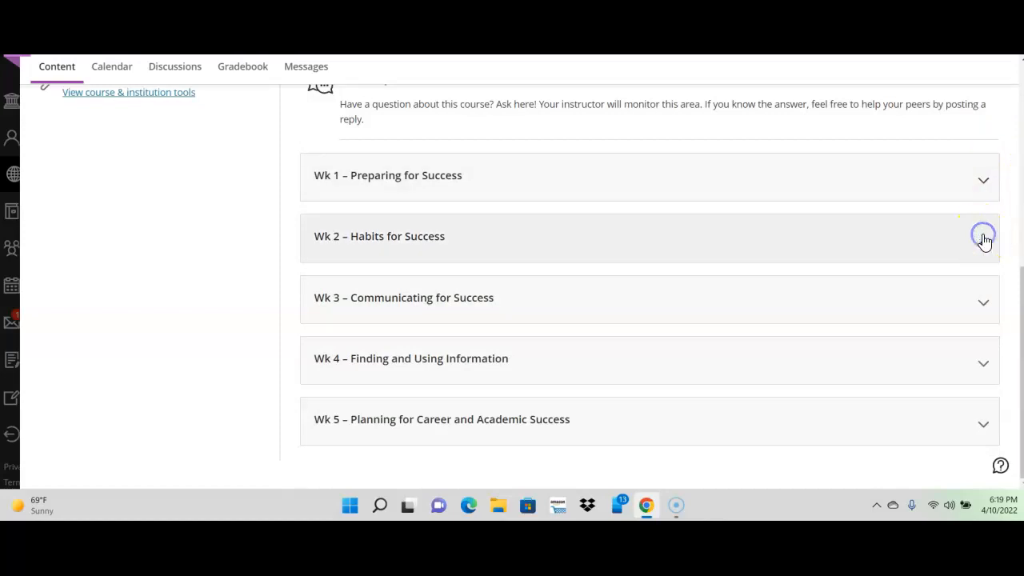
# Step: Expand Wk 2 – Habits for Success to show its discussion and Chapter 3 reading
pyautogui.click(983, 236)
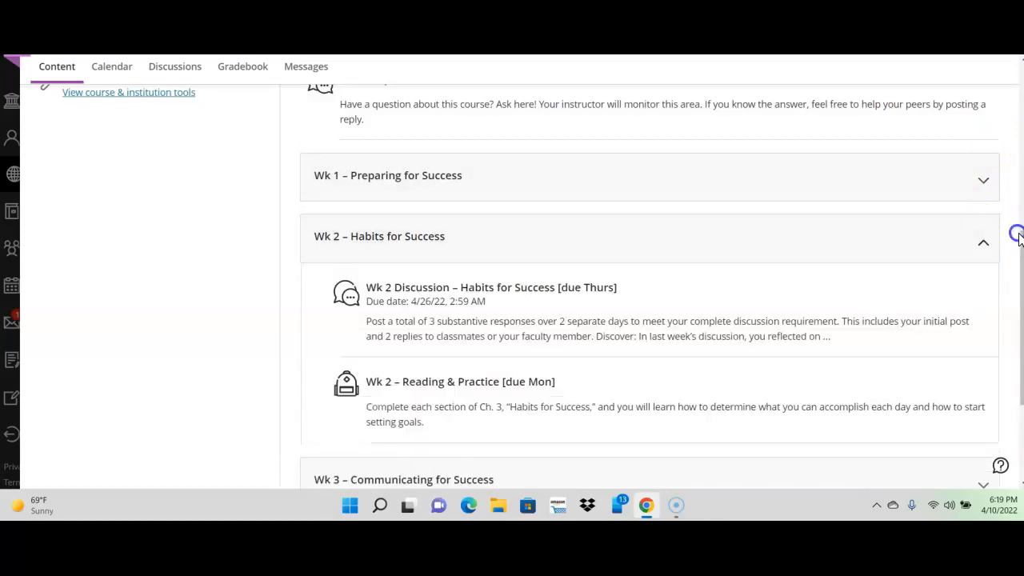
pyautogui.scroll(-3)
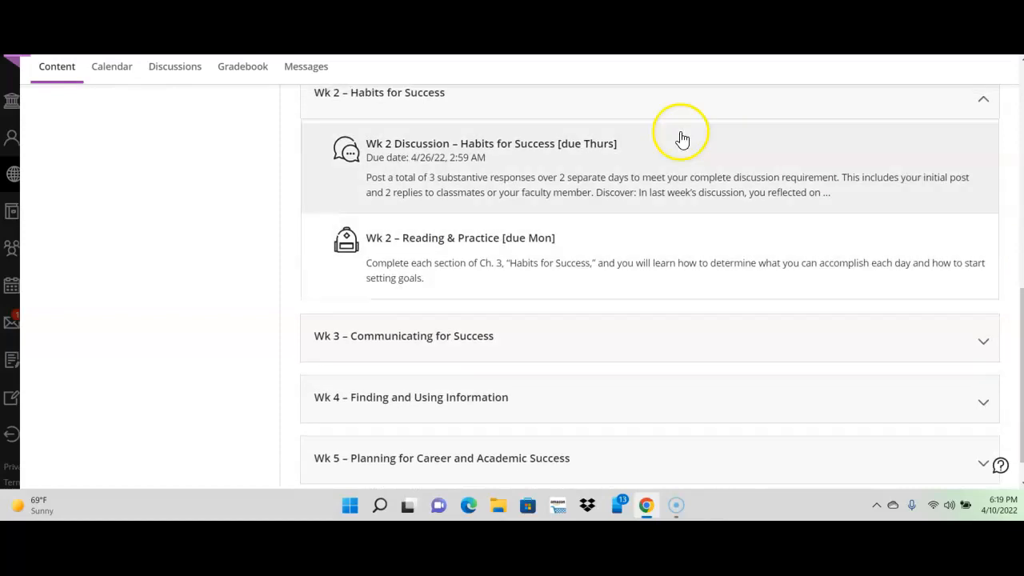
pyautogui.moveTo(672, 152)
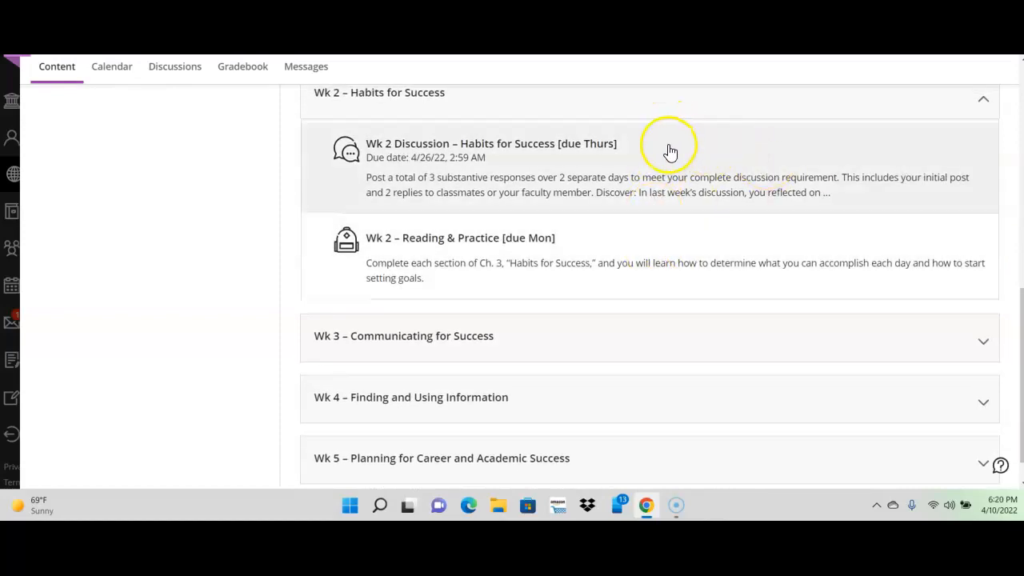
pyautogui.moveTo(603, 239)
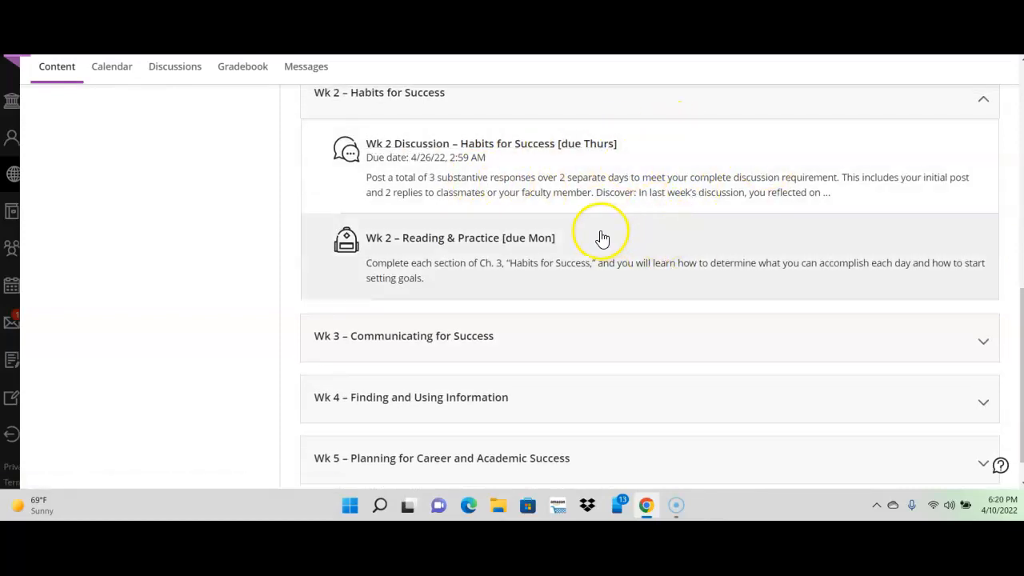
pyautogui.moveTo(503, 272)
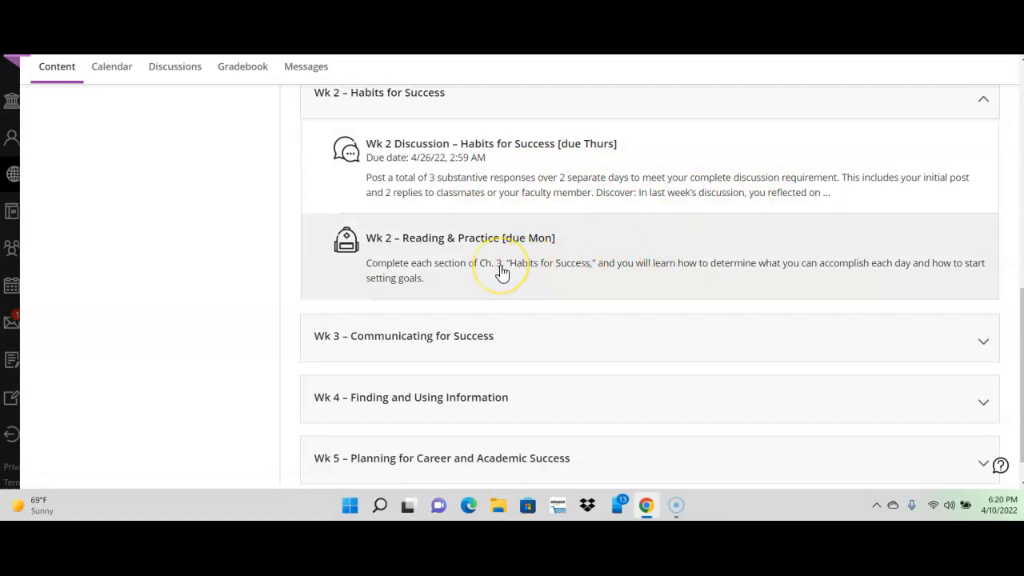
pyautogui.moveTo(574, 261)
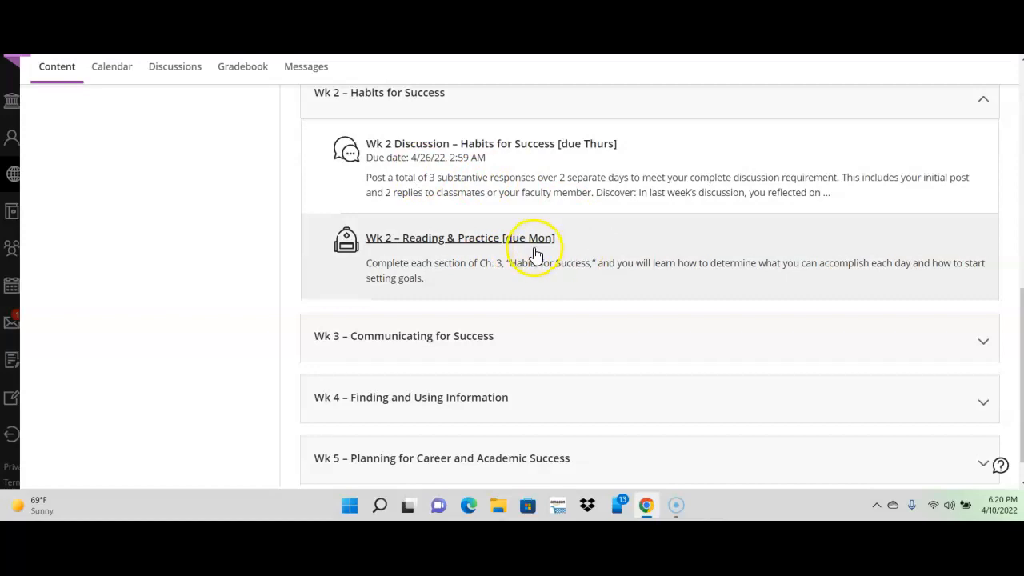
pyautogui.moveTo(658, 242)
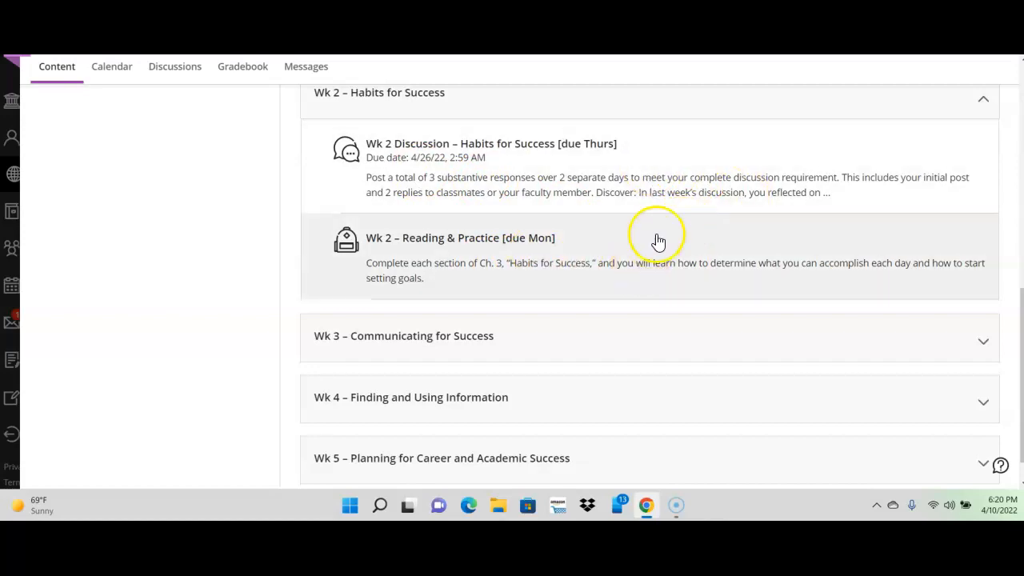
pyautogui.moveTo(727, 242)
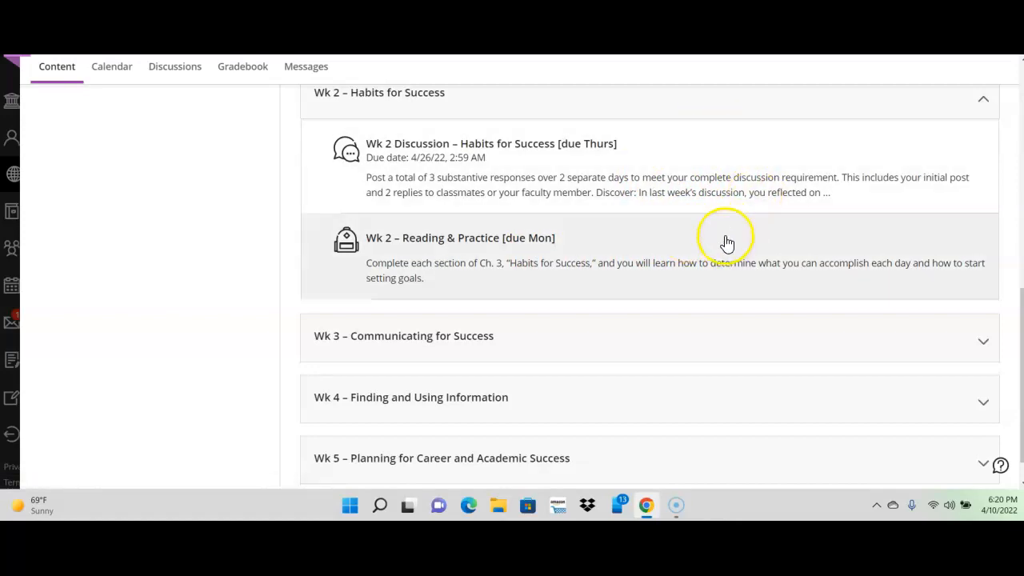
# Step: Collapse Wk 2 and expand Wk 3 – Communicating for Success to list its discussion, reading and worksheet
pyautogui.click(983, 99)
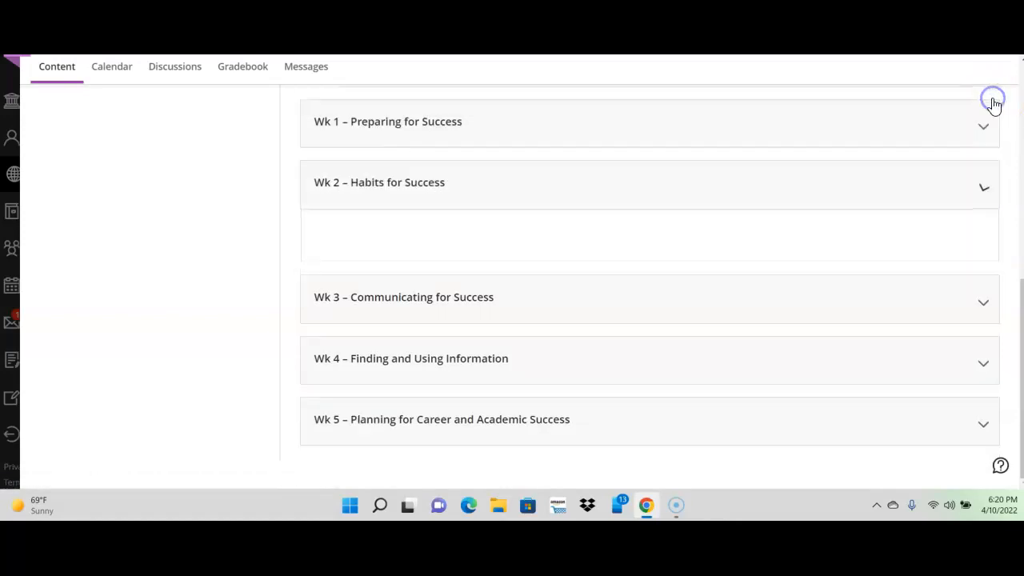
pyautogui.scroll(3)
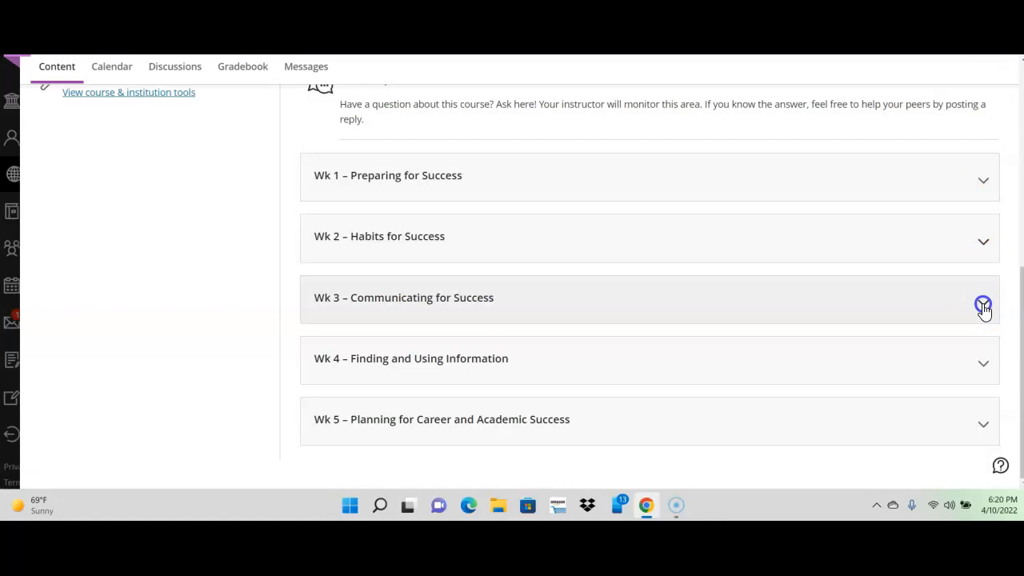
pyautogui.click(984, 303)
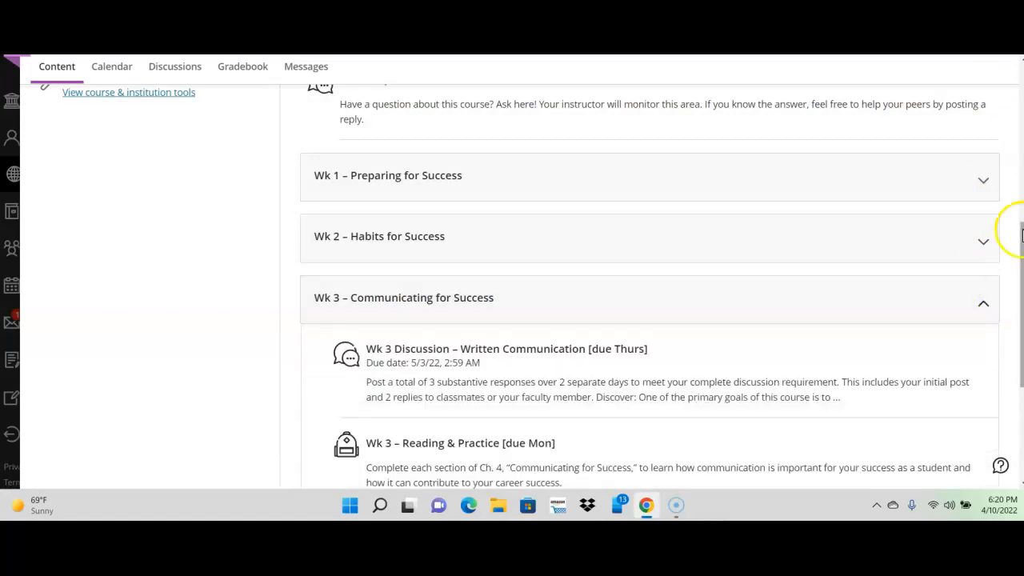
pyautogui.scroll(-3)
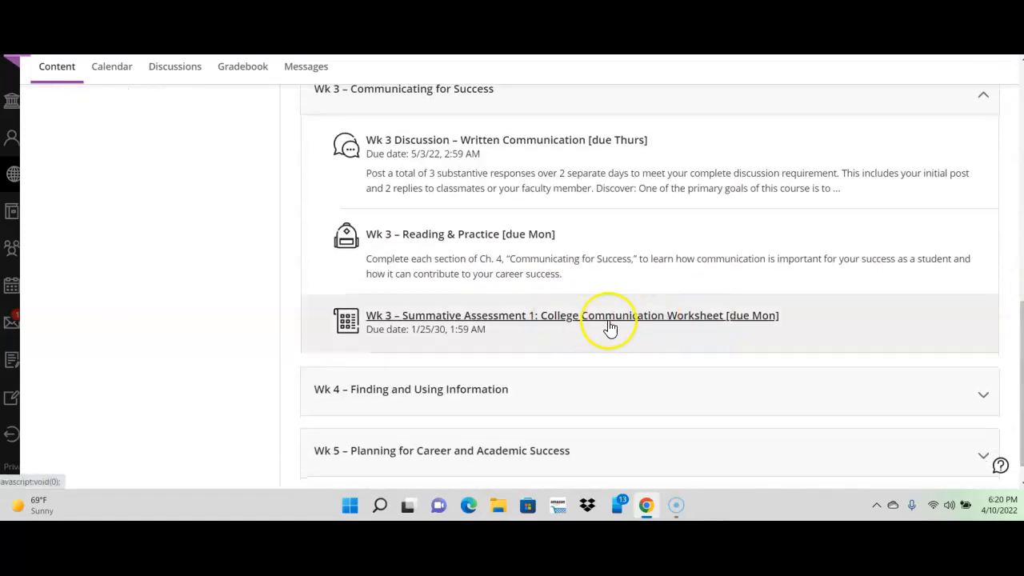
pyautogui.moveTo(596, 322)
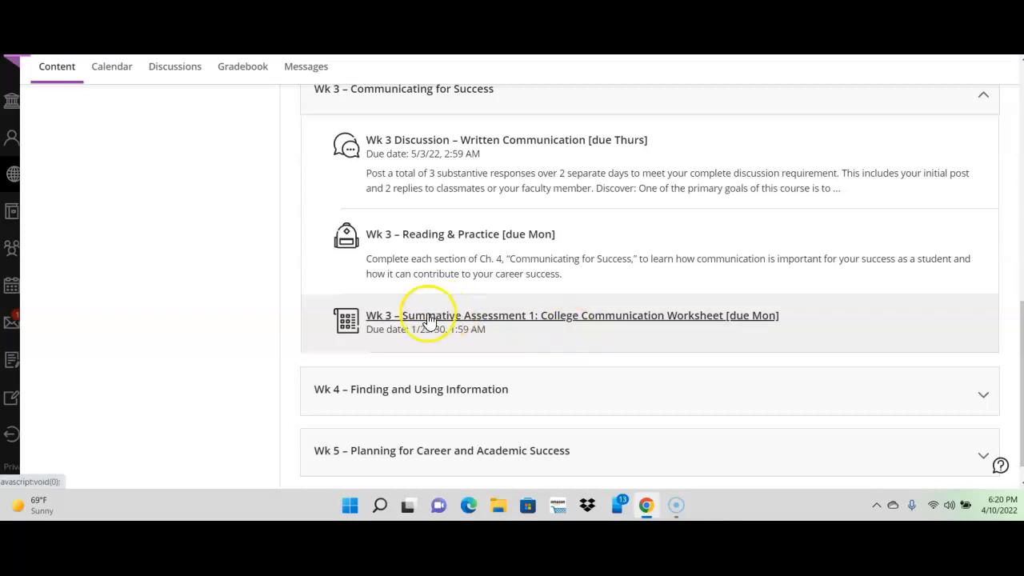
pyautogui.moveTo(403, 264)
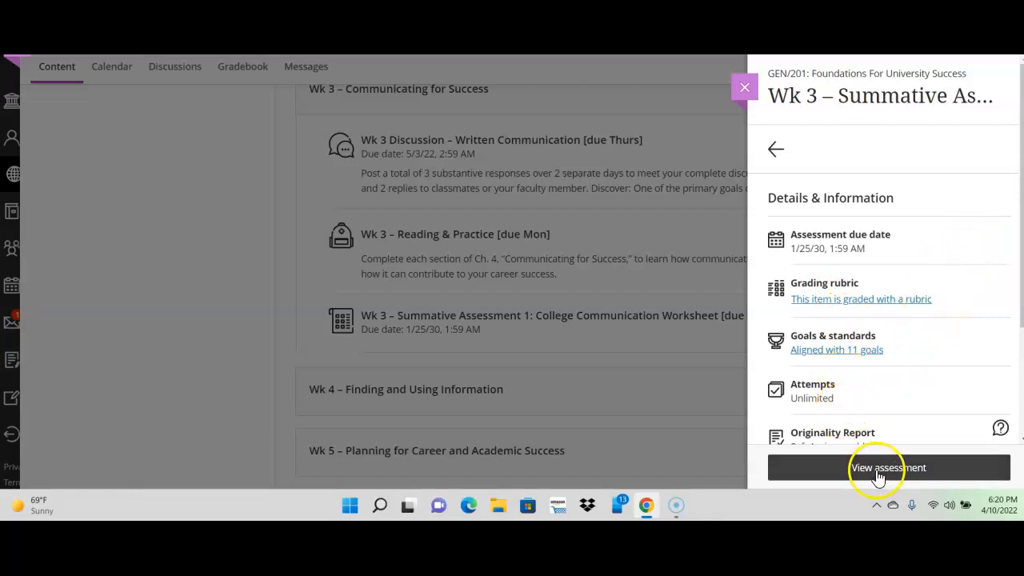
# Step: Open the full College Communication Worksheet assessment and download its worksheet Word file
pyautogui.click(888, 467)
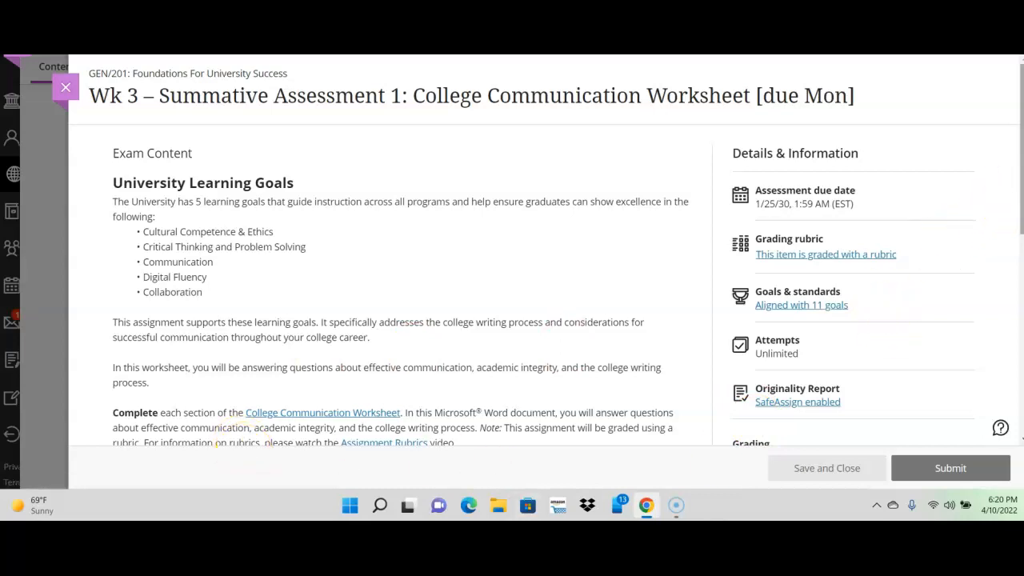
pyautogui.scroll(-3)
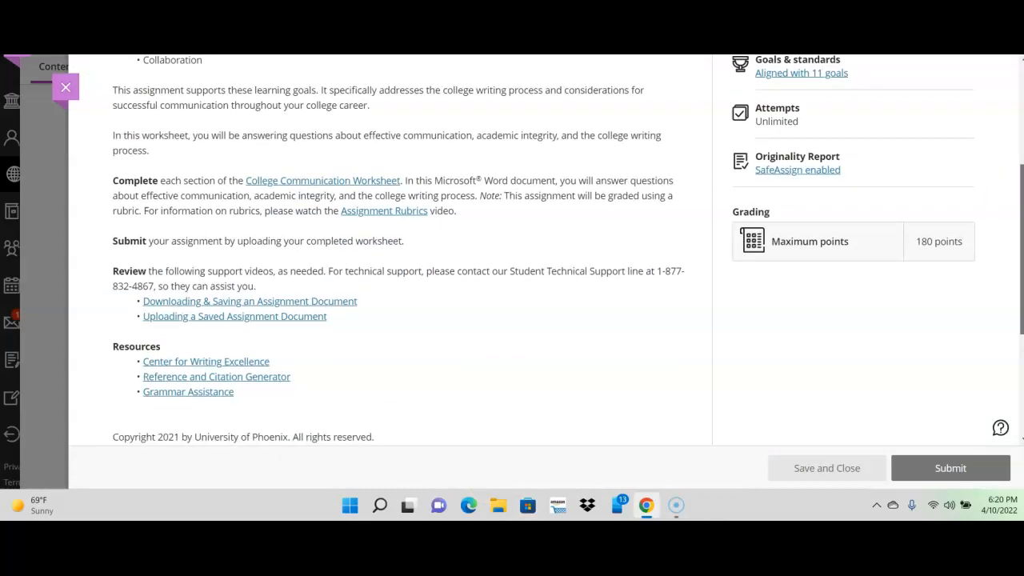
pyautogui.scroll(3)
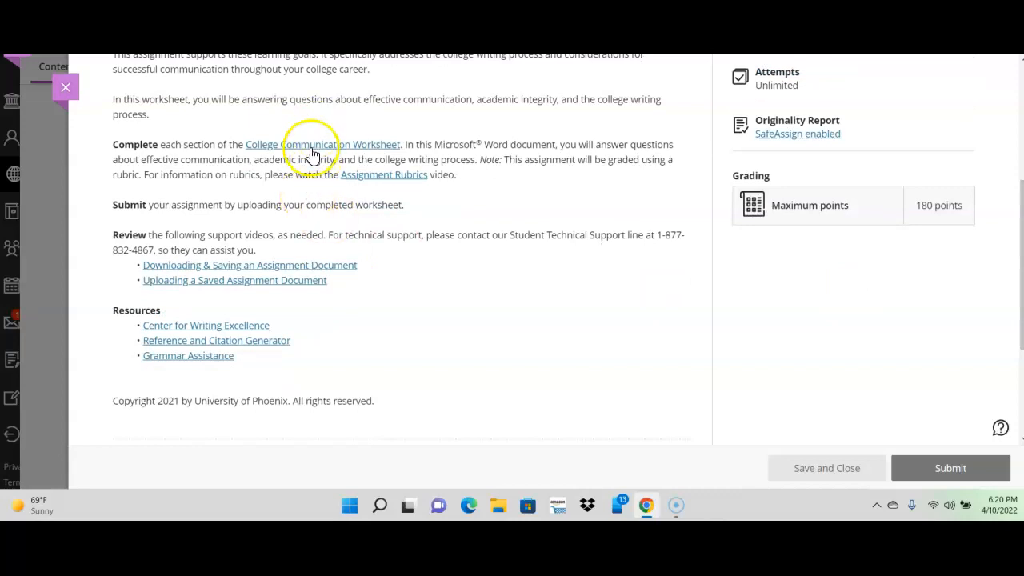
pyautogui.click(322, 144)
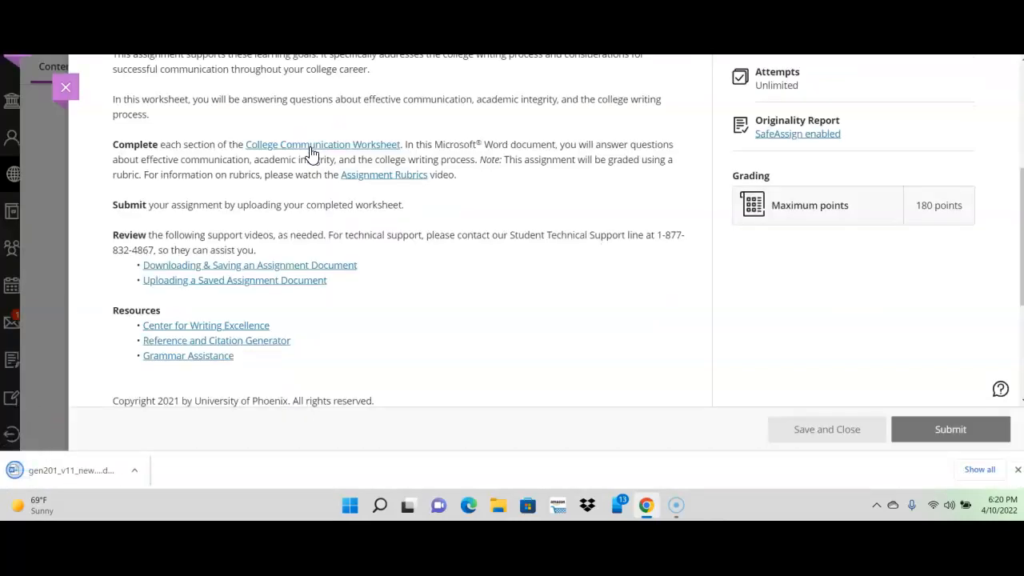
pyautogui.moveTo(68, 470)
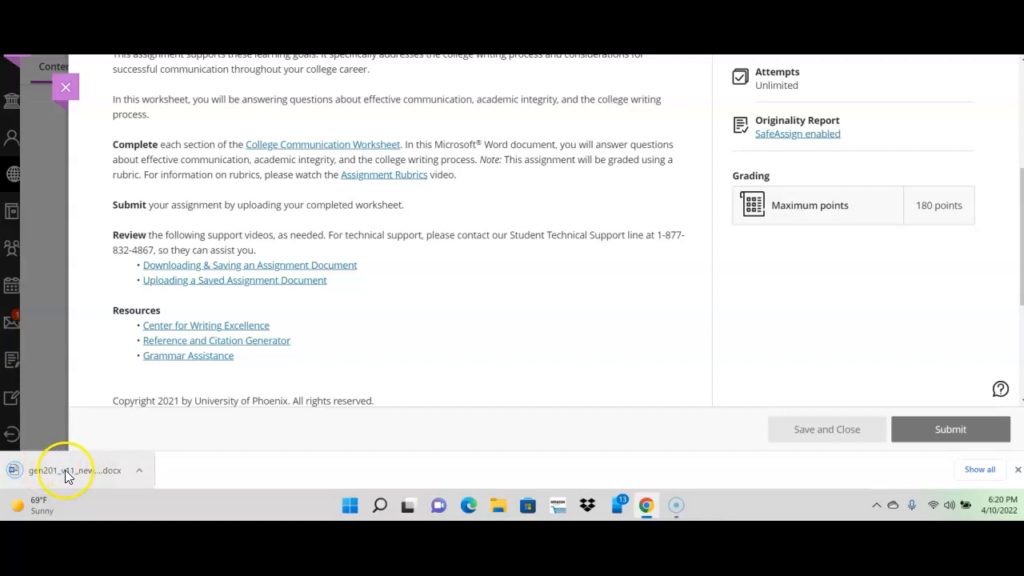
pyautogui.click(68, 470)
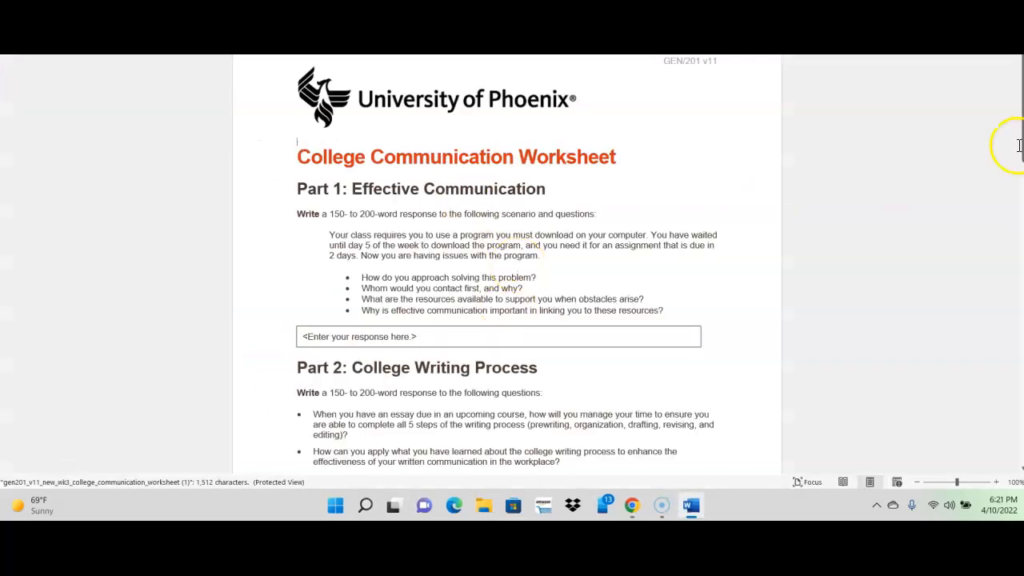
pyautogui.scroll(-3)
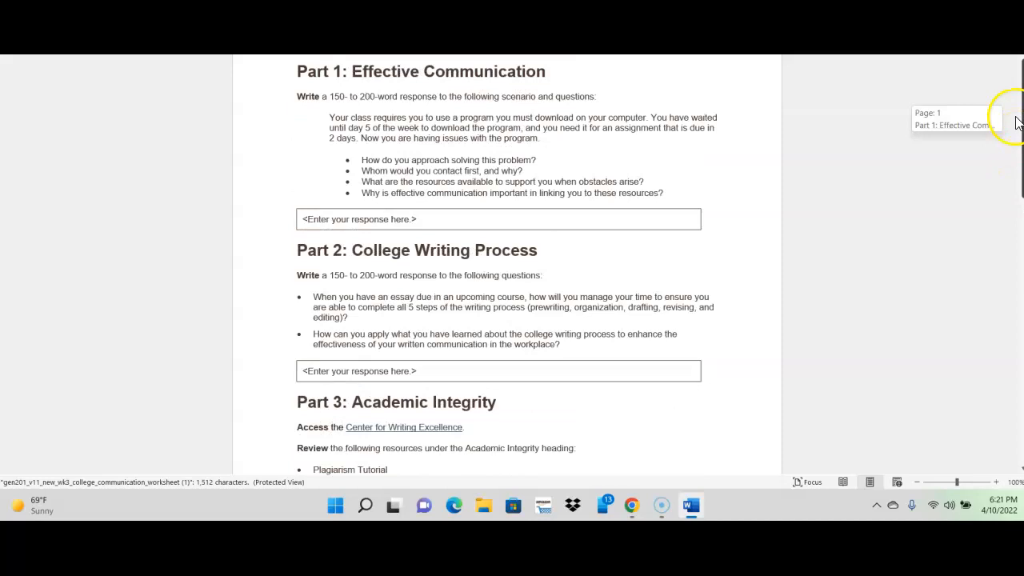
pyautogui.scroll(-3)
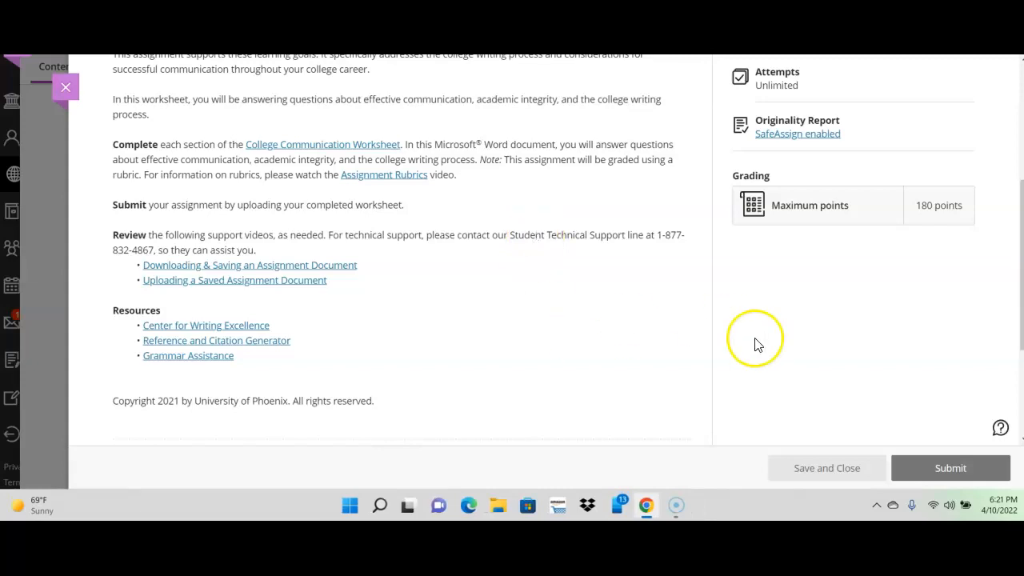
pyautogui.moveTo(950, 468)
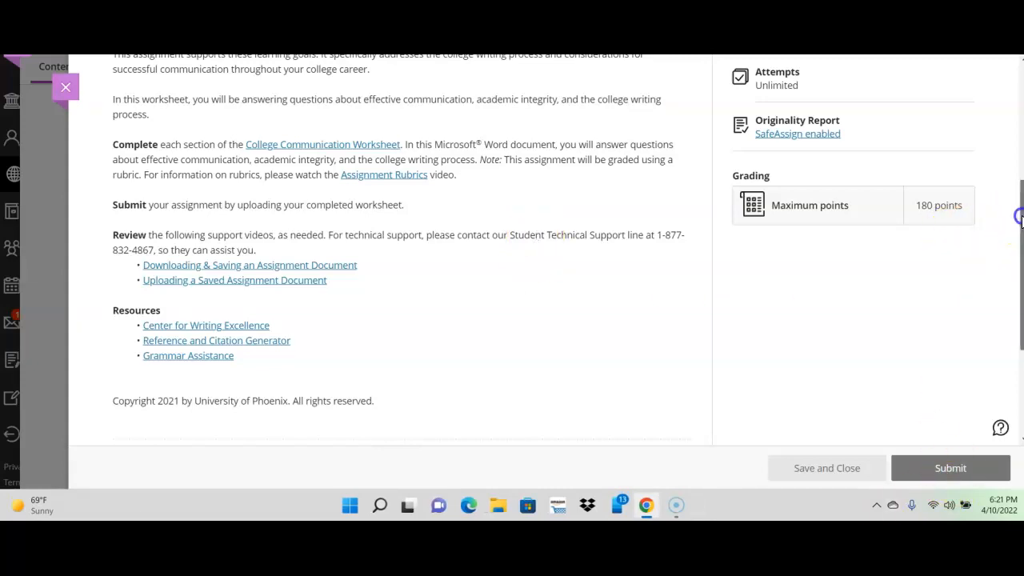
# Step: Close the Summative Assessment 1 page and scroll the outline back to the Week 3 items
pyautogui.scroll(3)
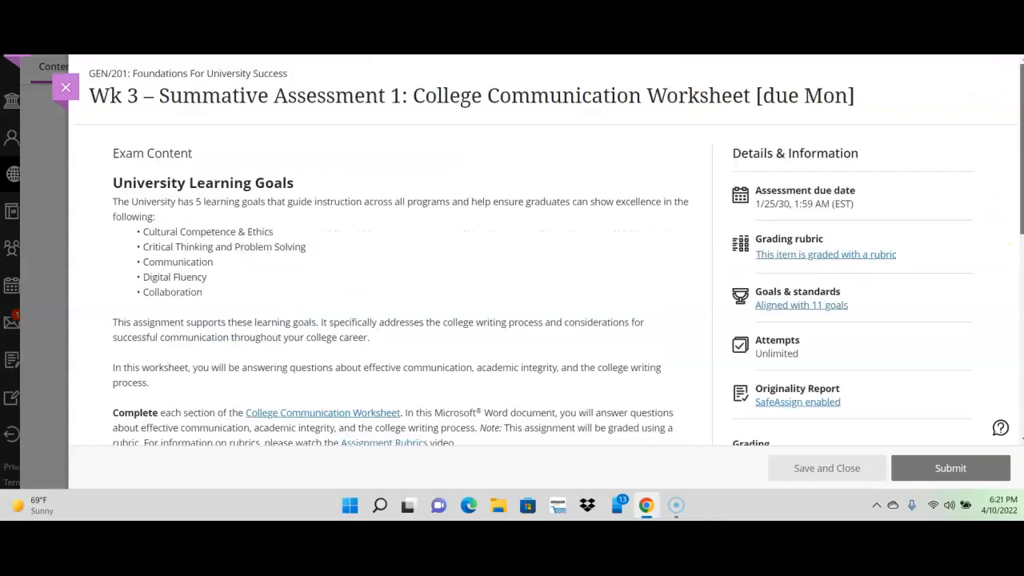
pyautogui.click(65, 86)
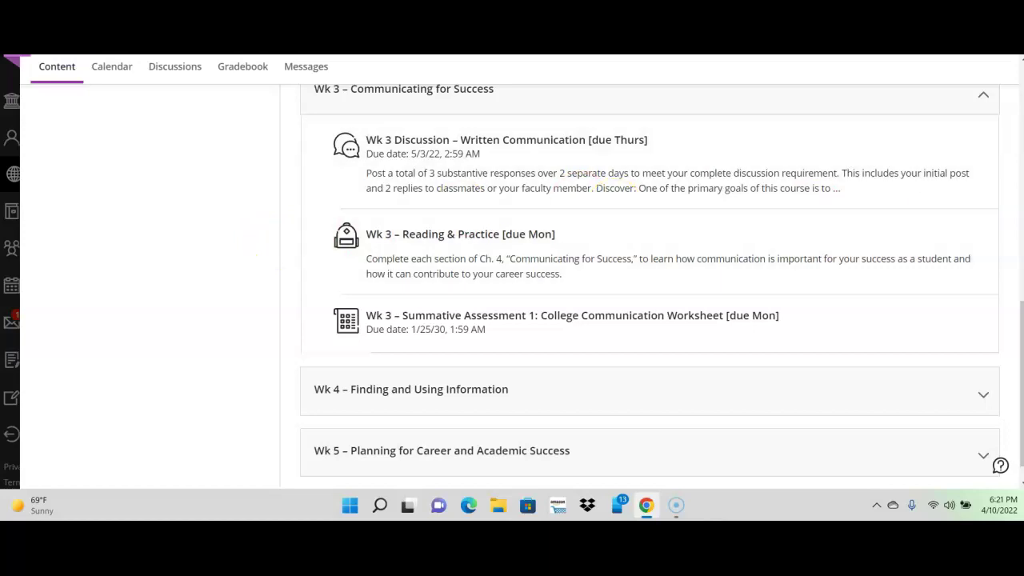
pyautogui.scroll(3)
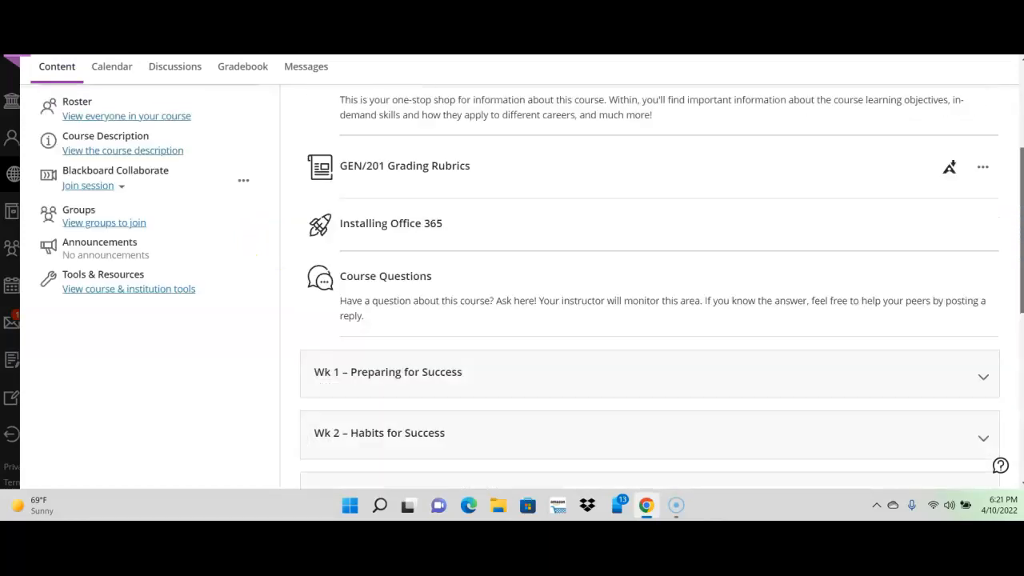
pyautogui.scroll(3)
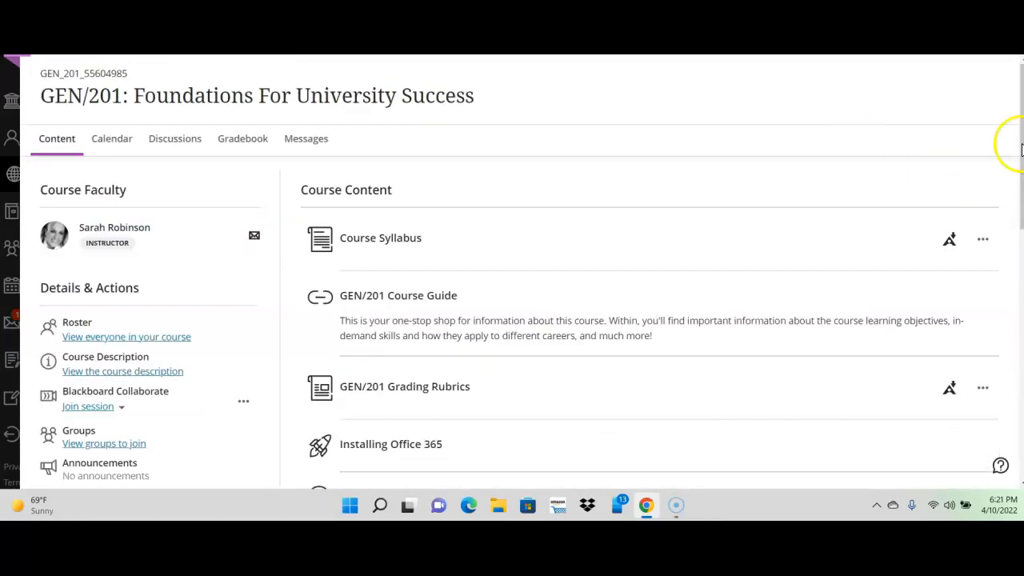
pyautogui.scroll(-3)
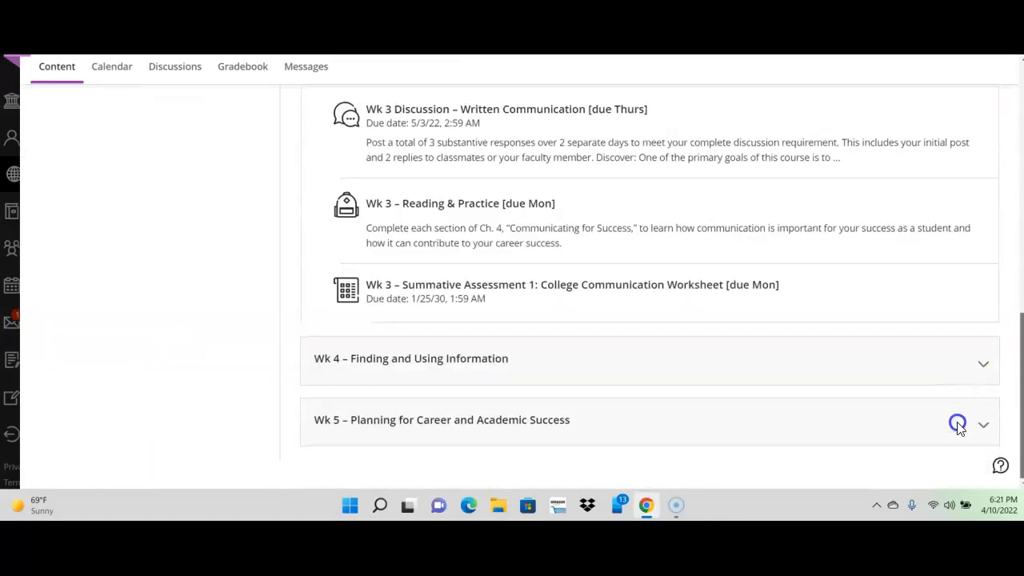
pyautogui.click(983, 364)
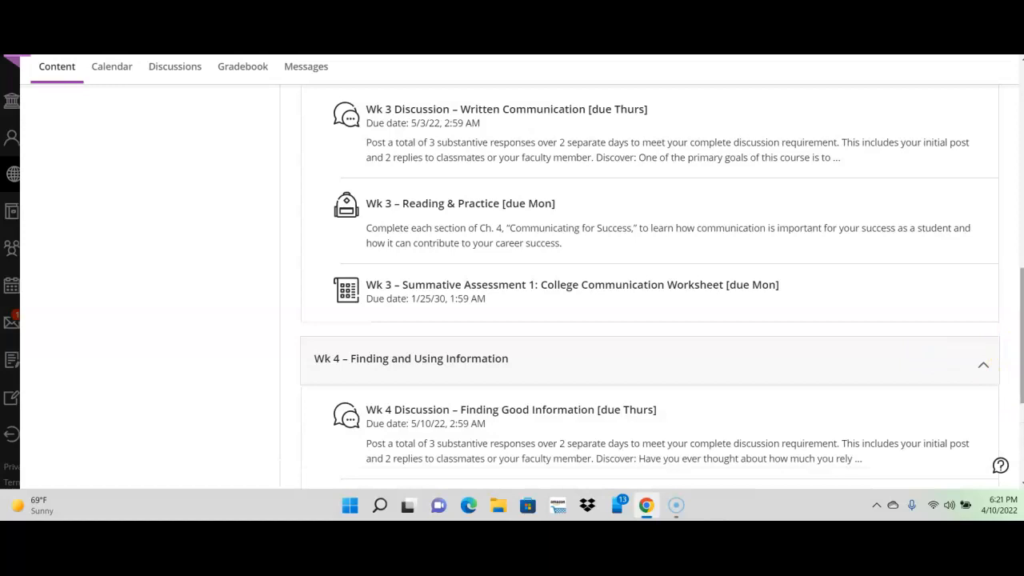
pyautogui.scroll(-3)
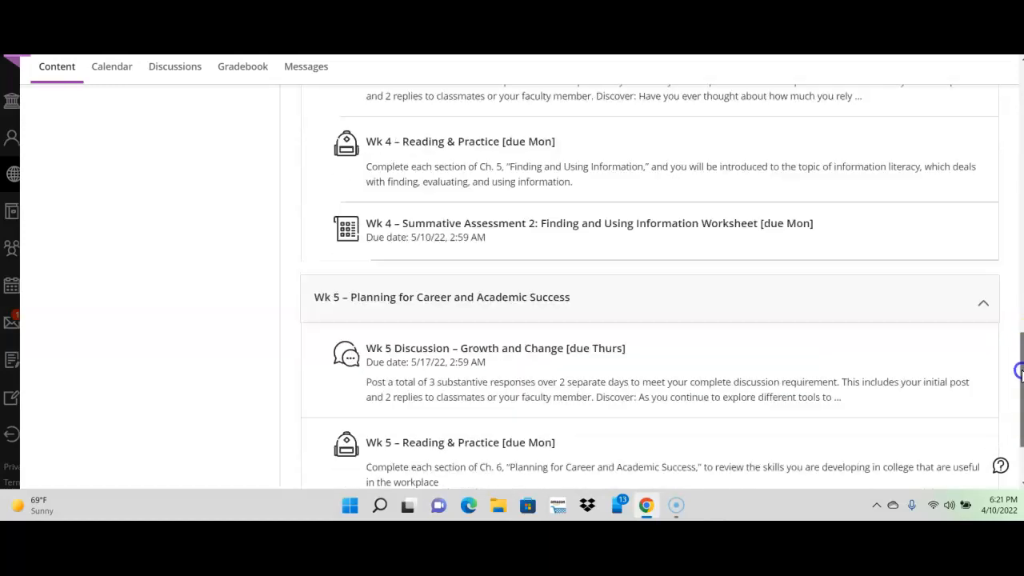
pyautogui.scroll(-3)
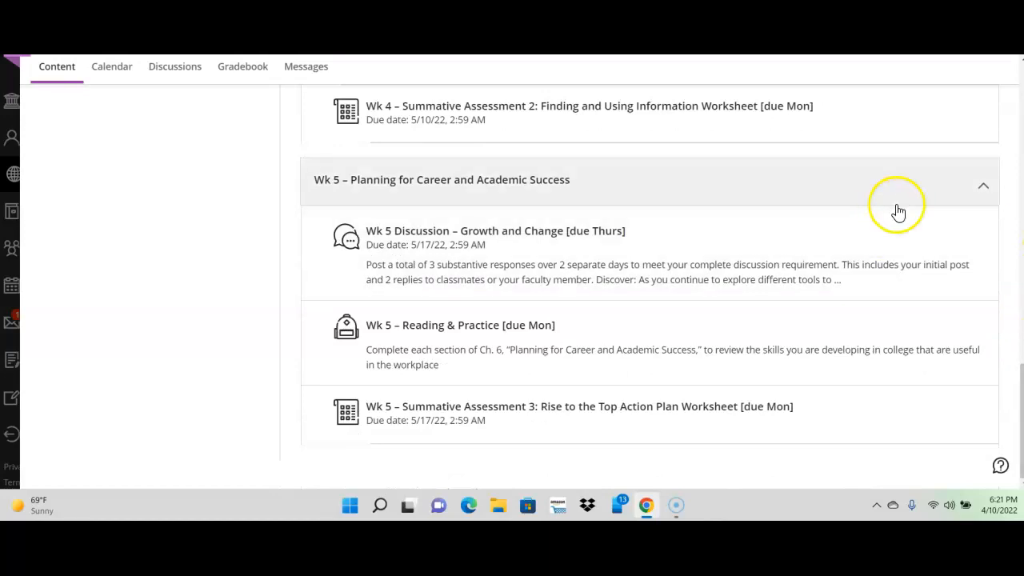
pyautogui.click(982, 180)
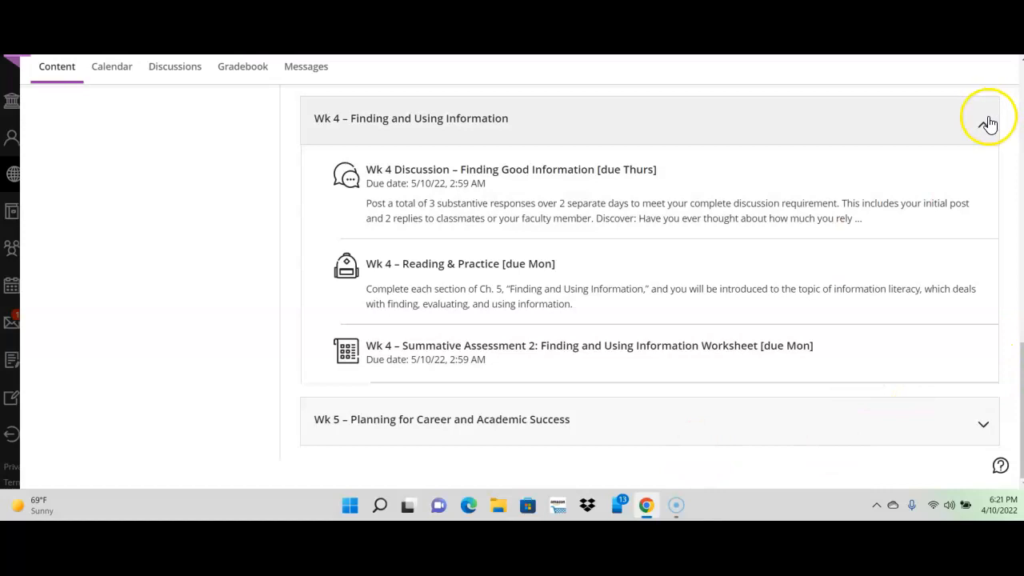
pyautogui.scroll(3)
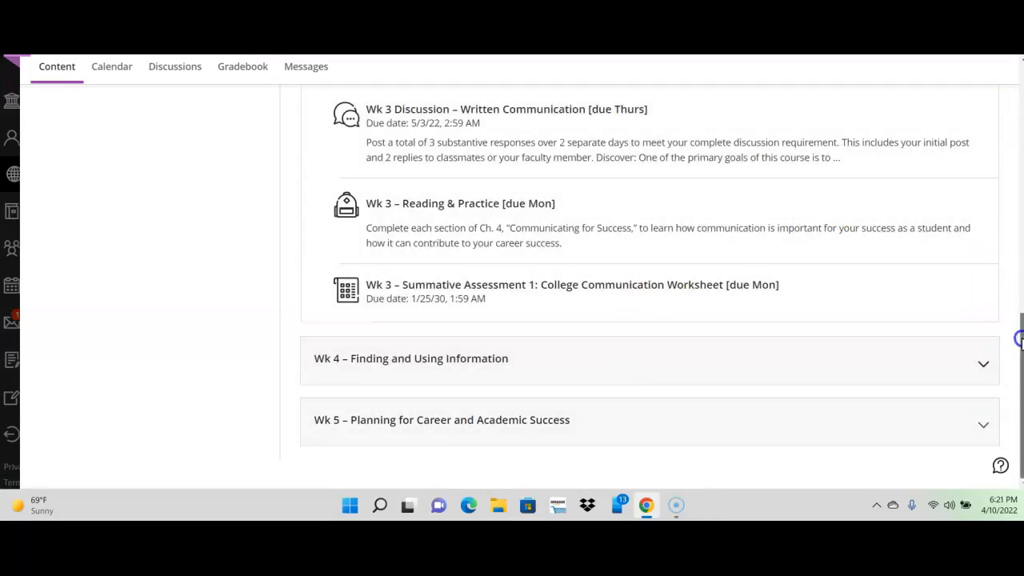
pyautogui.scroll(3)
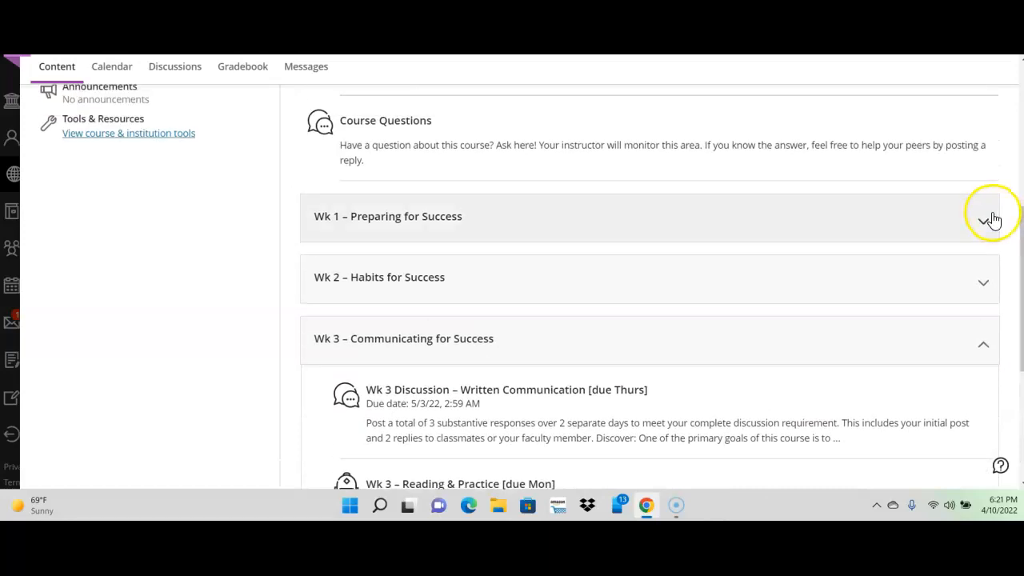
# Step: Expand Wk 1 – Preparing for Success and scroll up to the faculty and syllabus
pyautogui.click(983, 220)
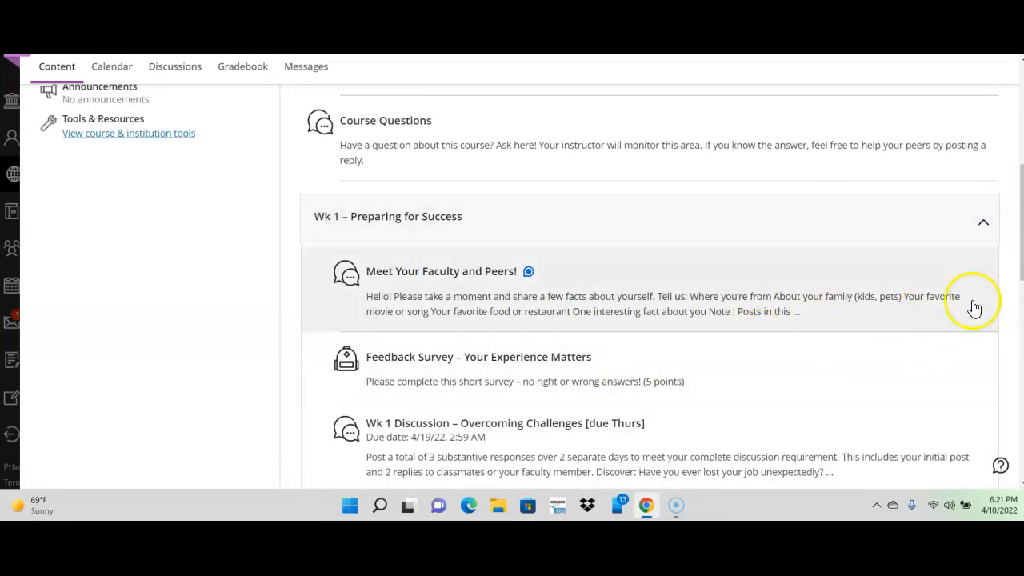
pyautogui.moveTo(520, 289)
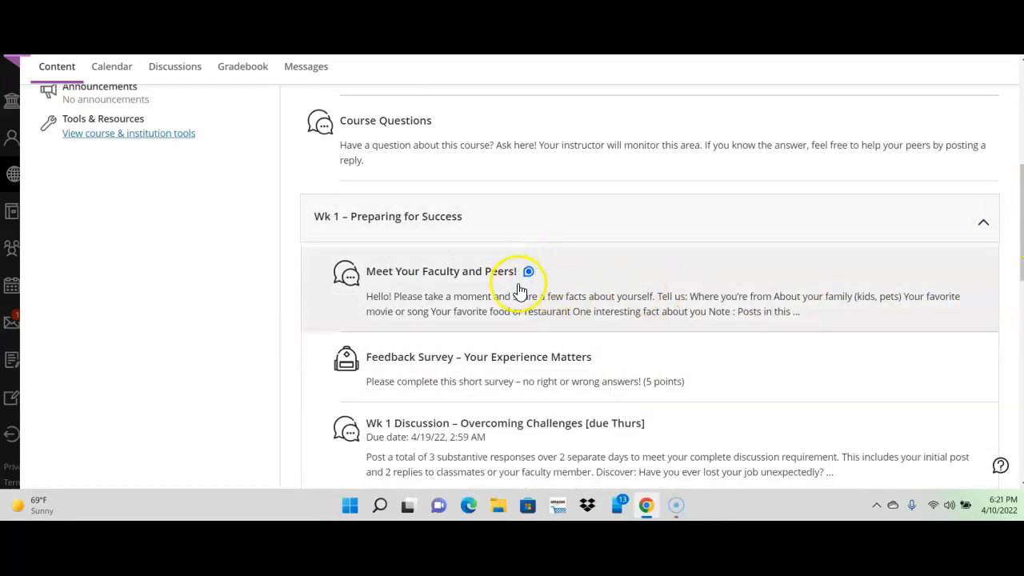
pyautogui.moveTo(520, 288)
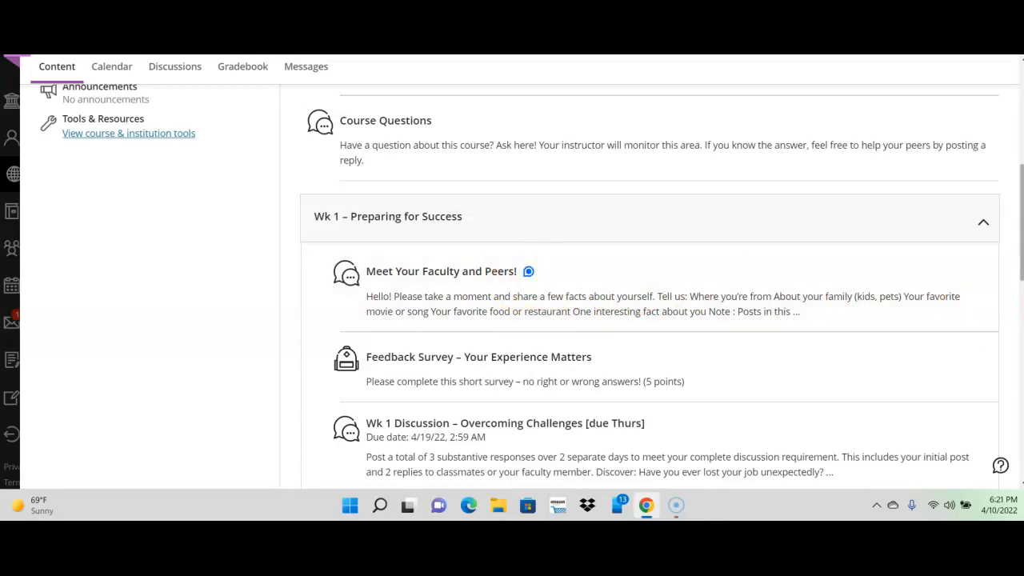
pyautogui.scroll(3)
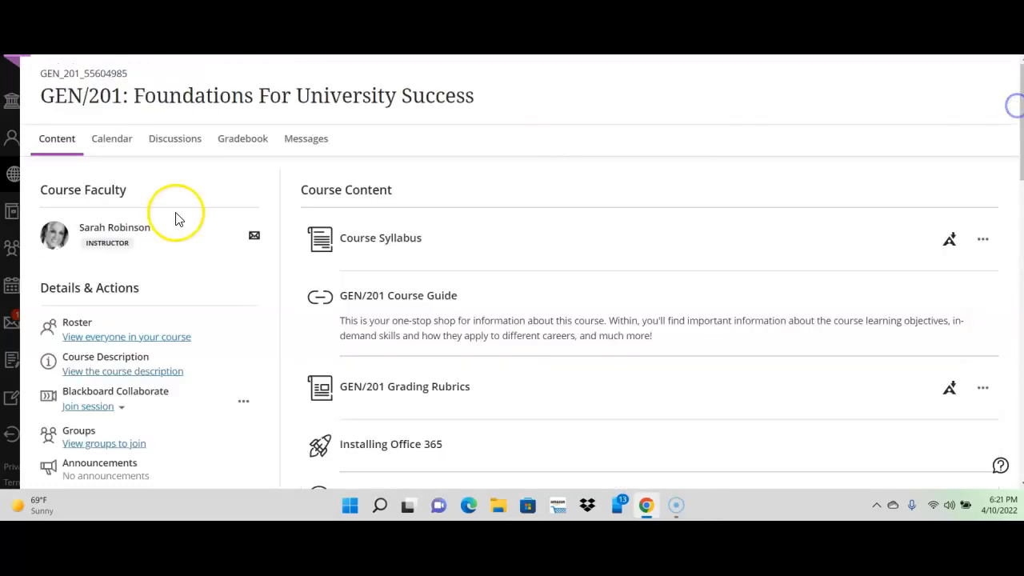
pyautogui.moveTo(712, 410)
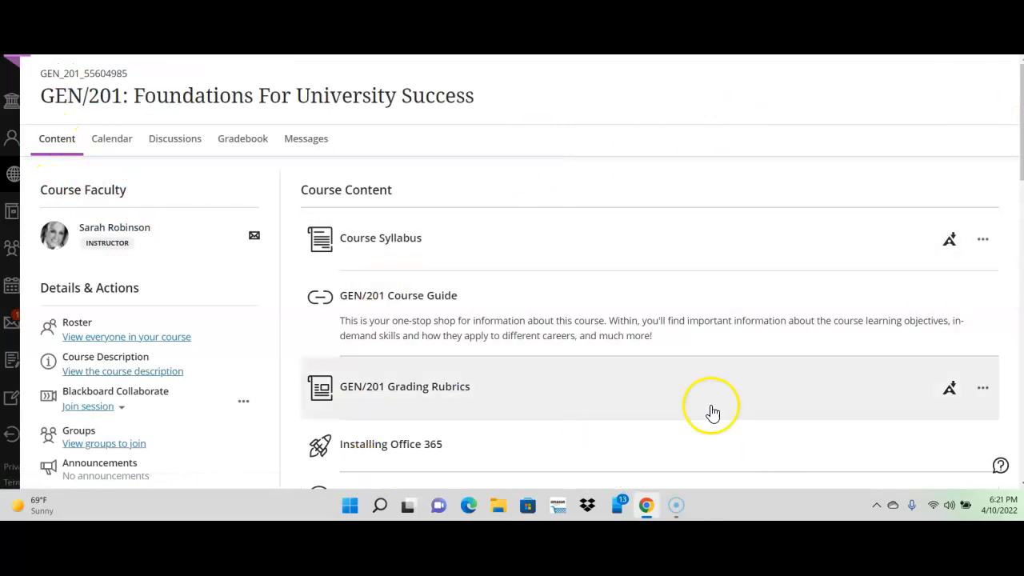
pyautogui.moveTo(758, 205)
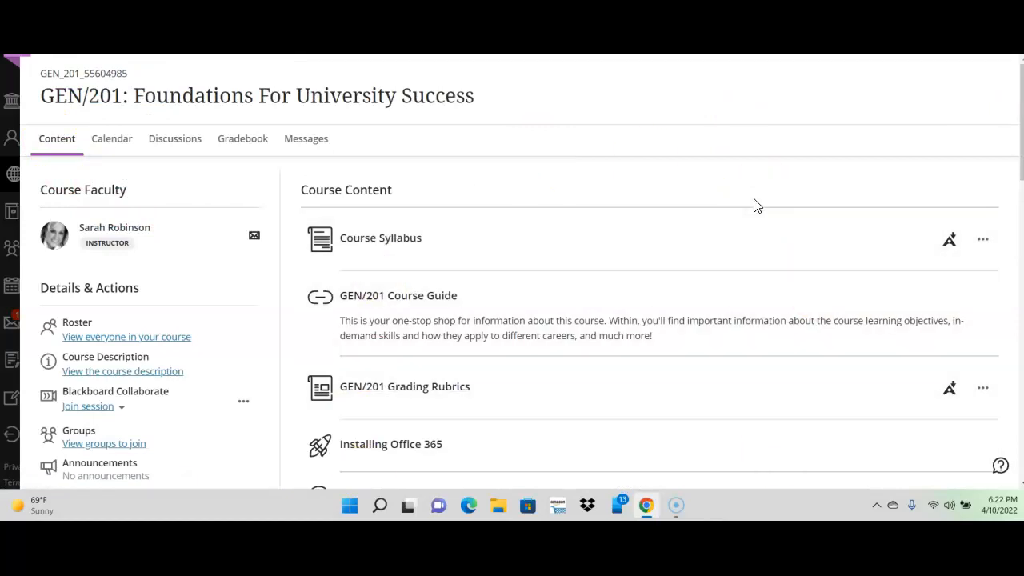
pyautogui.moveTo(632, 174)
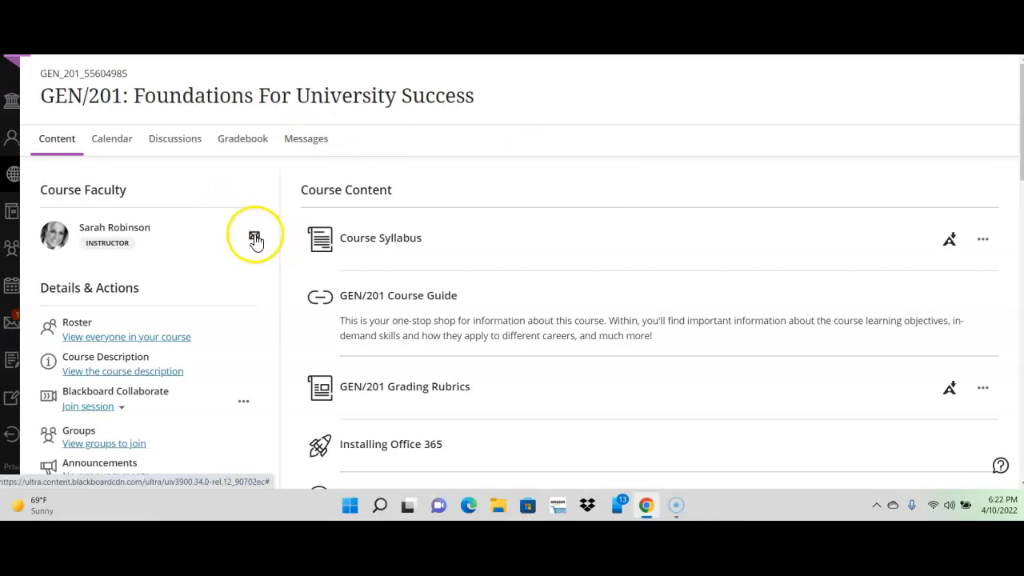
pyautogui.click(254, 238)
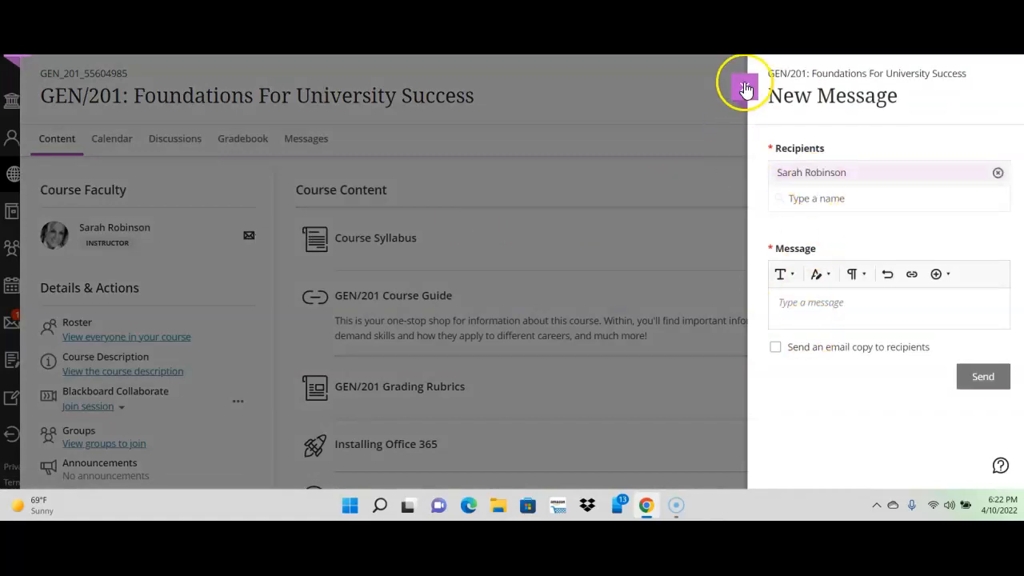
pyautogui.click(744, 86)
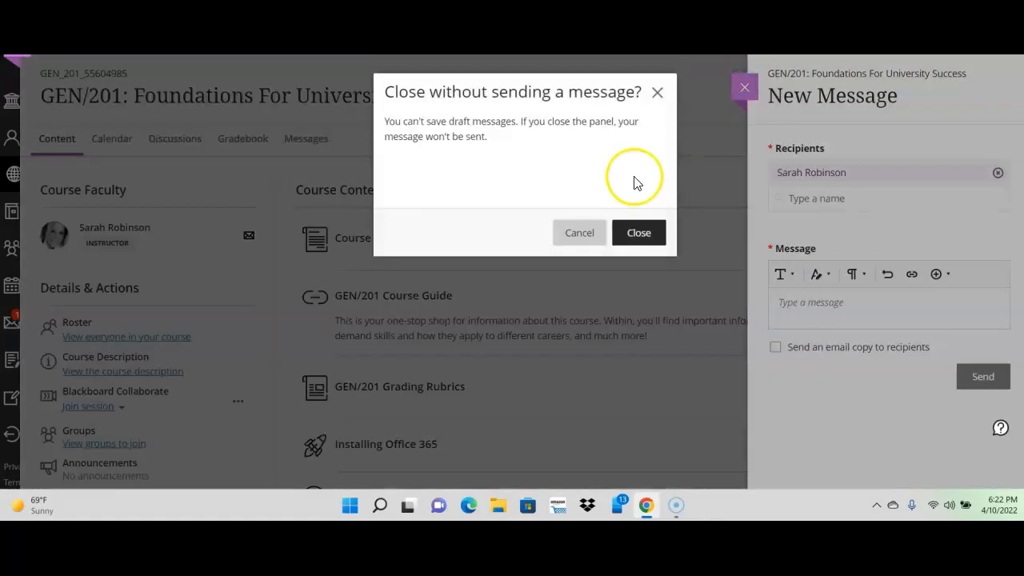
pyautogui.click(638, 232)
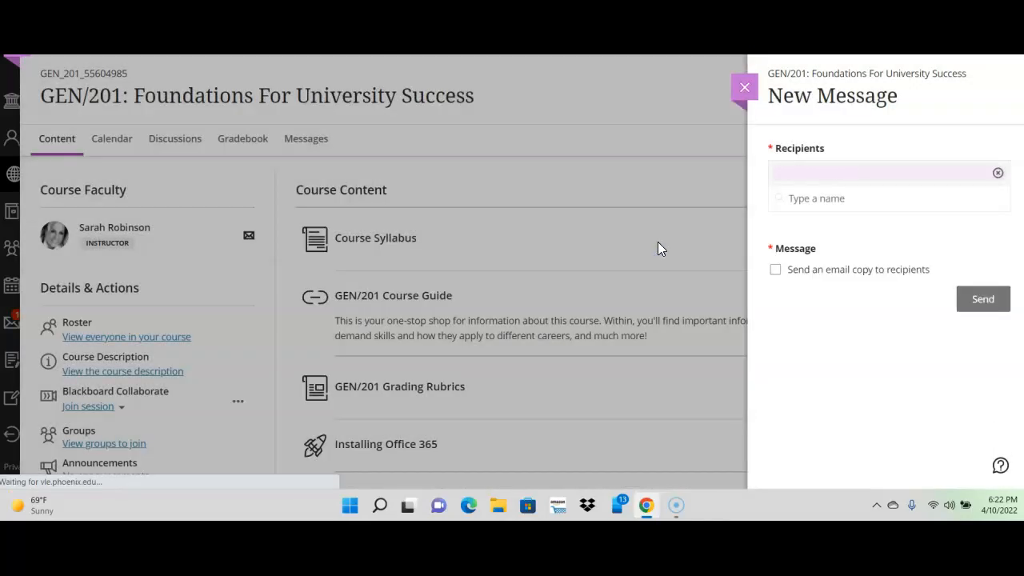
pyautogui.click(743, 87)
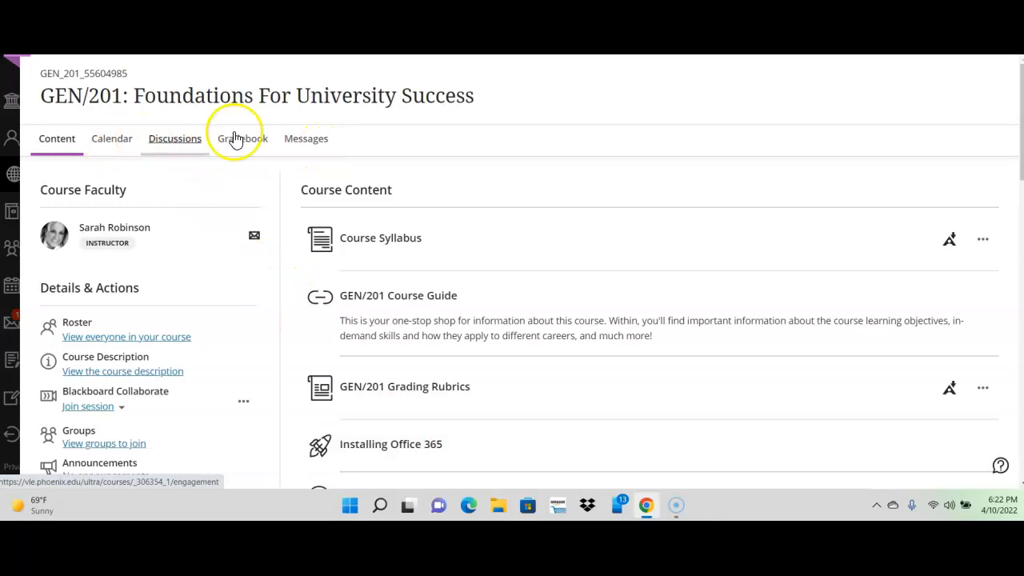
pyautogui.moveTo(305, 138)
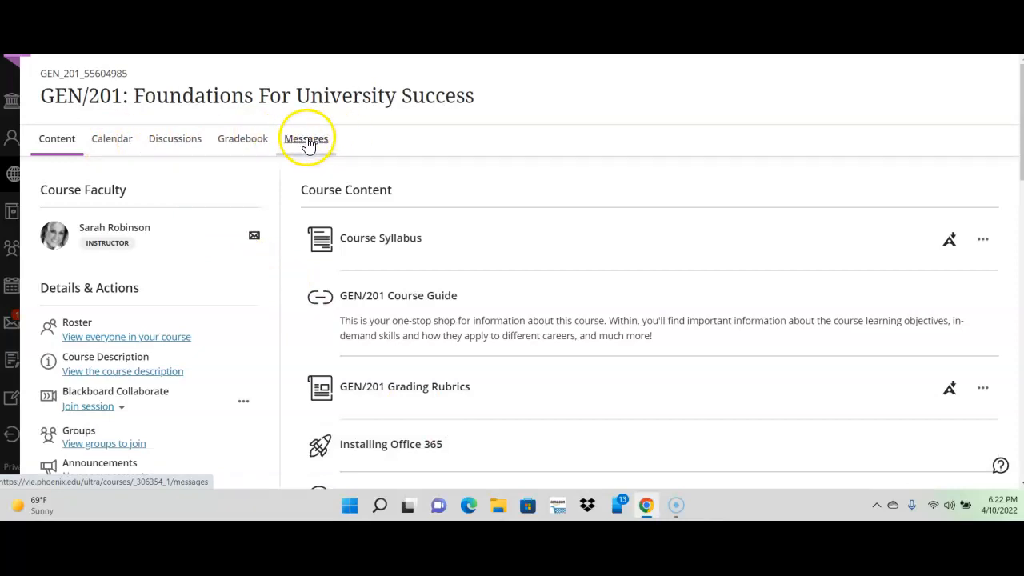
# Step: Visit the course Messages page, return to Content, then reopen Messages
pyautogui.click(306, 138)
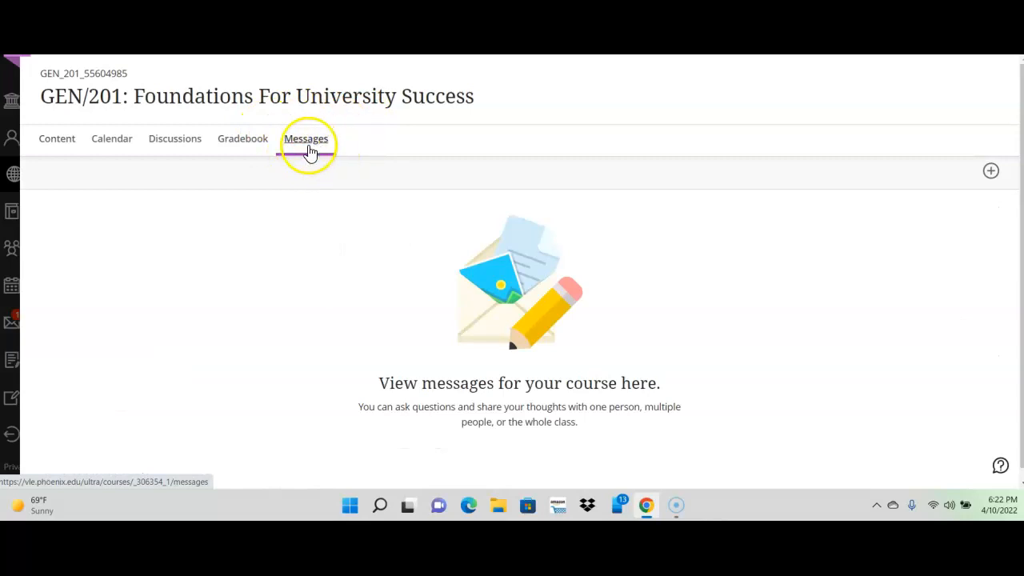
pyautogui.moveTo(281, 128)
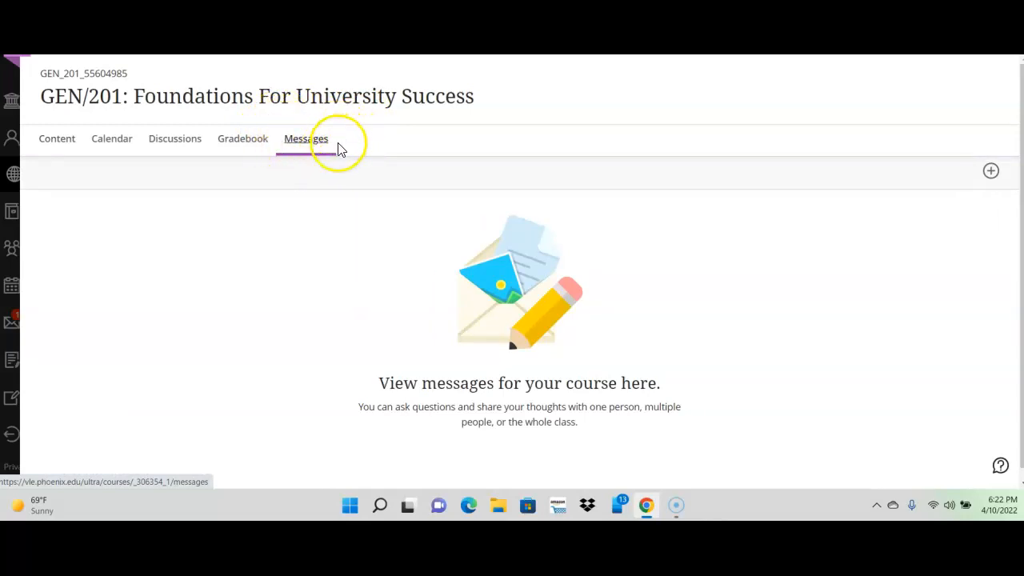
pyautogui.moveTo(348, 152)
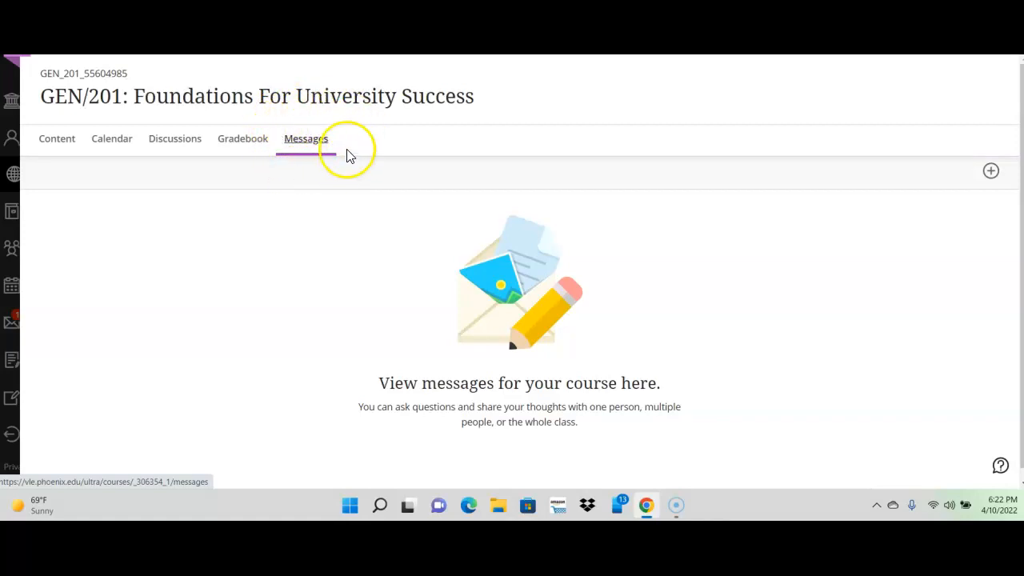
pyautogui.moveTo(311, 136)
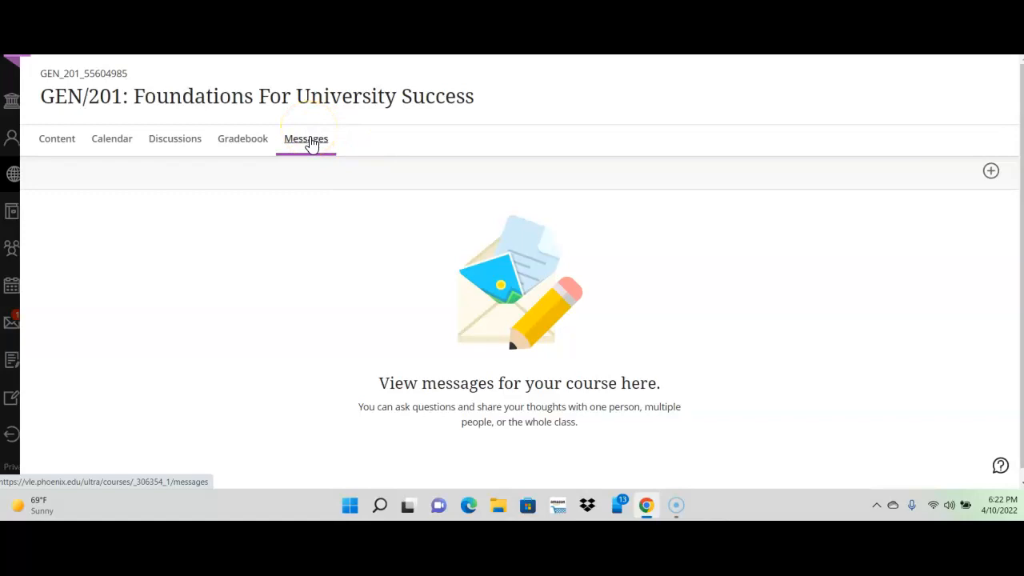
pyautogui.moveTo(56, 138)
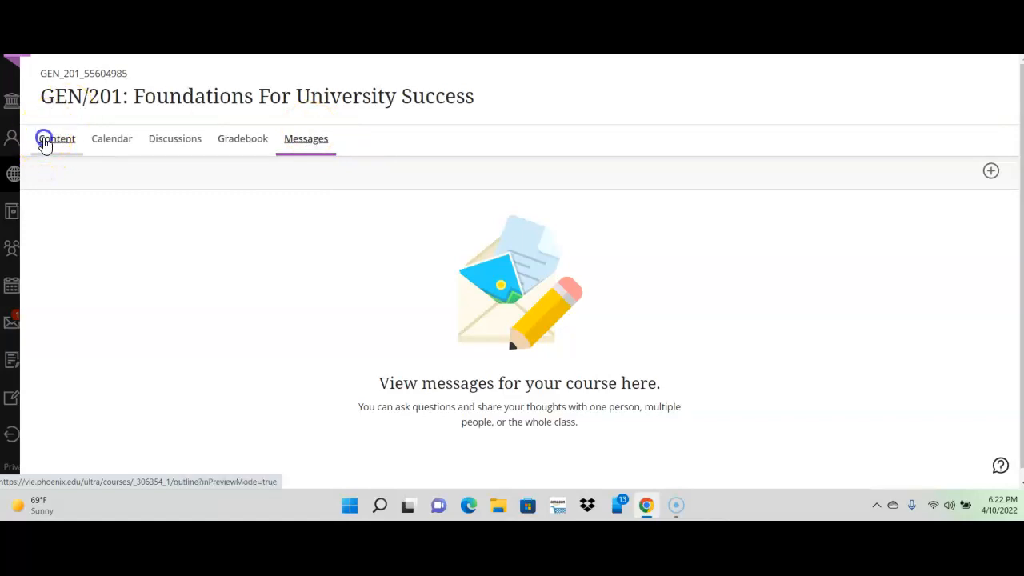
pyautogui.click(56, 138)
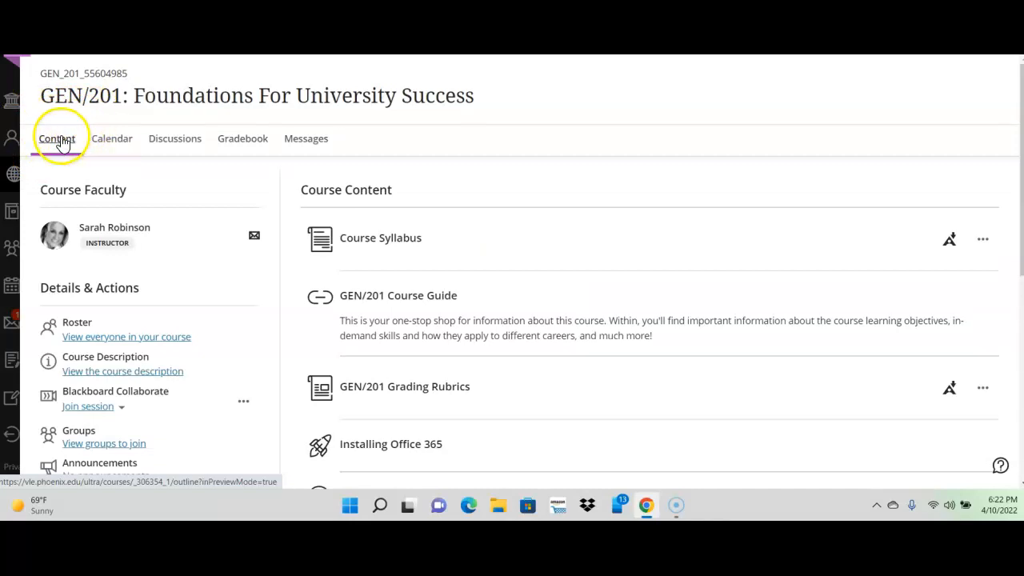
pyautogui.moveTo(307, 139)
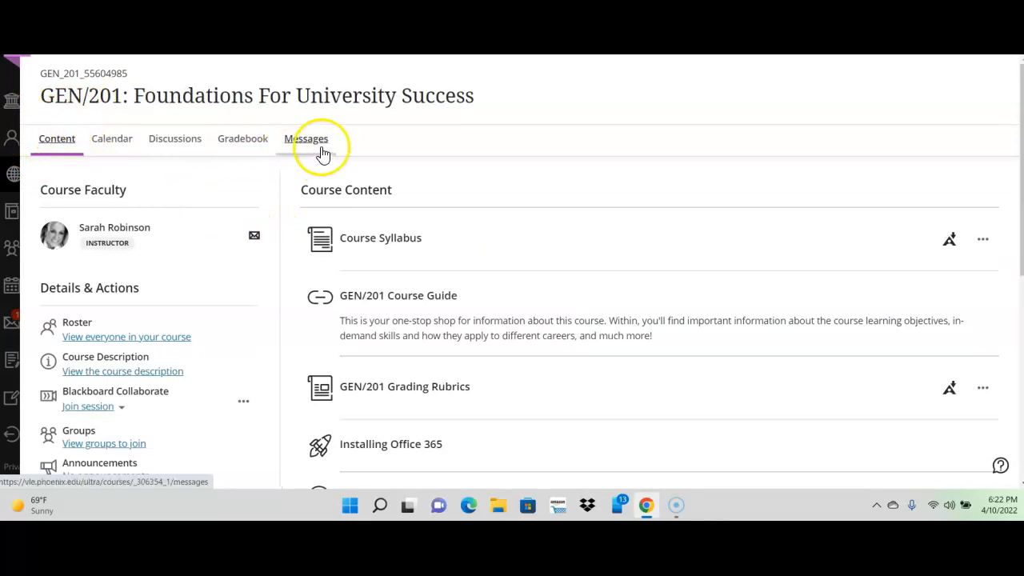
pyautogui.click(307, 138)
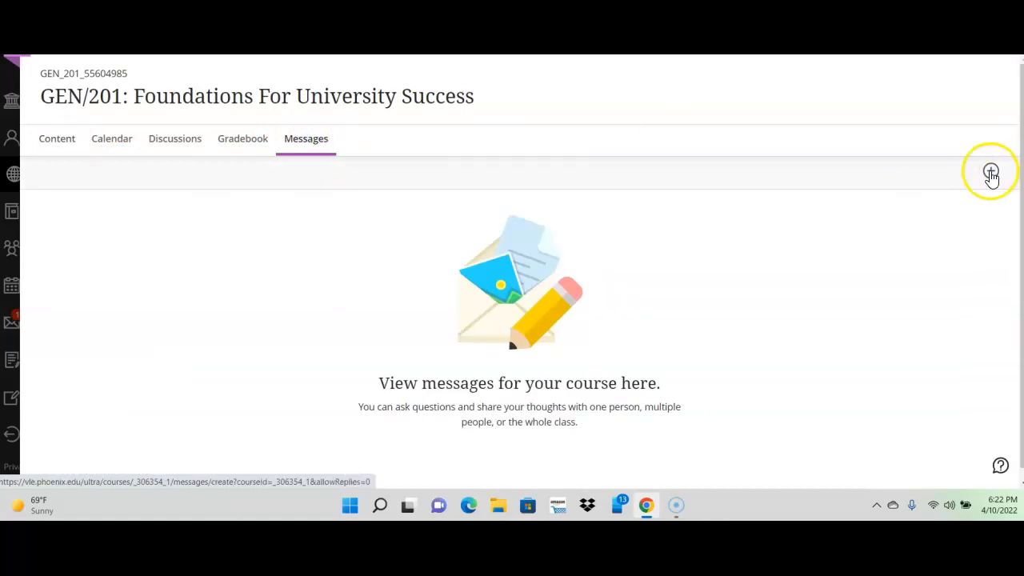
# Step: Start a new message, view the recipient list, discard it, and return to Content
pyautogui.click(991, 170)
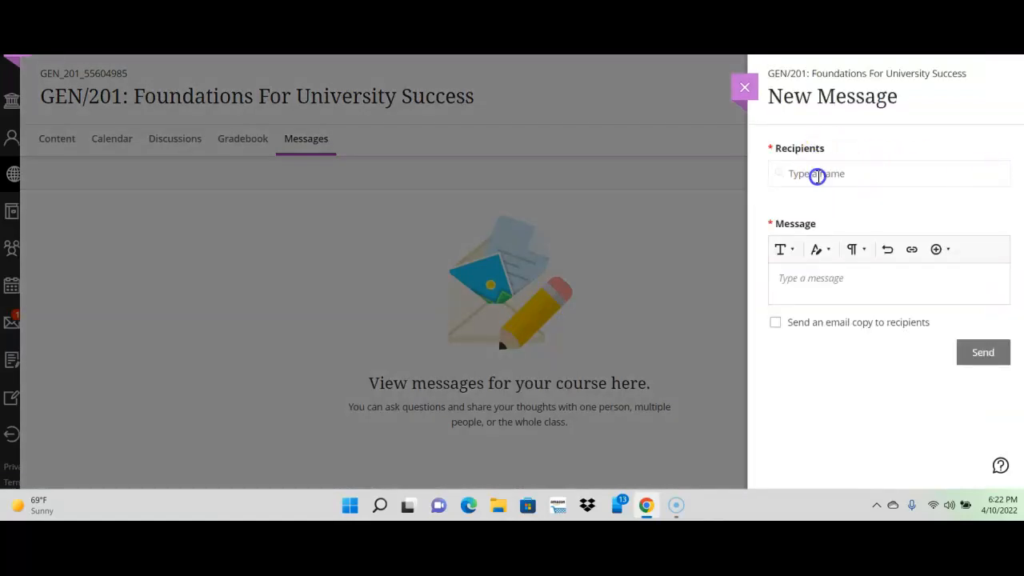
pyautogui.click(888, 174)
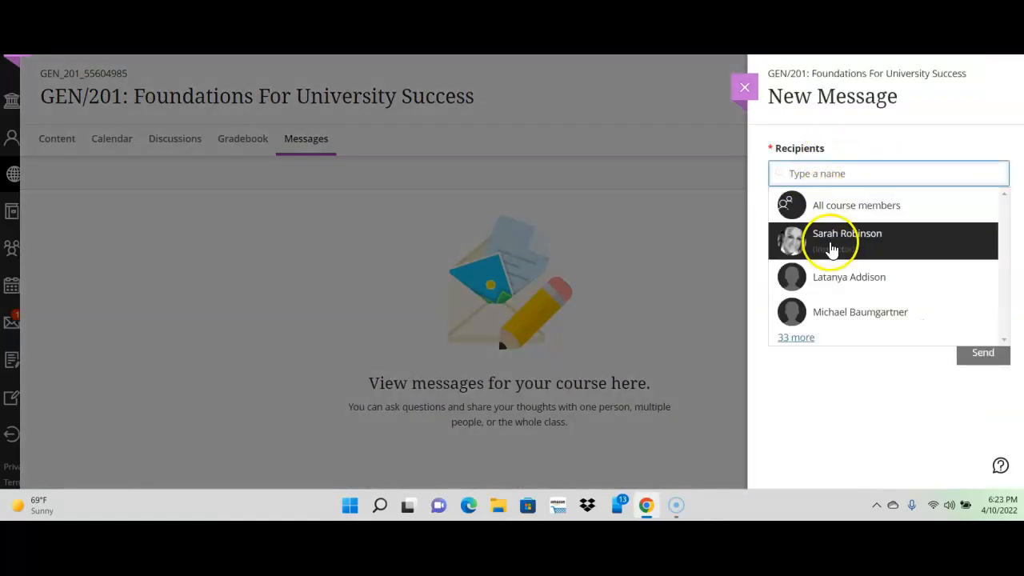
pyautogui.click(744, 86)
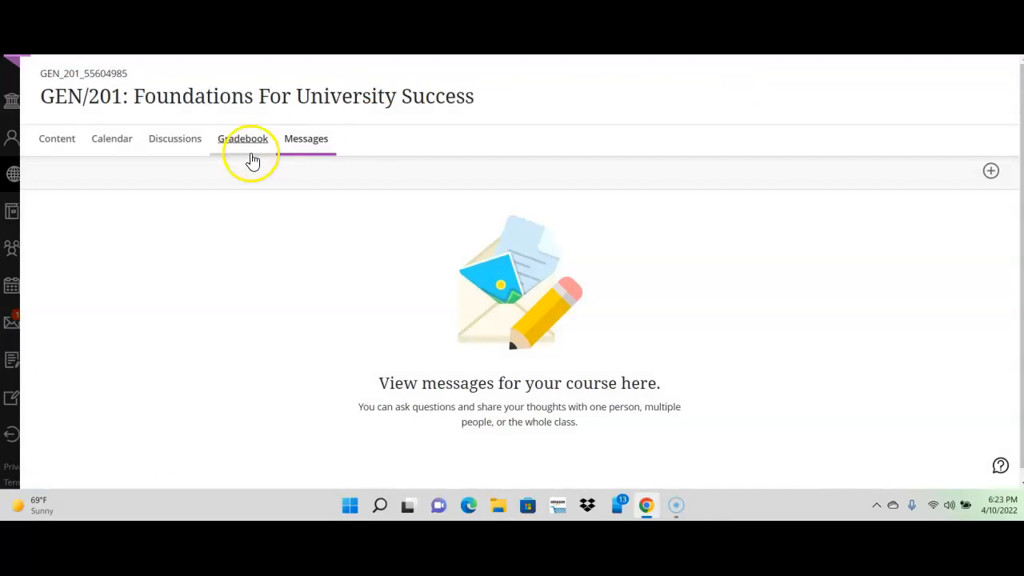
pyautogui.click(56, 138)
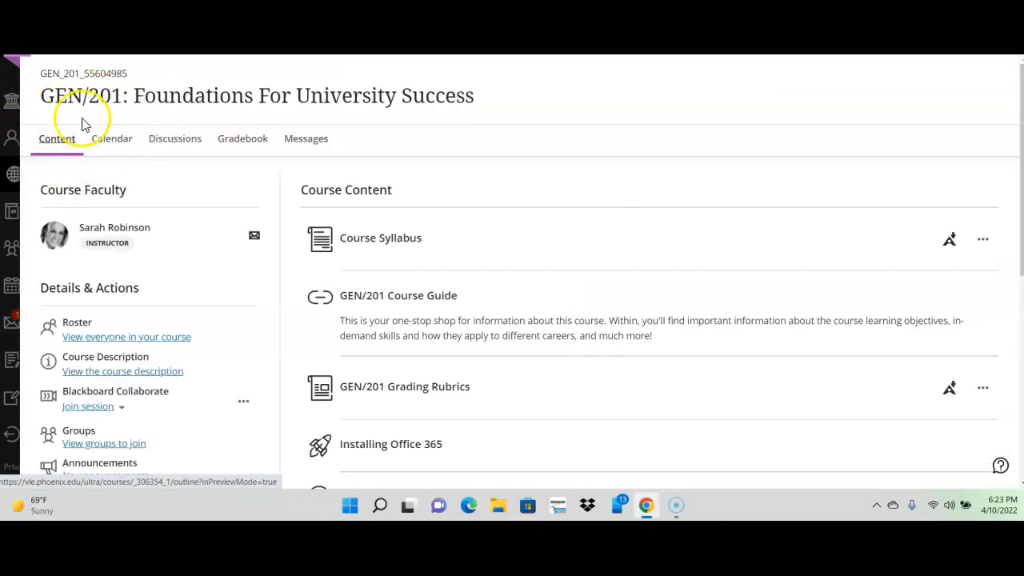
# Step: Open the Calendar in Month view for April 2022, showing four items due the 19th
pyautogui.click(111, 138)
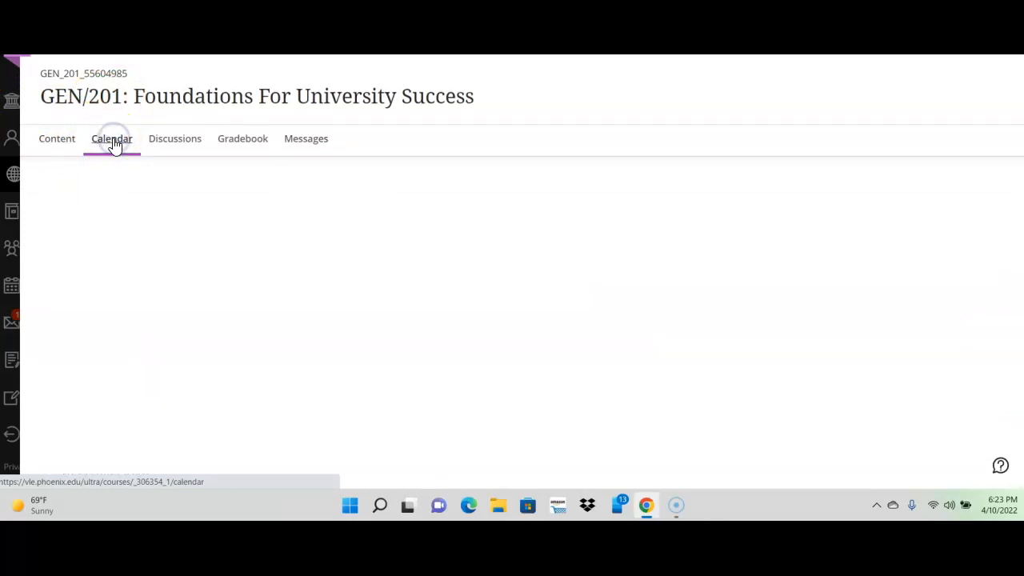
pyautogui.click(111, 139)
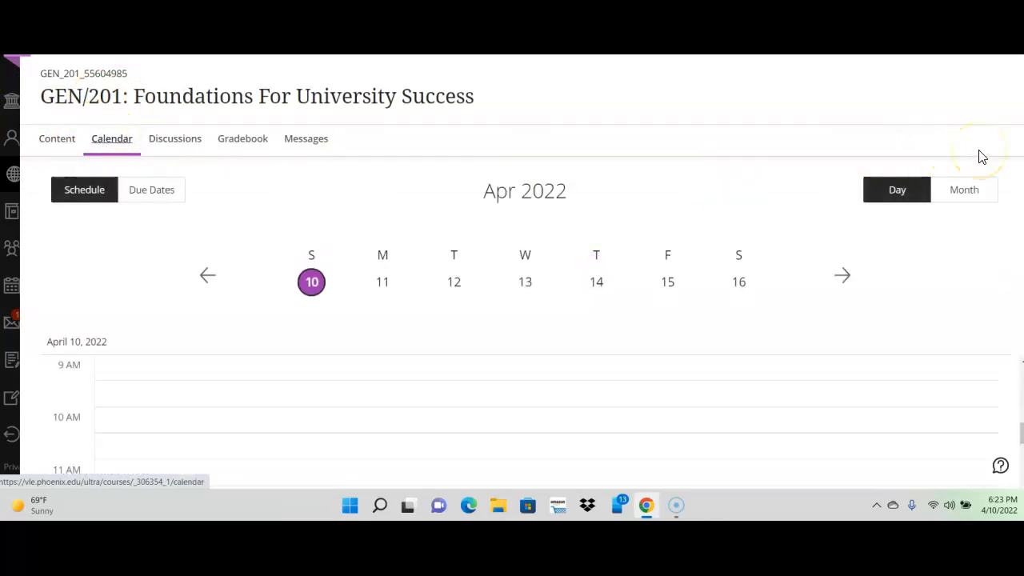
pyautogui.click(964, 189)
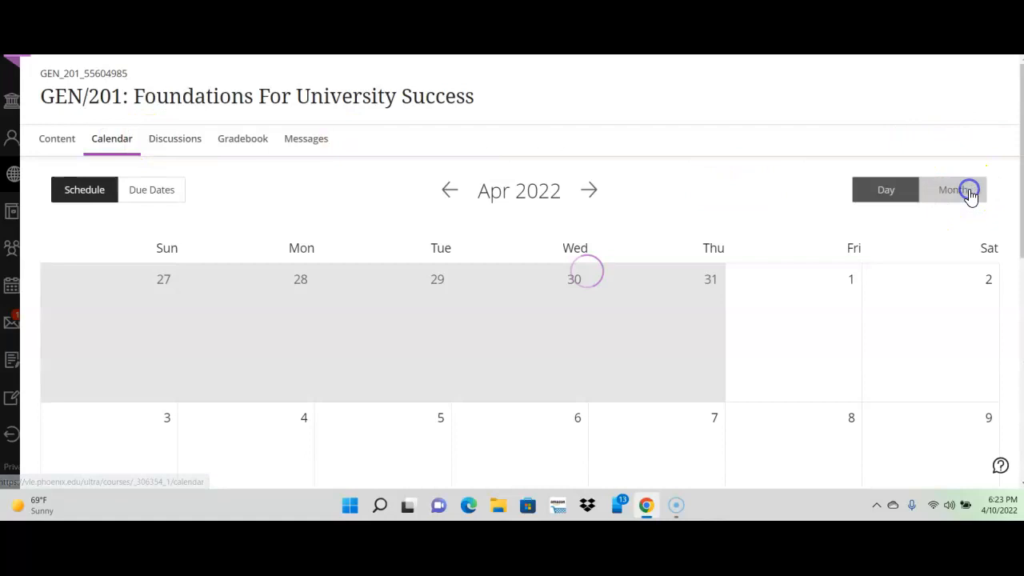
pyautogui.click(953, 190)
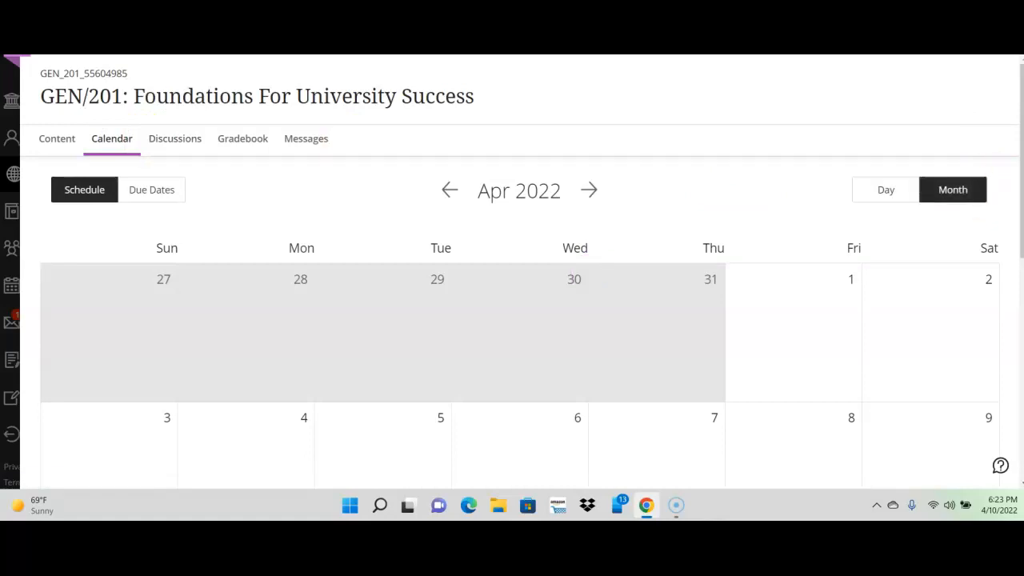
pyautogui.scroll(-3)
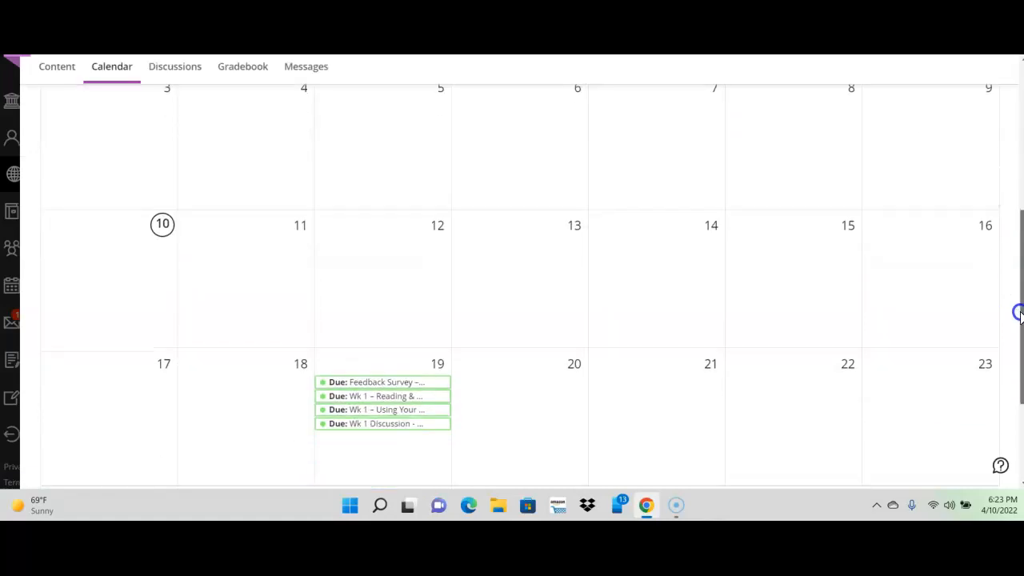
pyautogui.scroll(3)
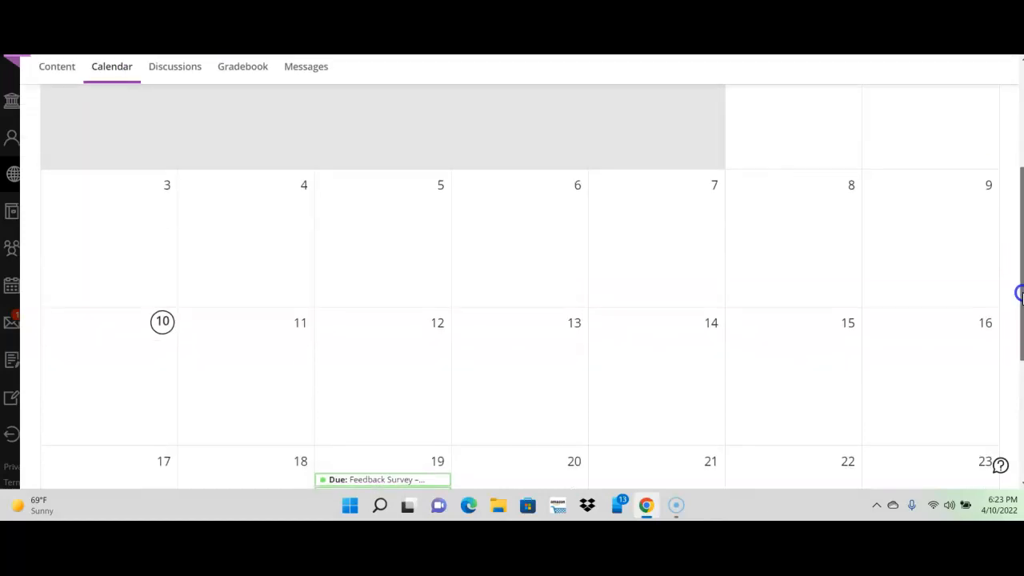
pyautogui.scroll(-3)
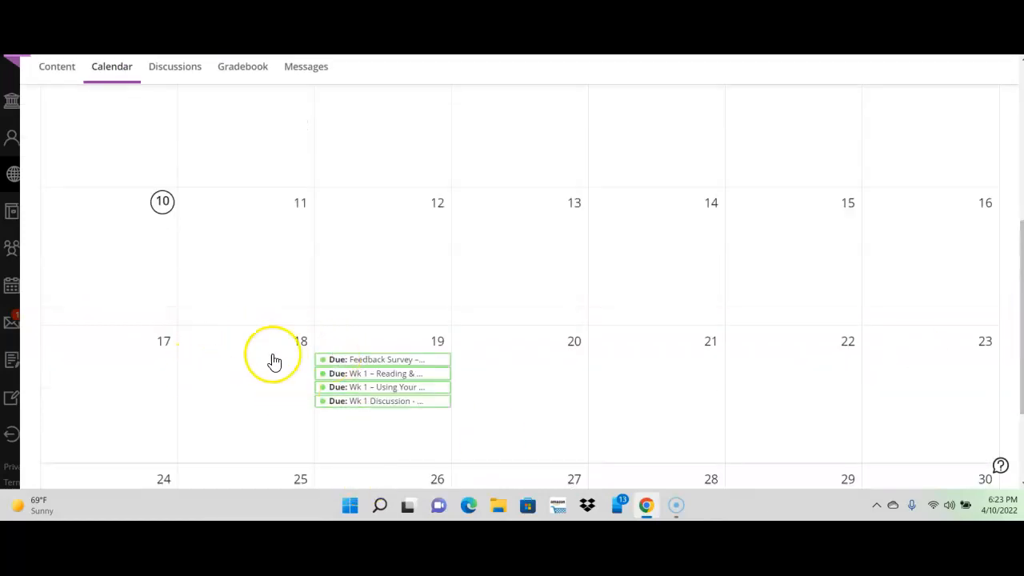
pyautogui.moveTo(401, 392)
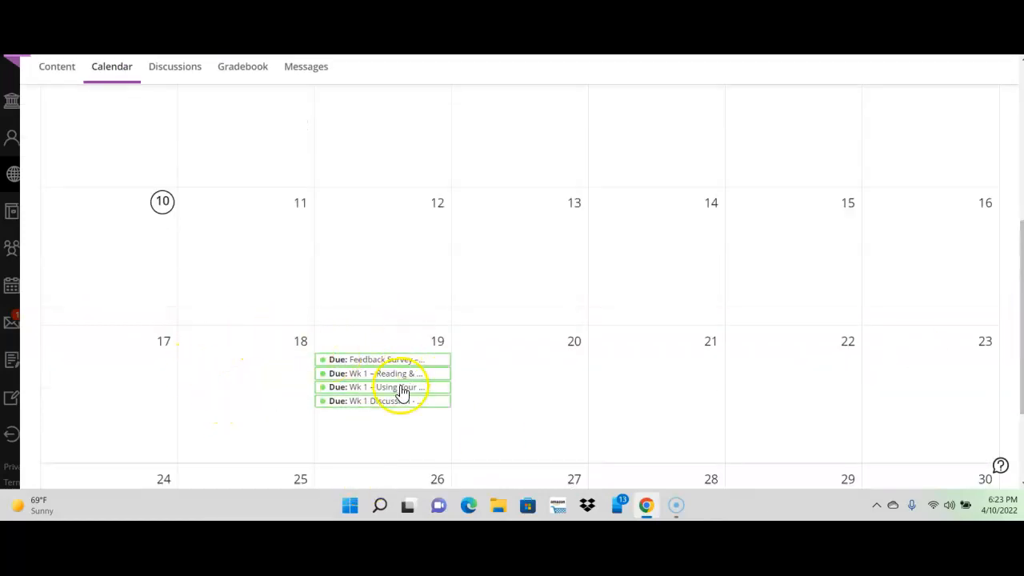
pyautogui.moveTo(213, 415)
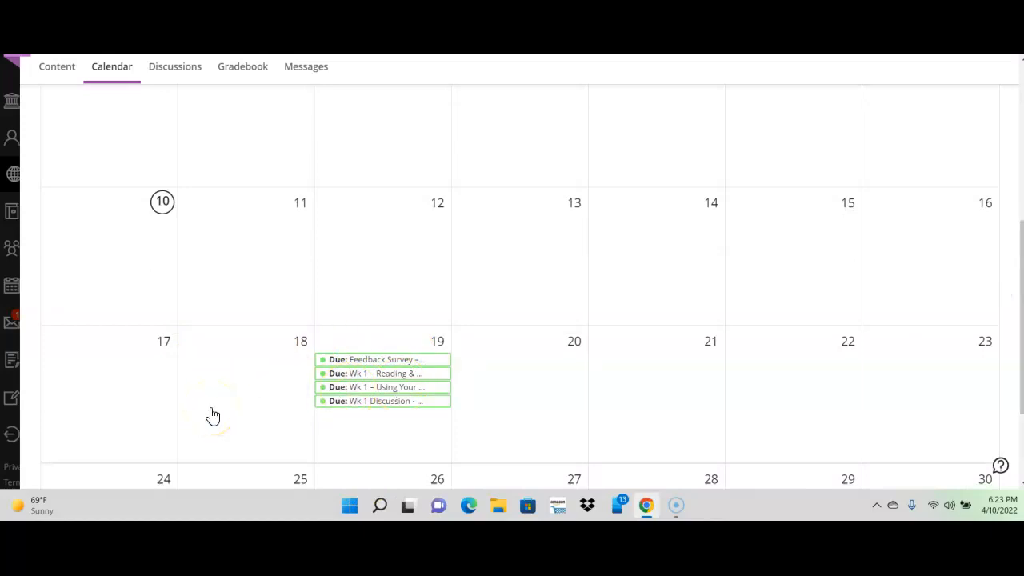
pyautogui.moveTo(380, 359)
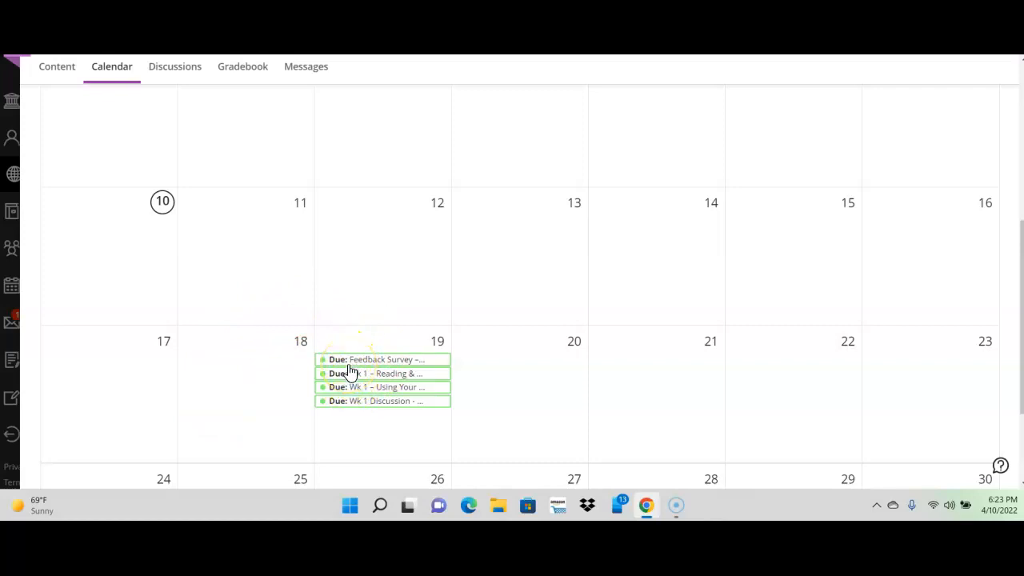
pyautogui.moveTo(347, 366)
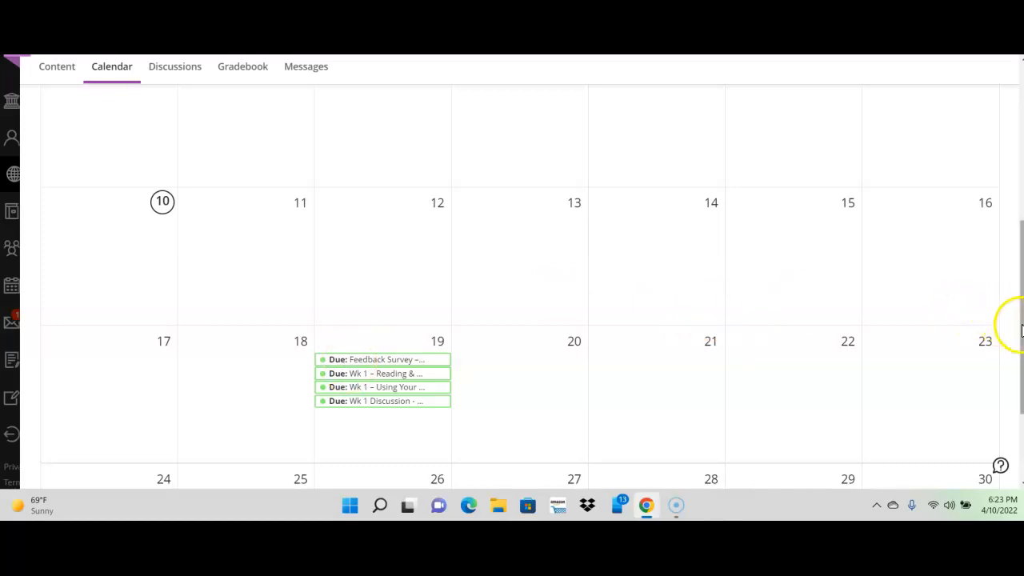
pyautogui.scroll(3)
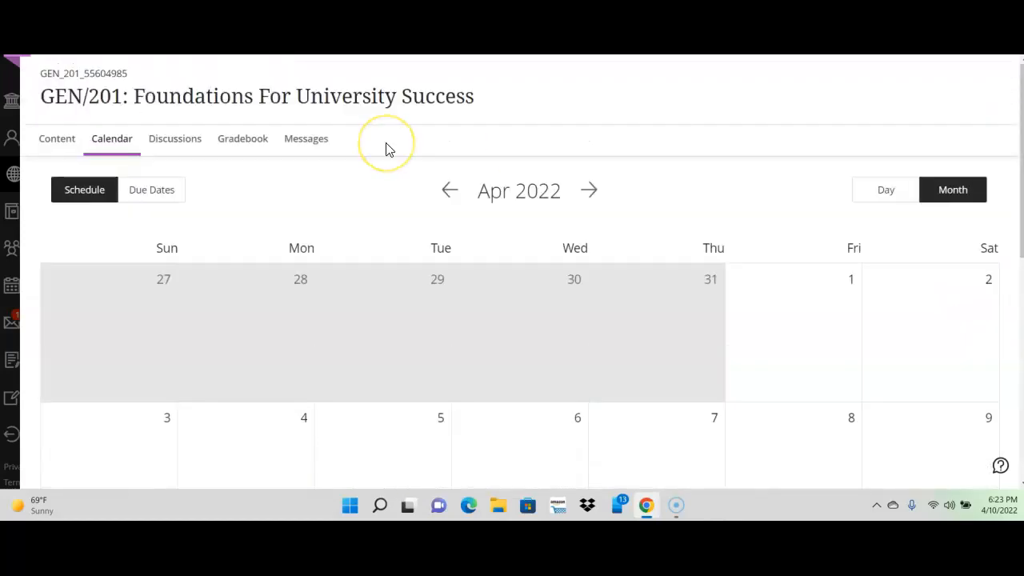
pyautogui.moveTo(175, 139)
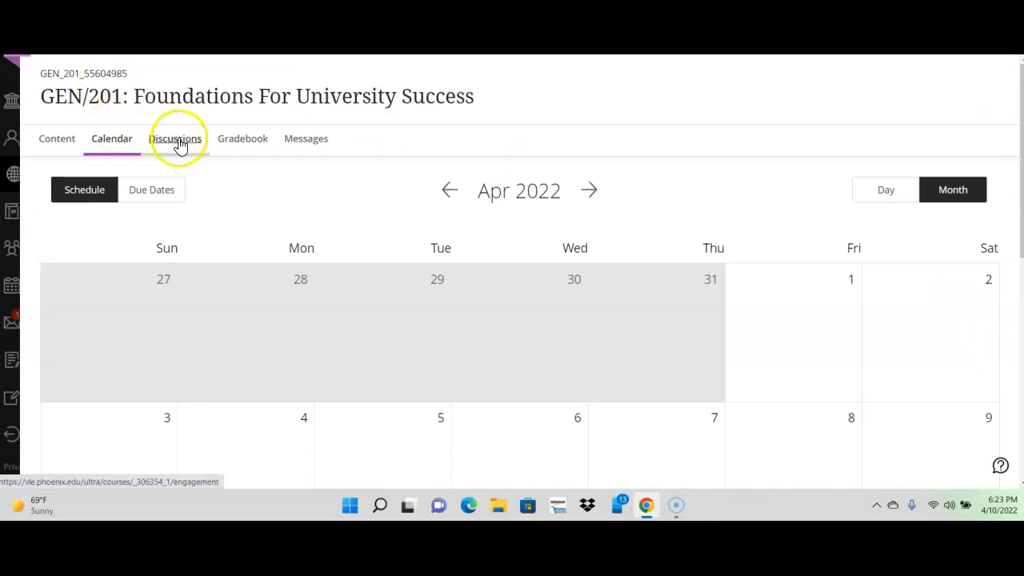
# Step: Open the Discussions list and scroll from Course Questions through the weekly topics
pyautogui.click(57, 138)
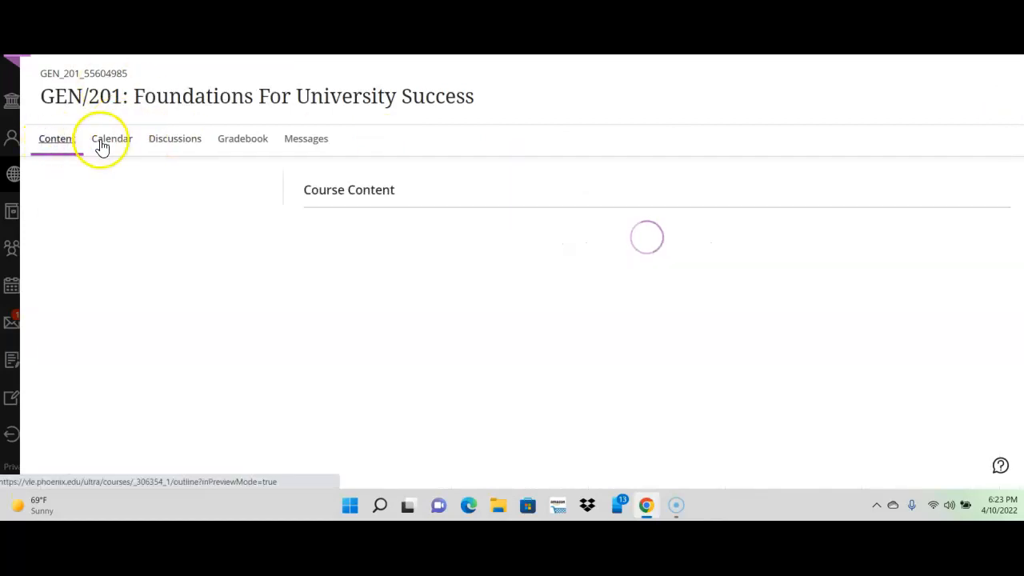
pyautogui.click(174, 138)
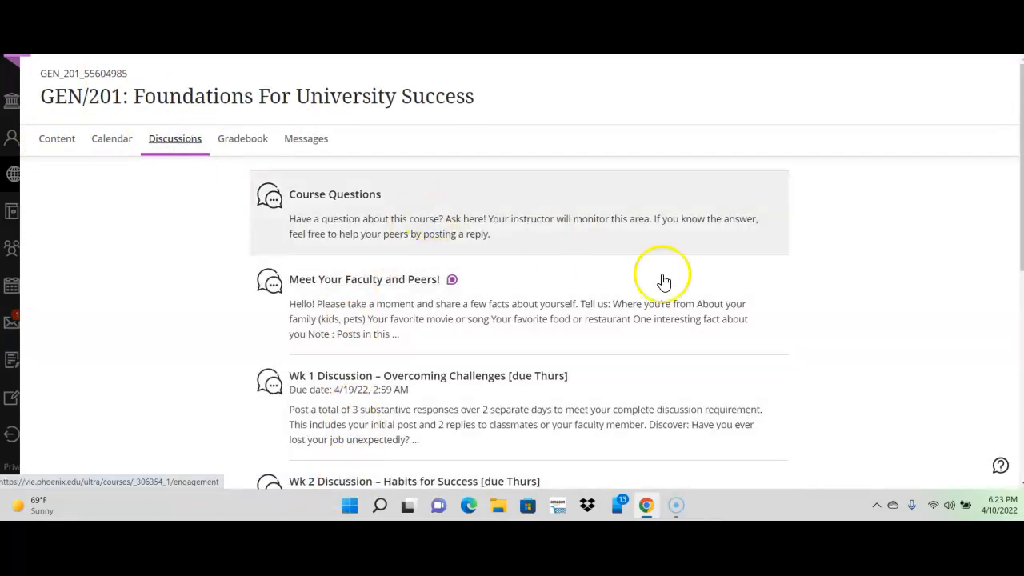
pyautogui.scroll(-3)
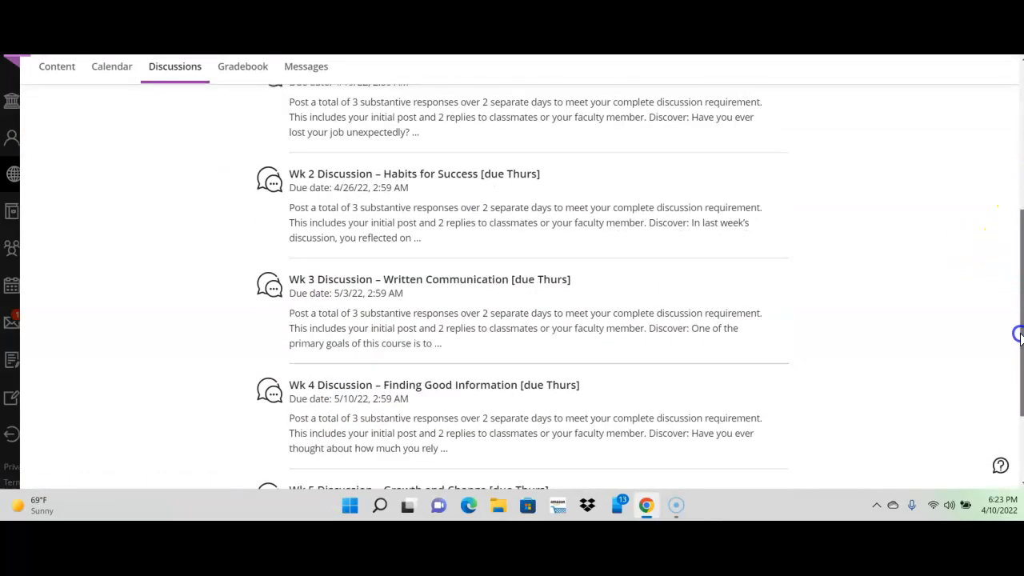
pyautogui.scroll(3)
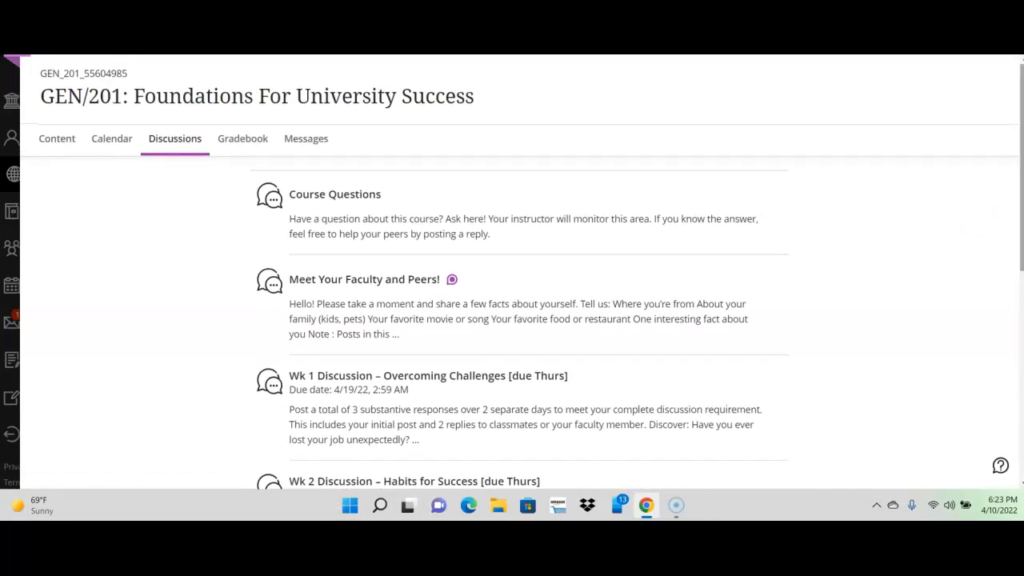
pyautogui.moveTo(258, 171)
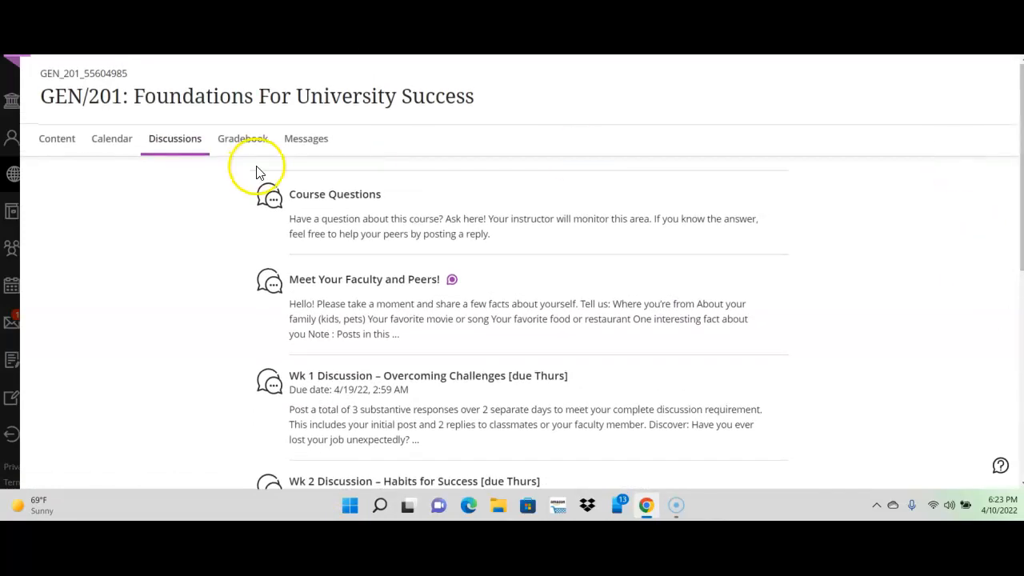
pyautogui.click(241, 138)
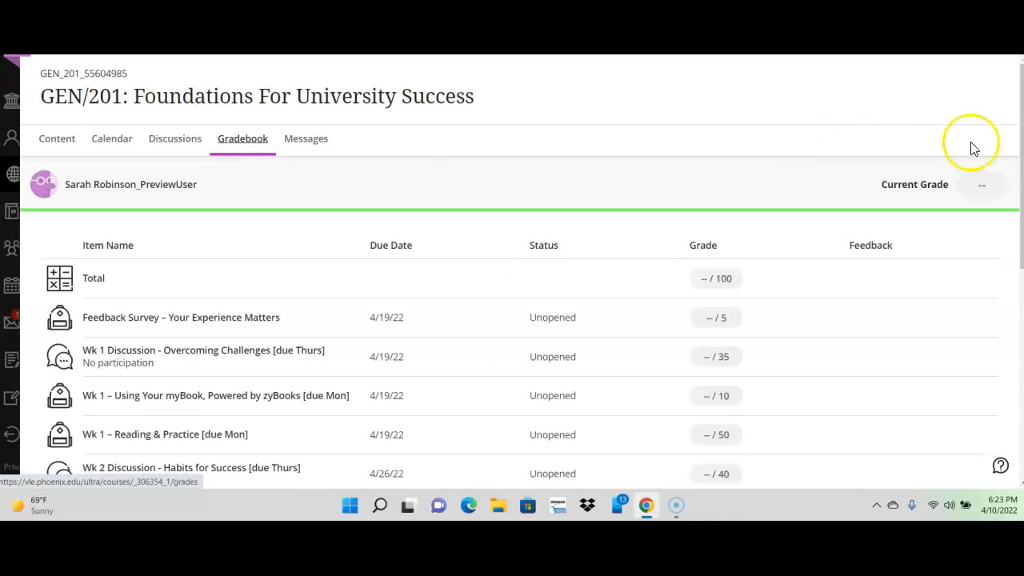
pyautogui.moveTo(1019, 126)
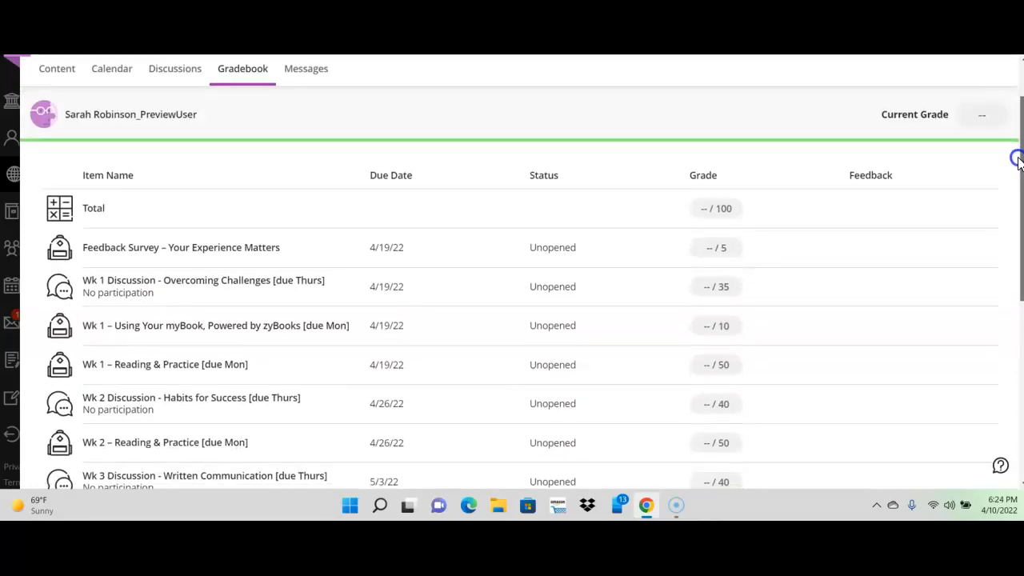
pyautogui.scroll(-3)
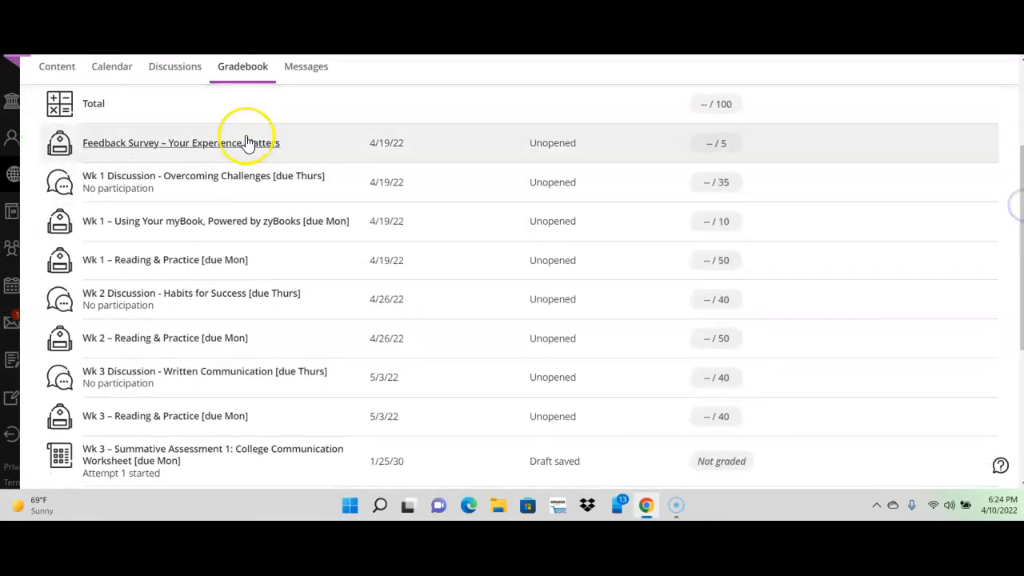
pyautogui.moveTo(262, 186)
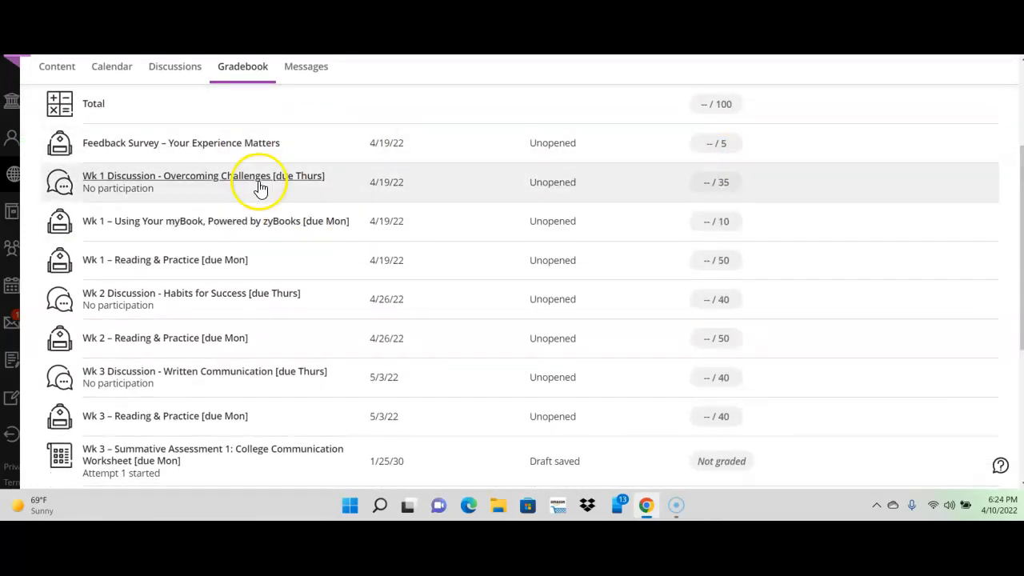
pyautogui.moveTo(688, 196)
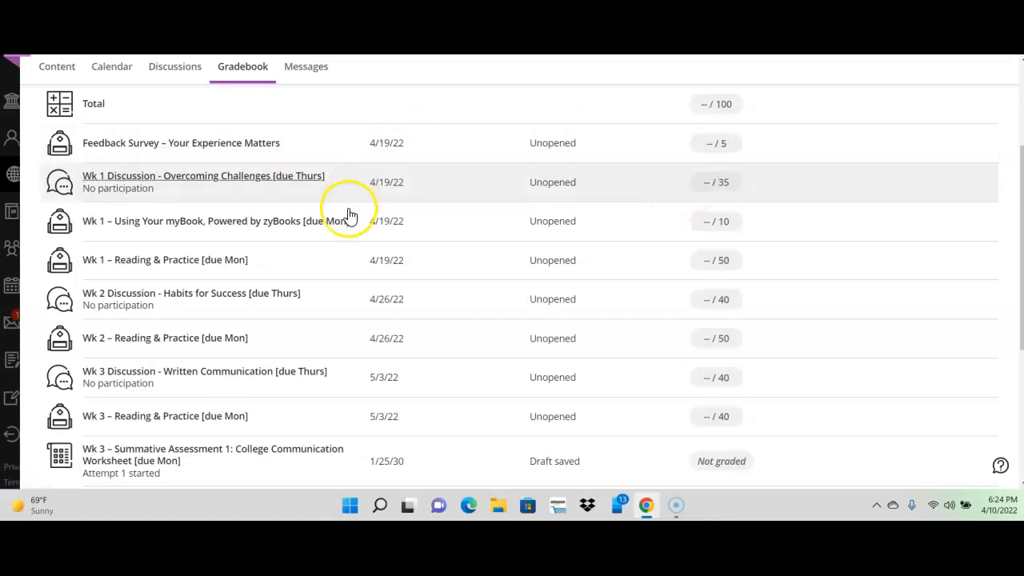
pyautogui.moveTo(509, 235)
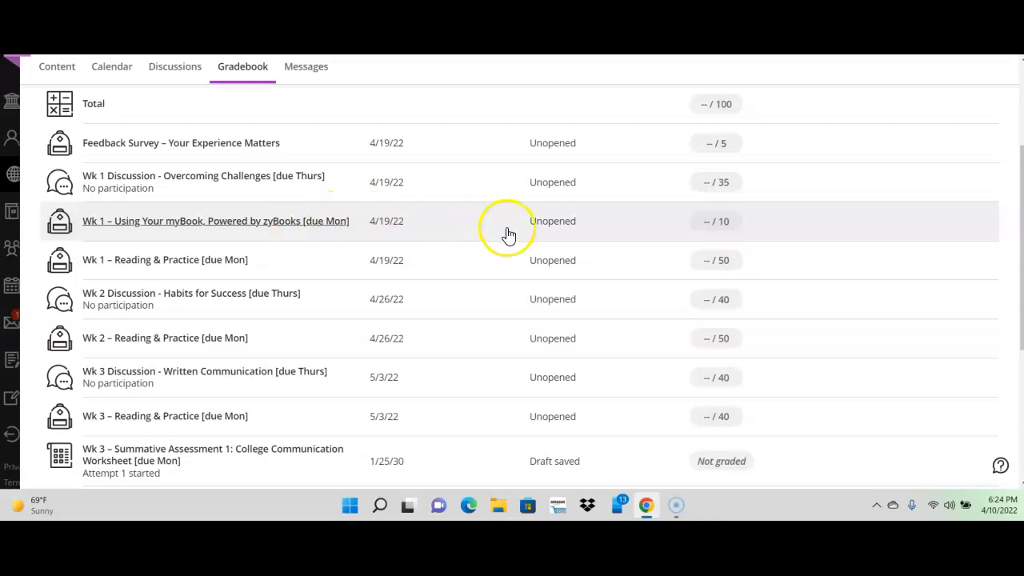
pyautogui.moveTo(207, 282)
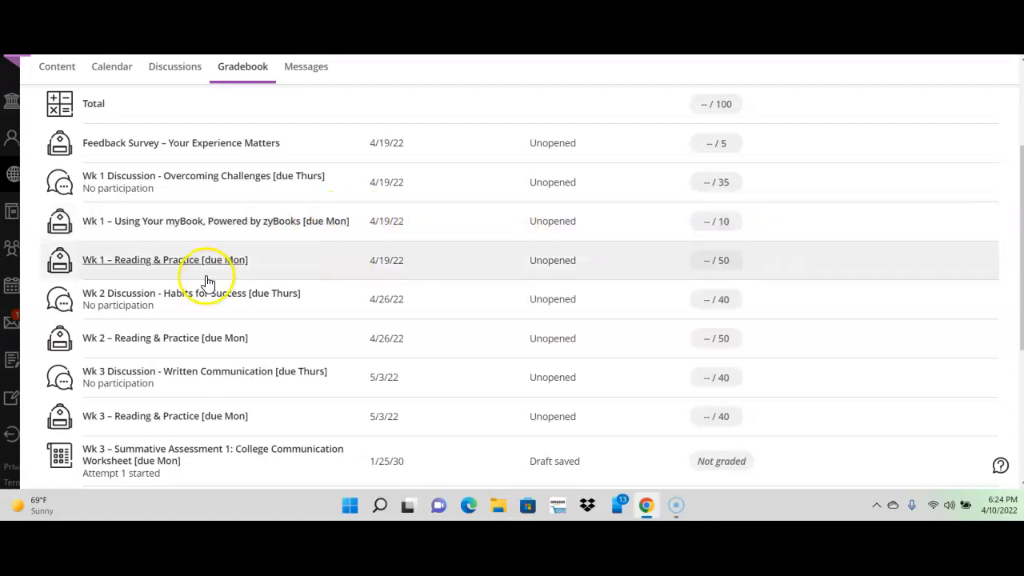
pyautogui.moveTo(344, 254)
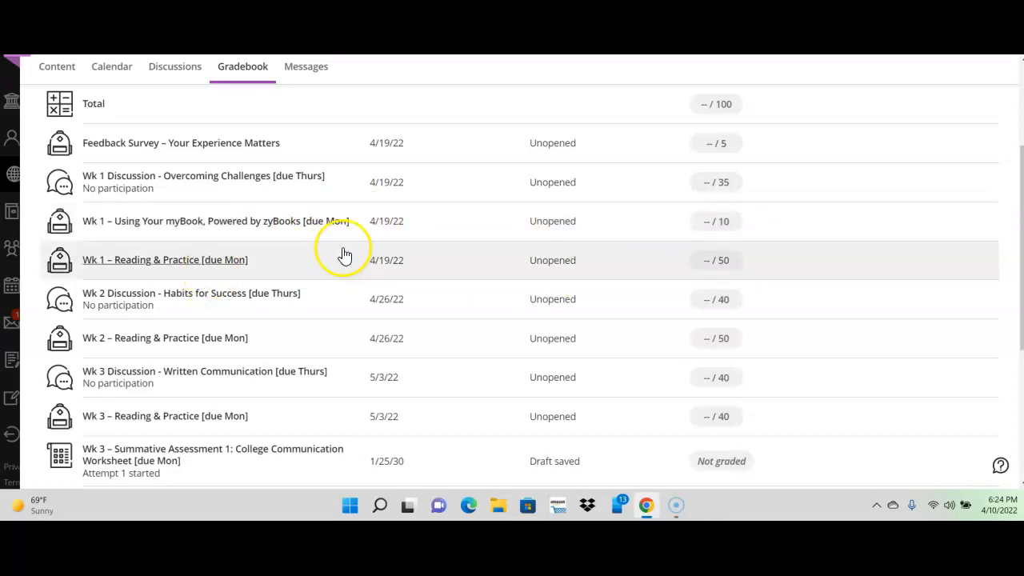
pyautogui.moveTo(162, 235)
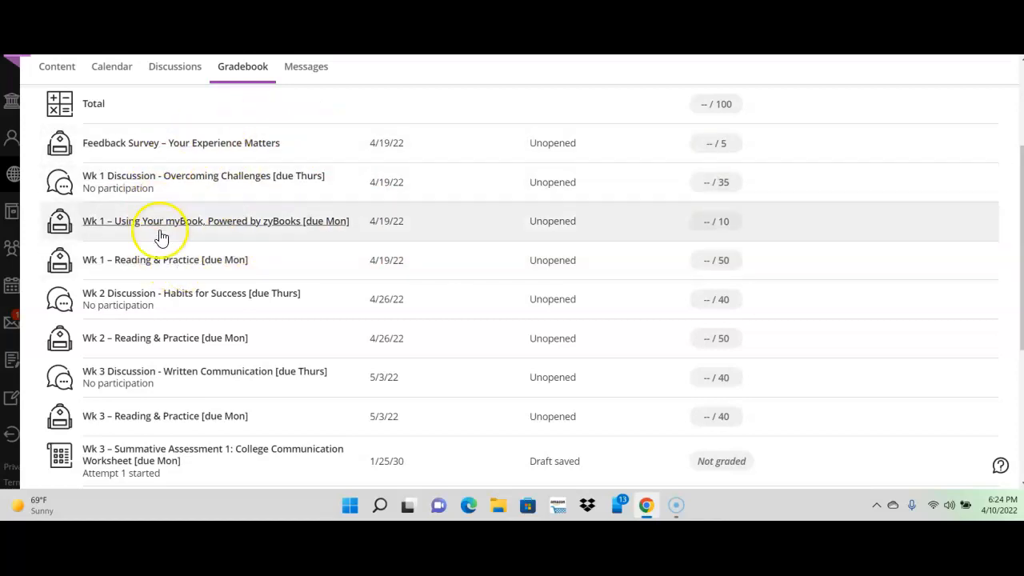
pyautogui.moveTo(204, 153)
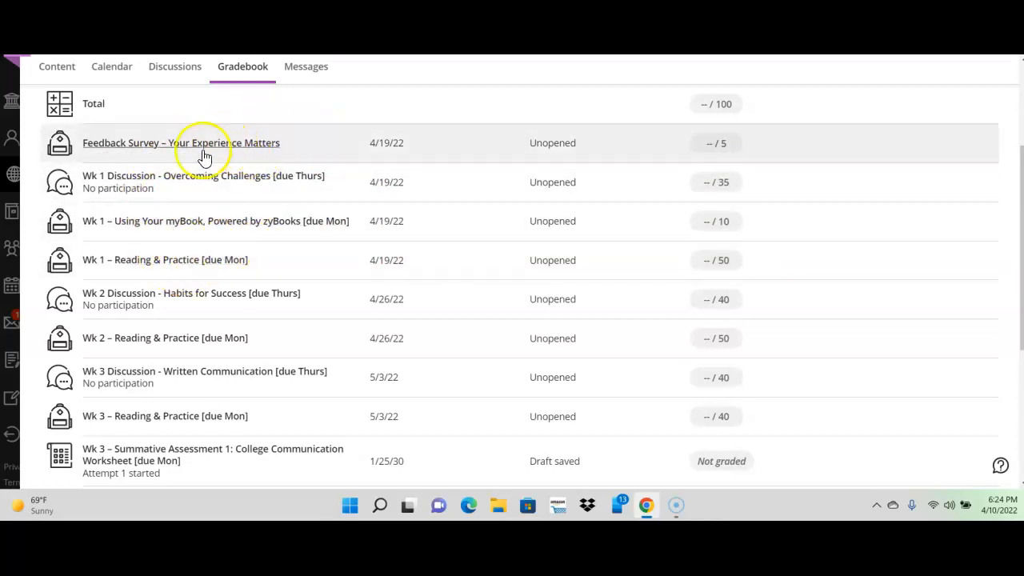
pyautogui.moveTo(176, 255)
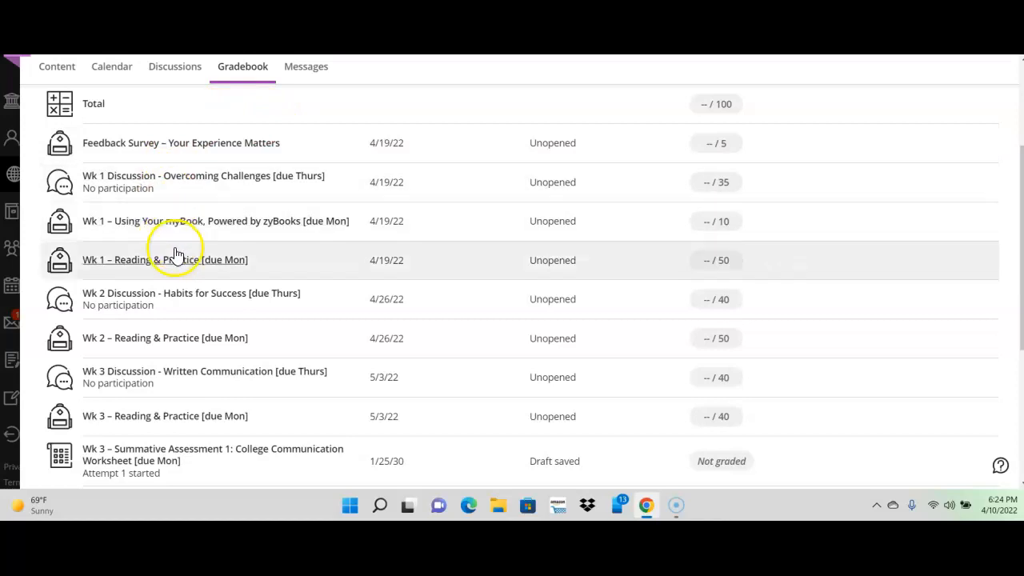
pyautogui.moveTo(178, 264)
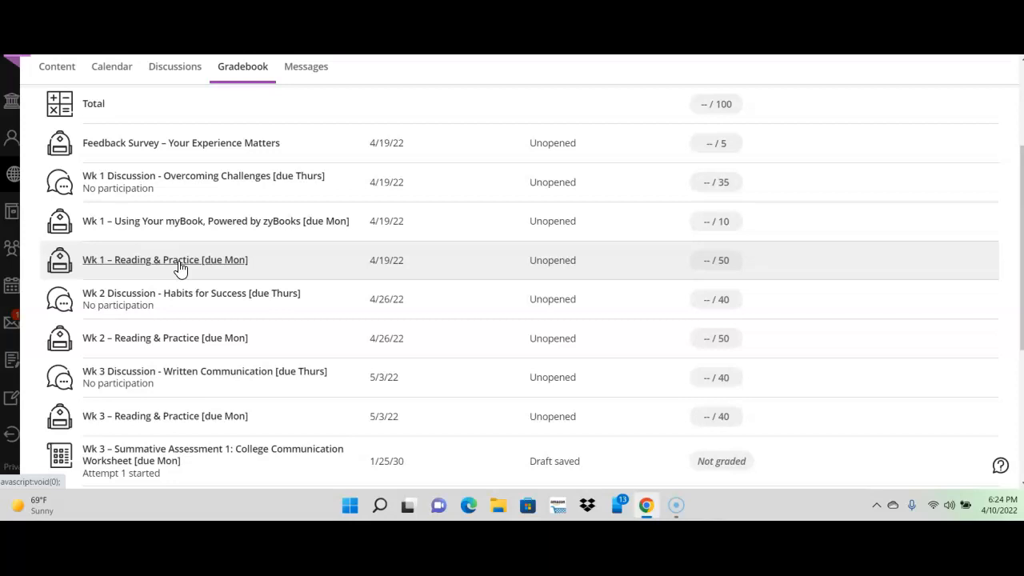
pyautogui.moveTo(244, 308)
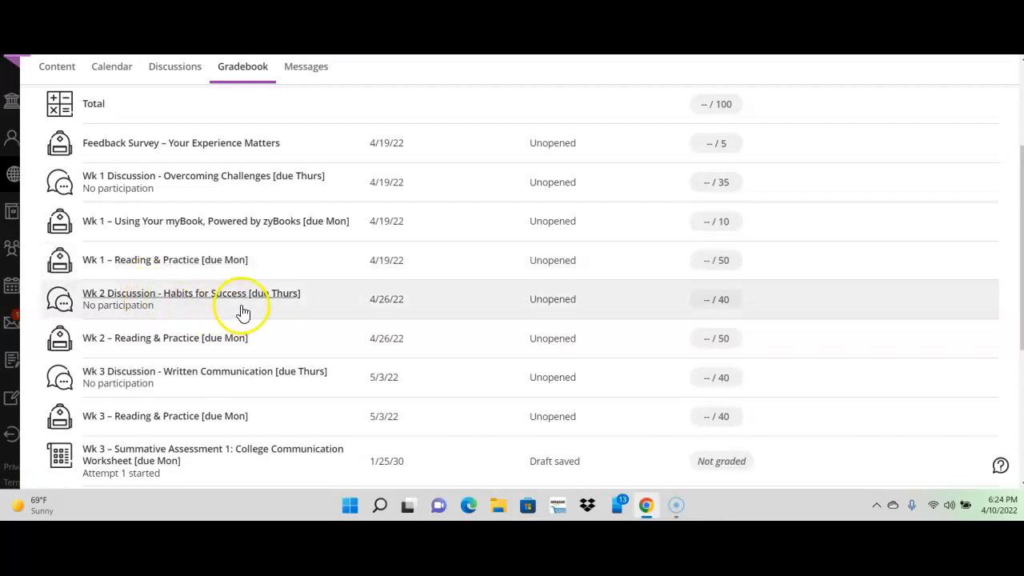
pyautogui.moveTo(176, 346)
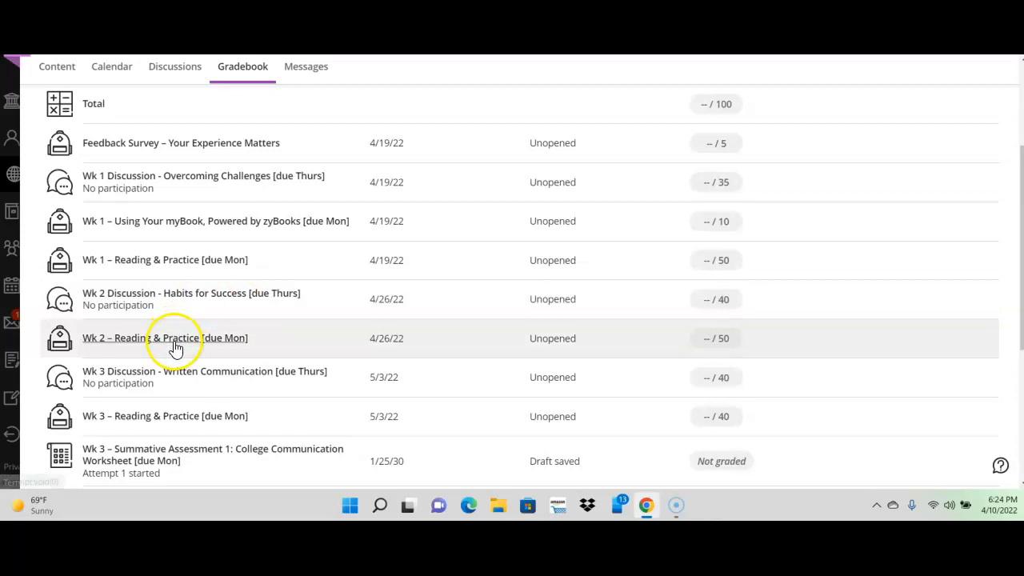
pyautogui.moveTo(896, 246)
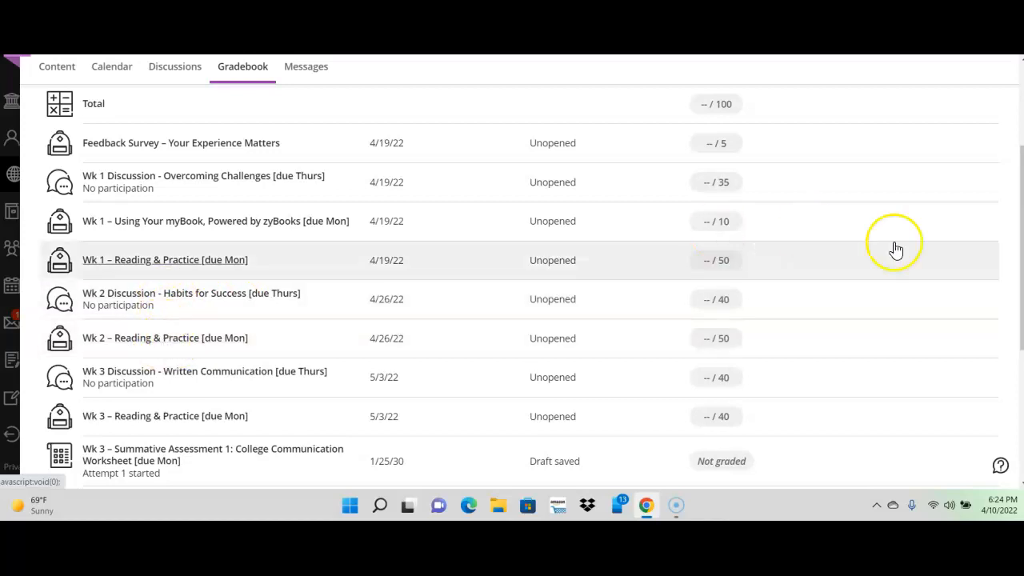
# Step: Scroll through Wk 3 to Wk 5 gradebook items, ending at the 210-point Summative Assessment 3
pyautogui.scroll(-3)
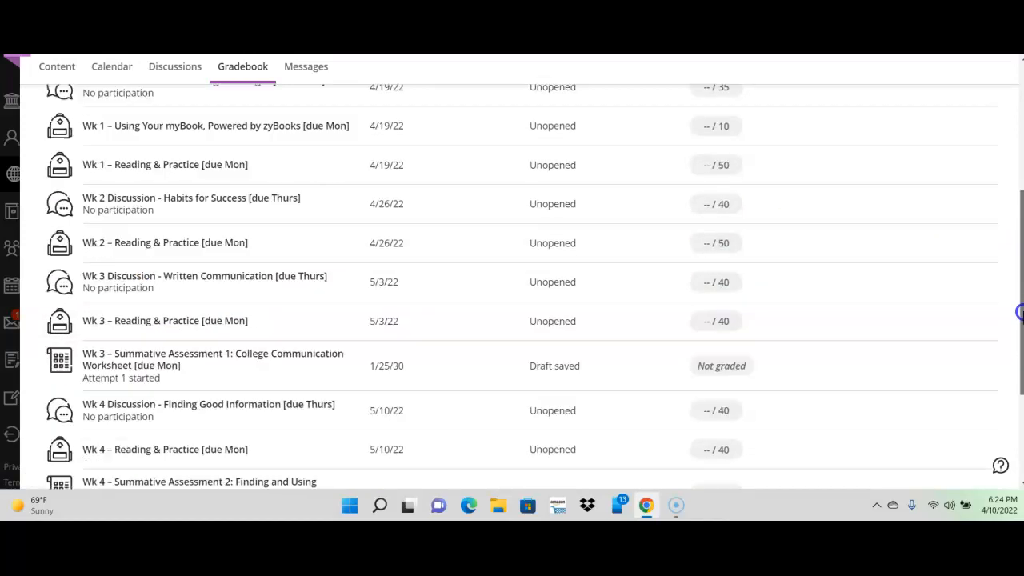
pyautogui.scroll(-3)
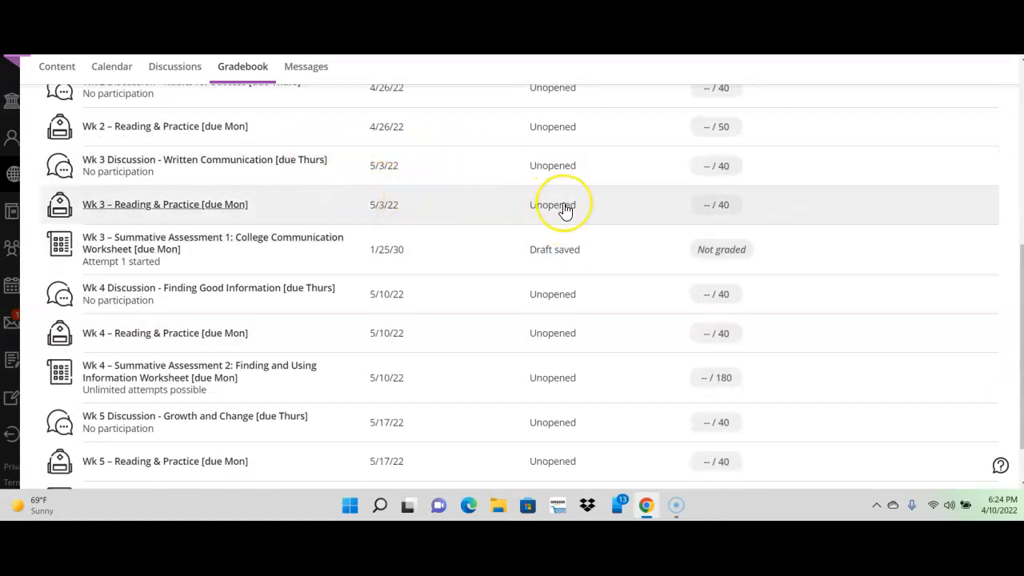
pyautogui.moveTo(232, 224)
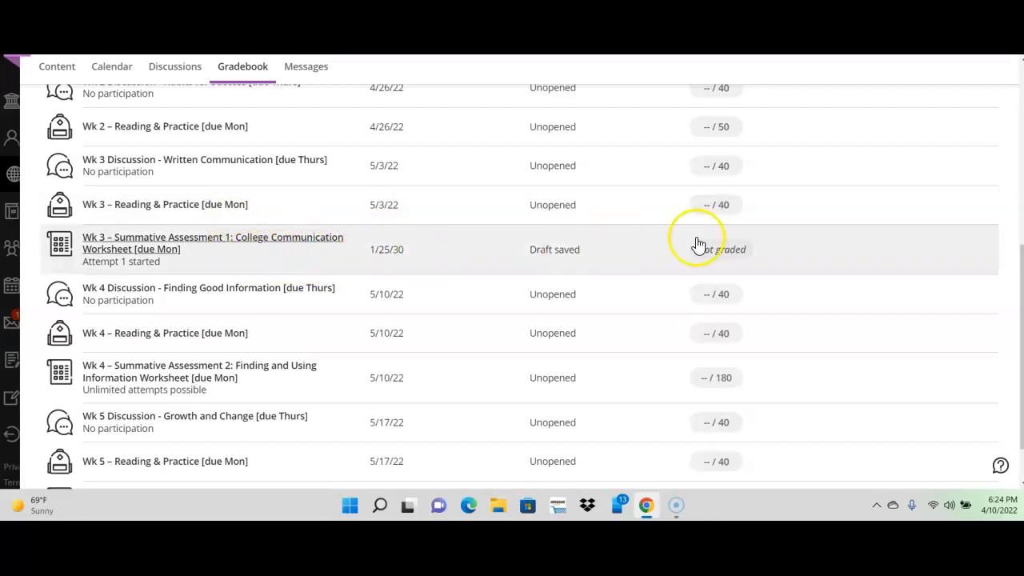
pyautogui.moveTo(732, 265)
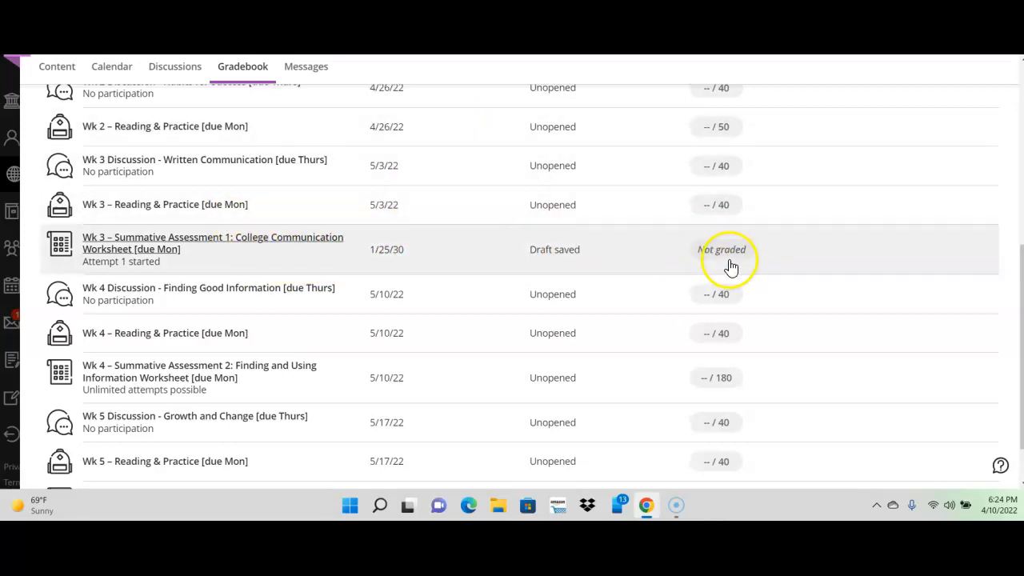
pyautogui.moveTo(712, 262)
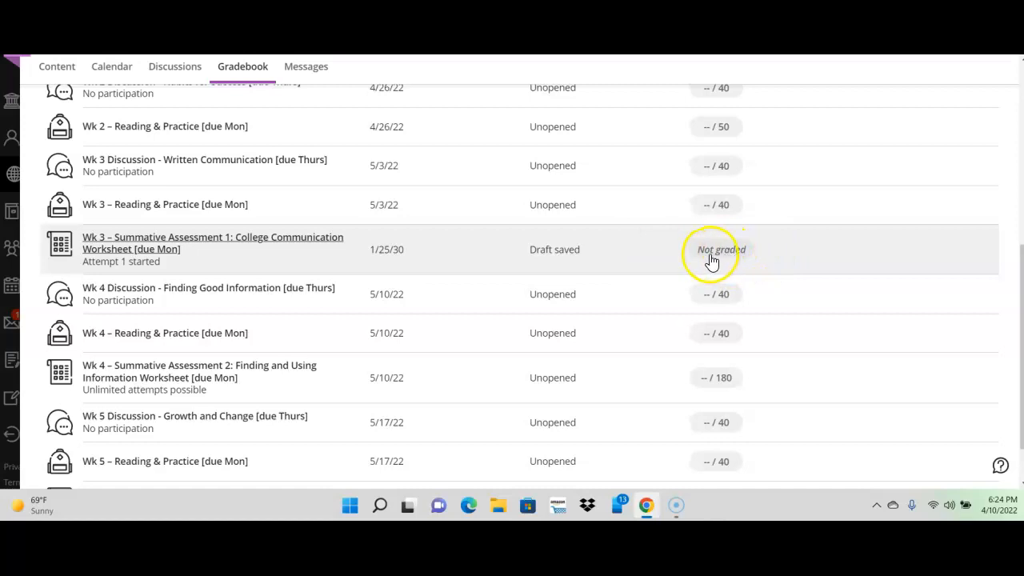
pyautogui.moveTo(715, 399)
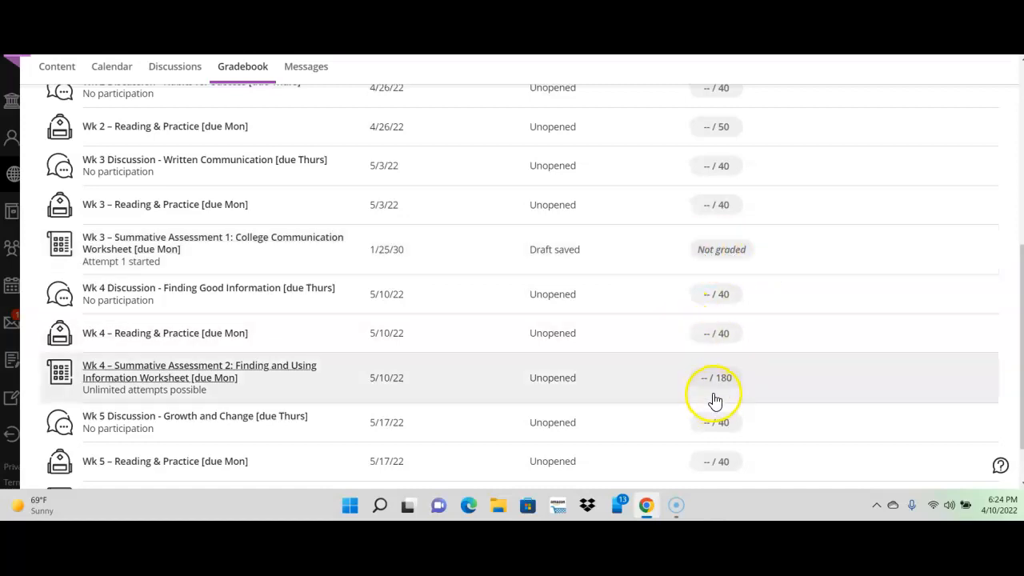
pyautogui.moveTo(234, 330)
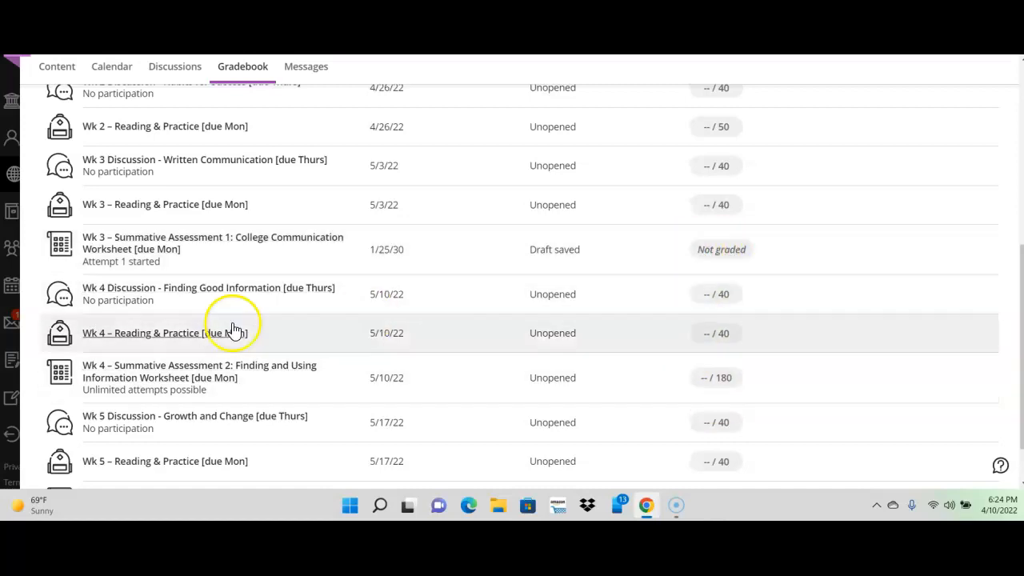
pyautogui.moveTo(166, 377)
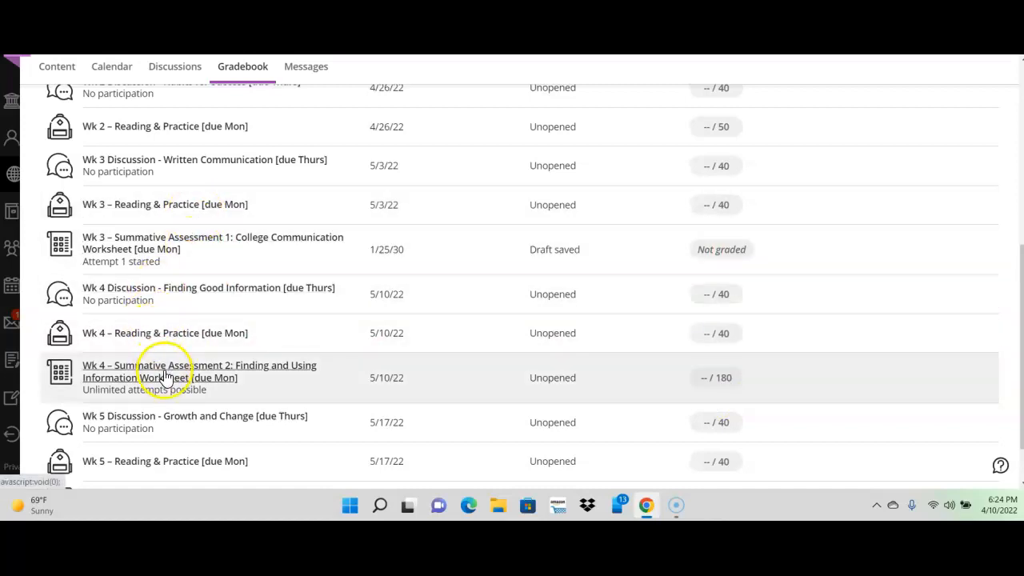
pyautogui.moveTo(758, 377)
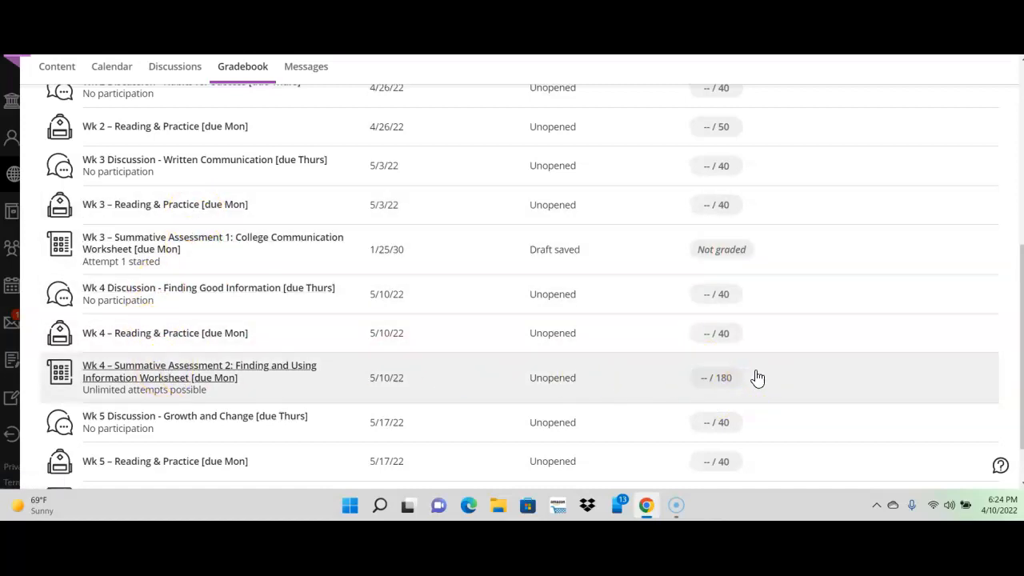
pyautogui.moveTo(1008, 256)
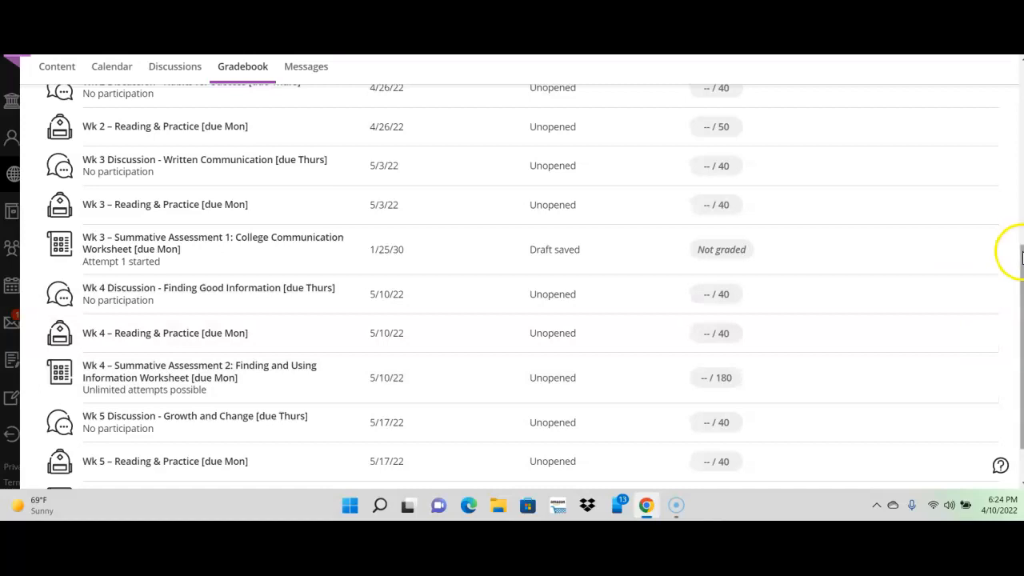
pyautogui.scroll(-3)
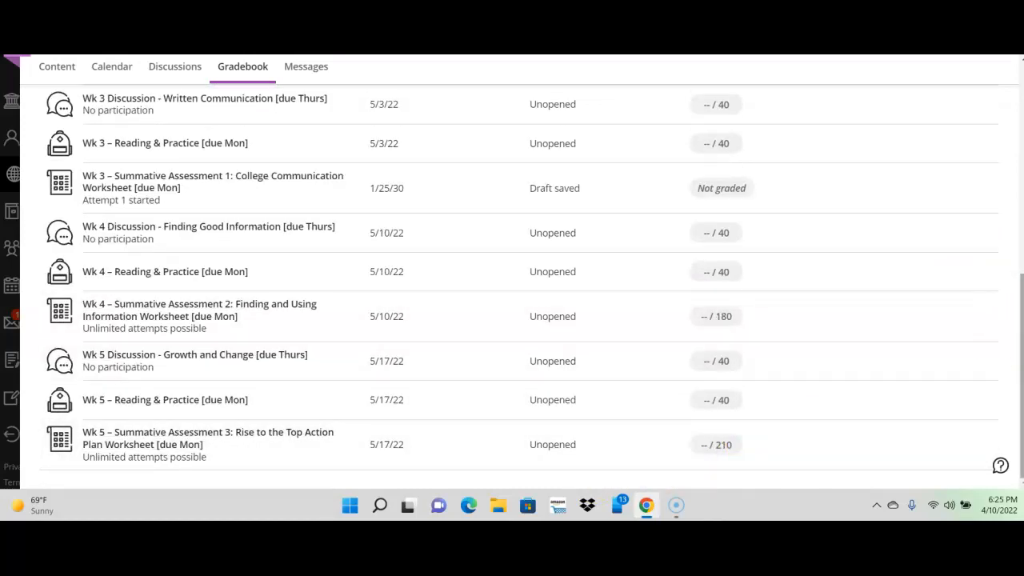
# Step: Return to the top of the Gradebook and view the empty GEN/201 Messages page
pyautogui.scroll(3)
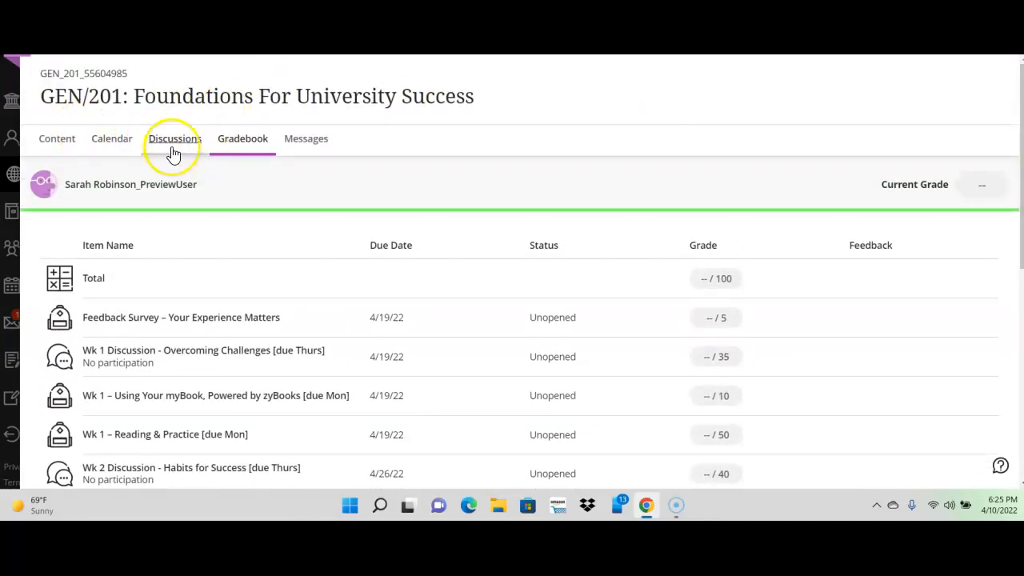
pyautogui.moveTo(174, 139)
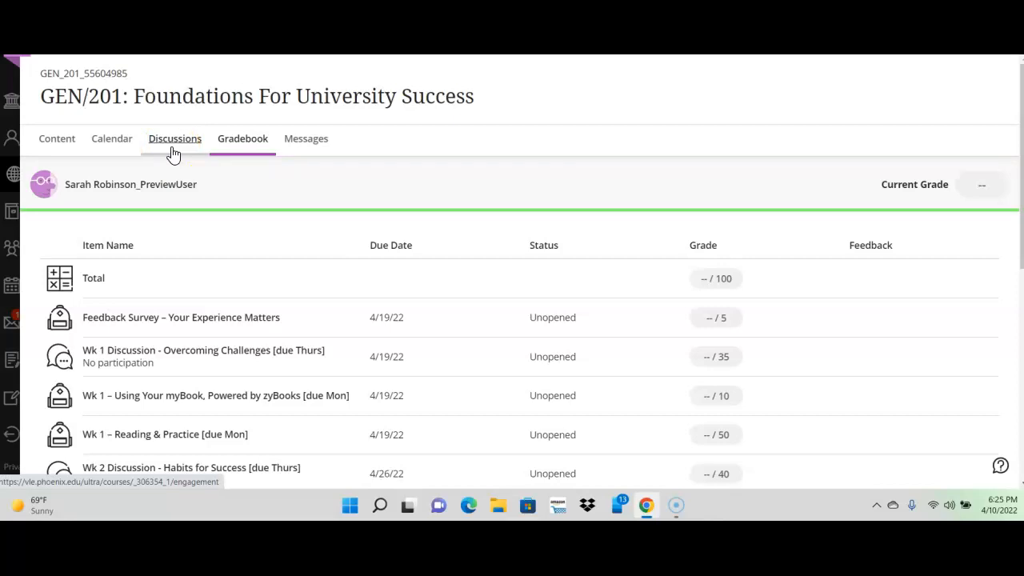
pyautogui.moveTo(326, 148)
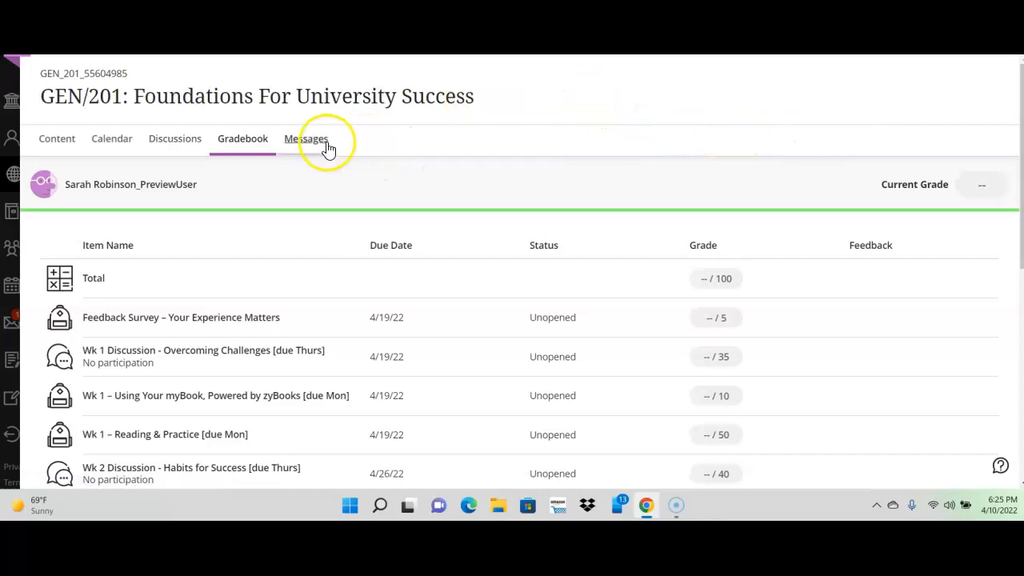
pyautogui.click(306, 138)
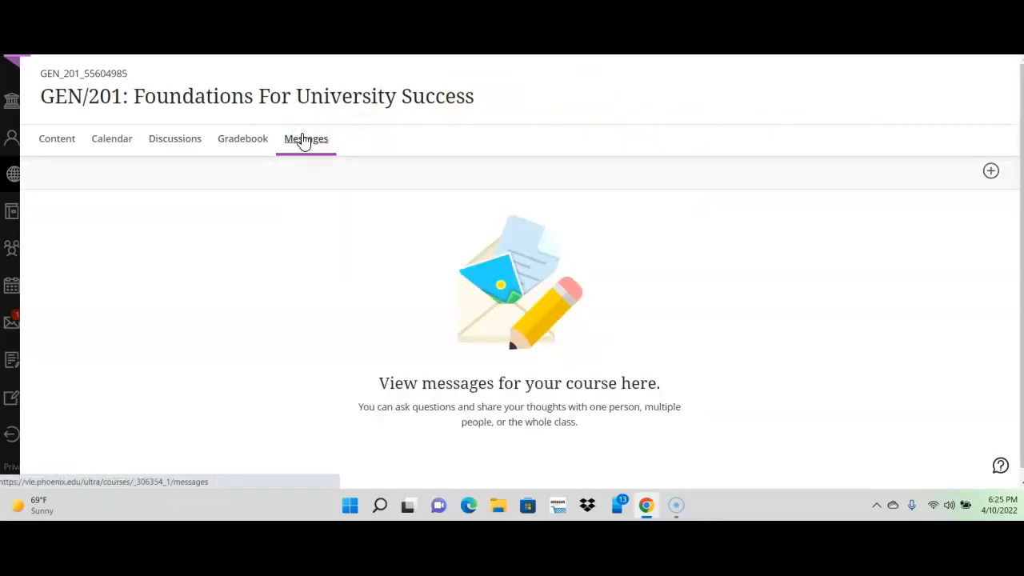
# Step: Go to the Content tab showing Course Syllabus, Course Guide and Grading Rubrics
pyautogui.click(56, 139)
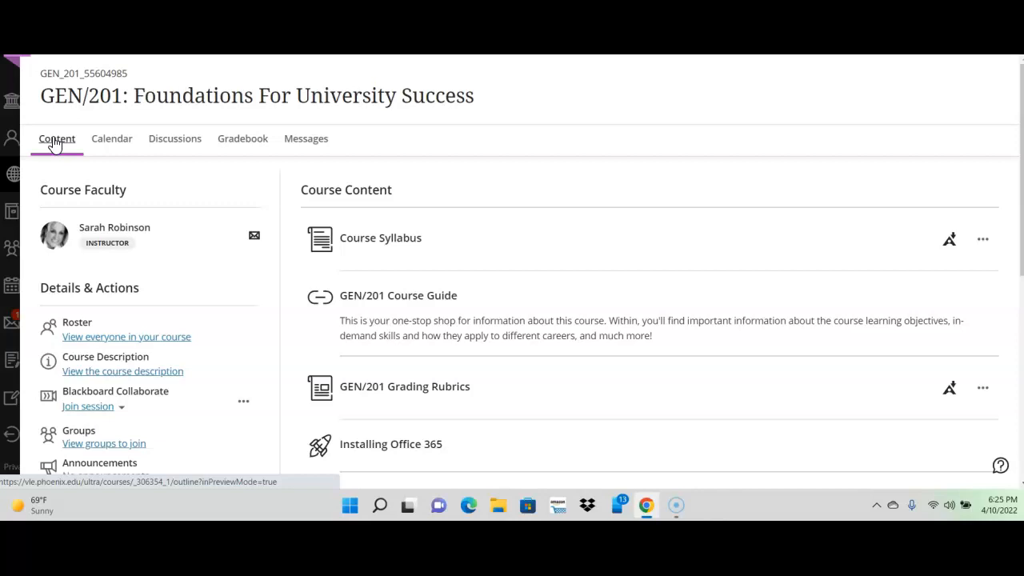
pyautogui.moveTo(331, 371)
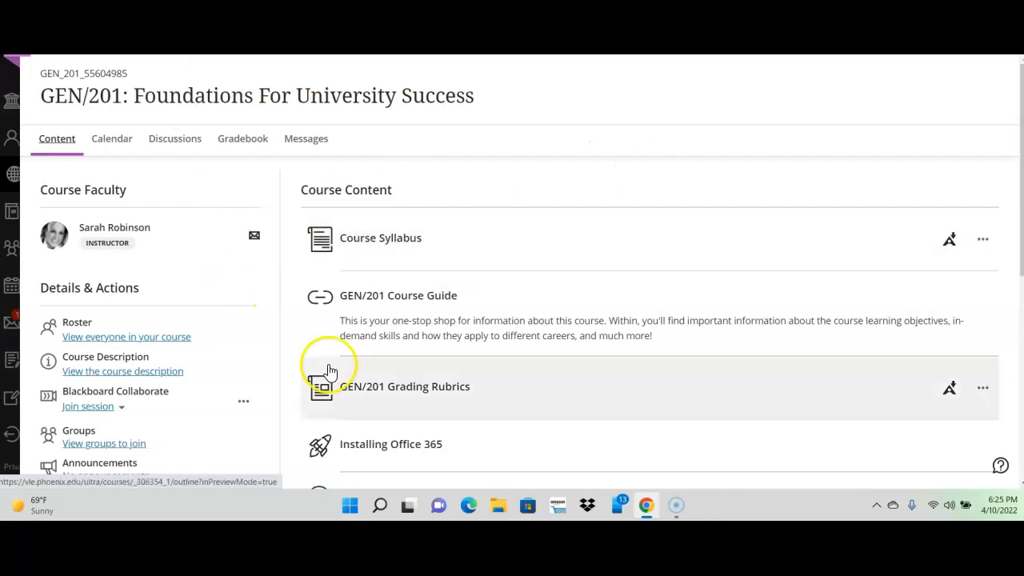
pyautogui.moveTo(216, 422)
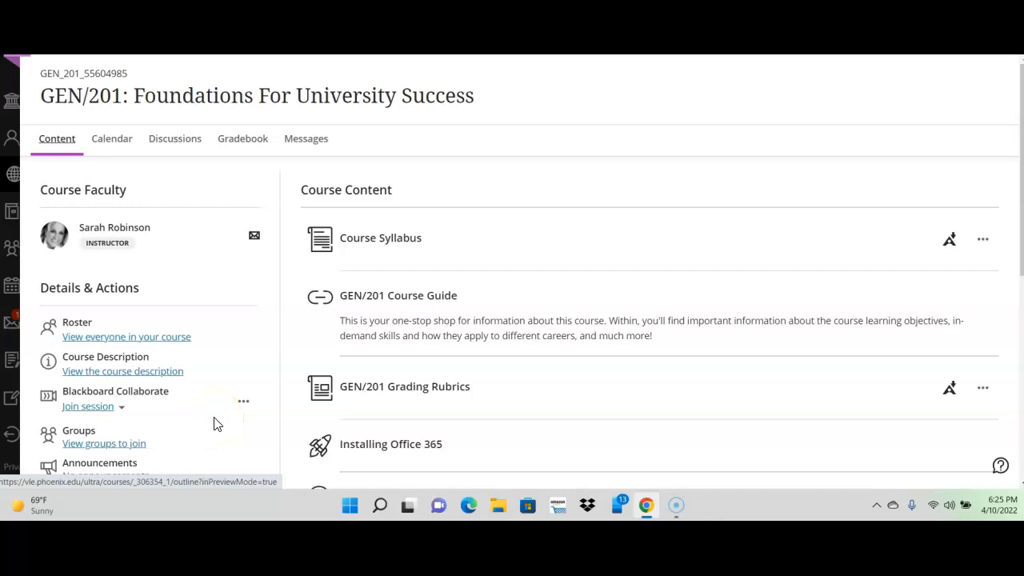
pyautogui.moveTo(51, 102)
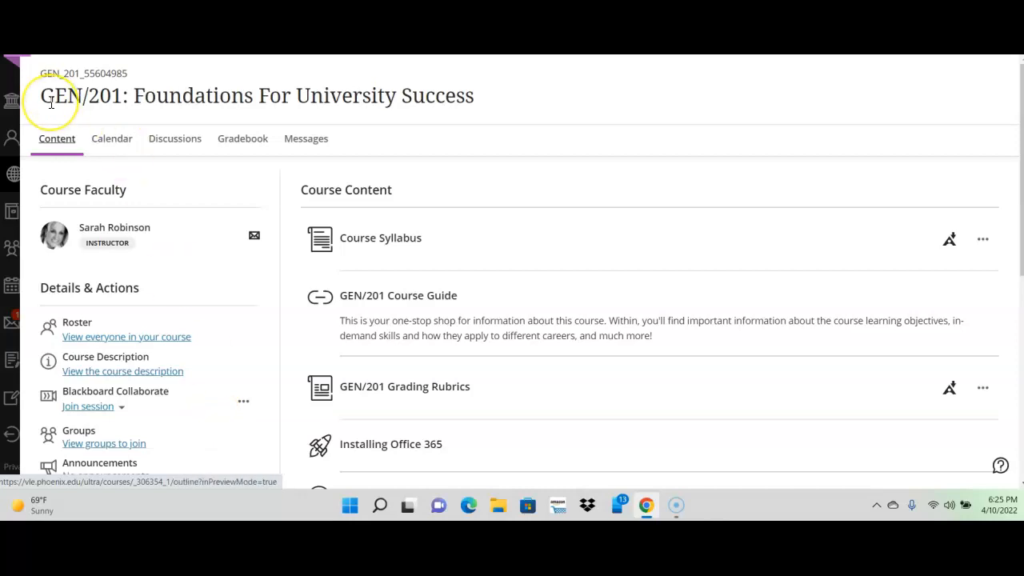